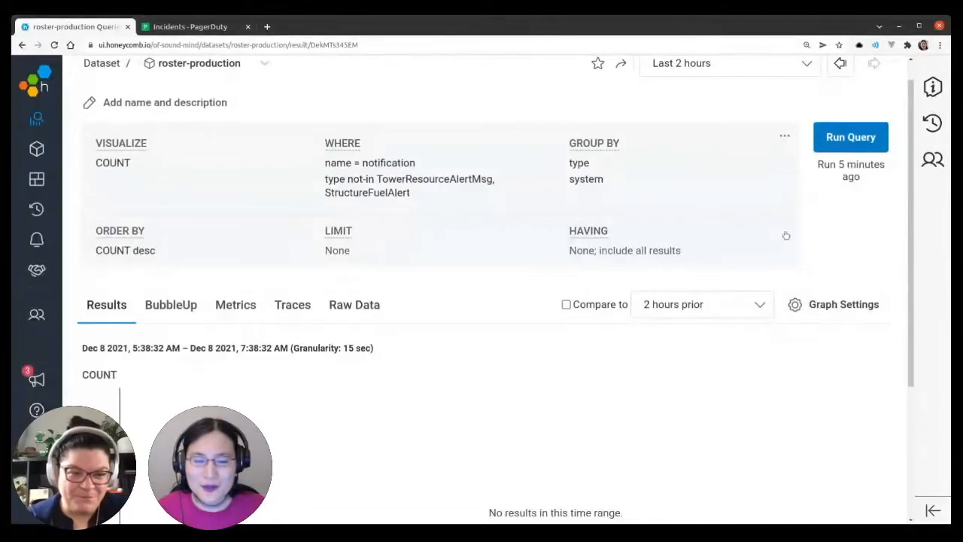
Widen the notification count query to the last 60 days so its sporadic spikes appear.
scroll(down, 3)
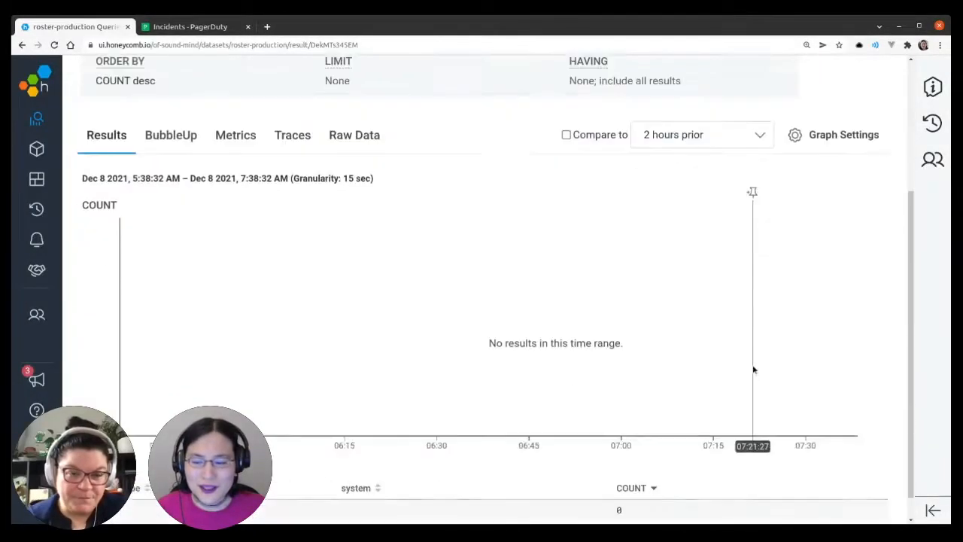
mouse_move(785, 338)
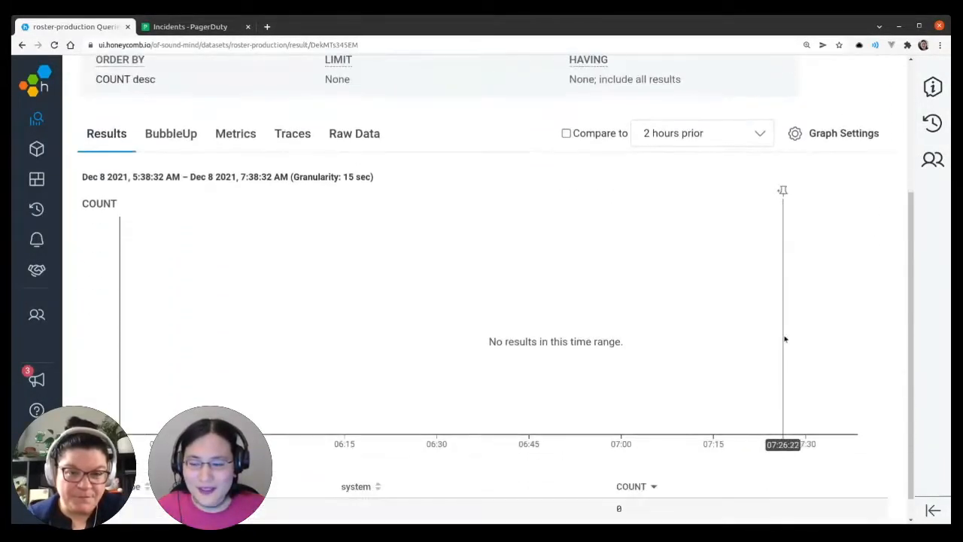
mouse_move(852, 301)
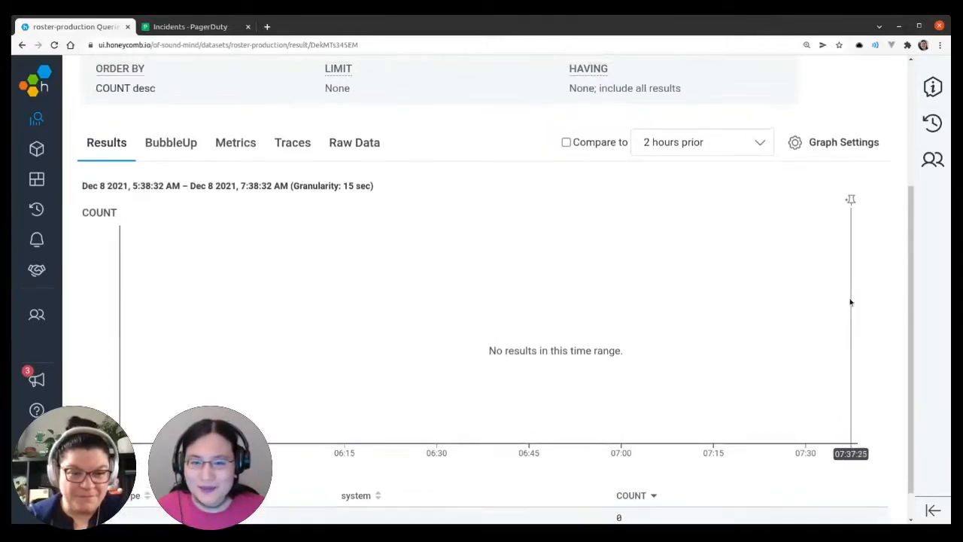
scroll(down, 3)
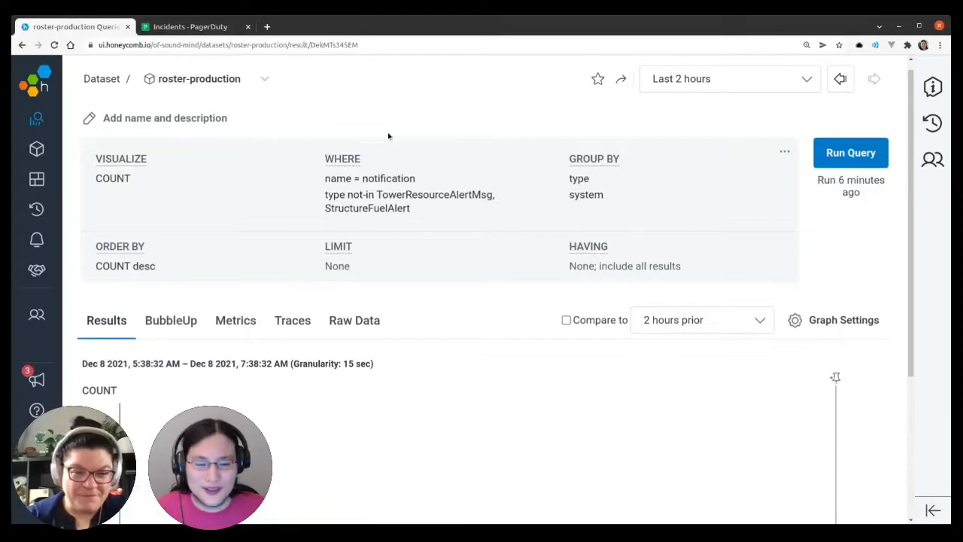
mouse_move(414, 120)
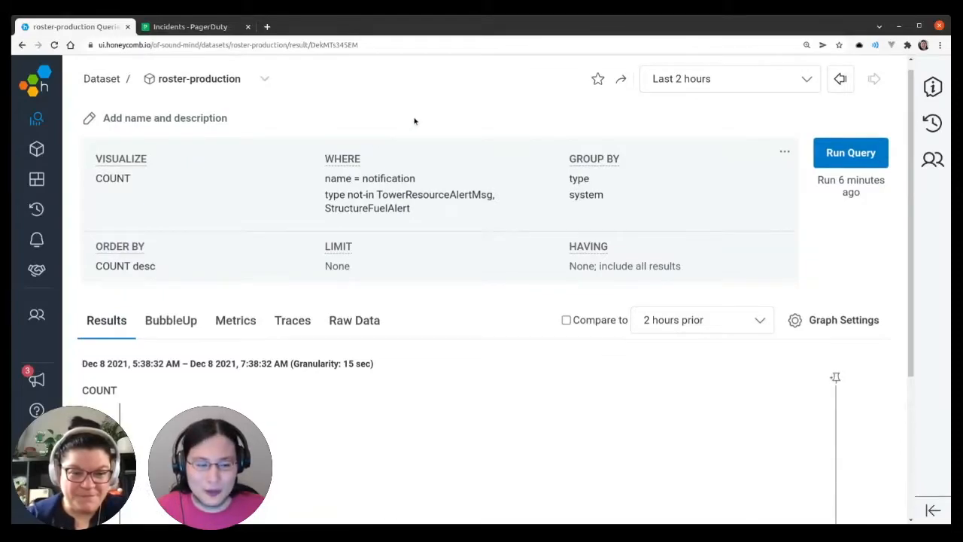
mouse_move(519, 133)
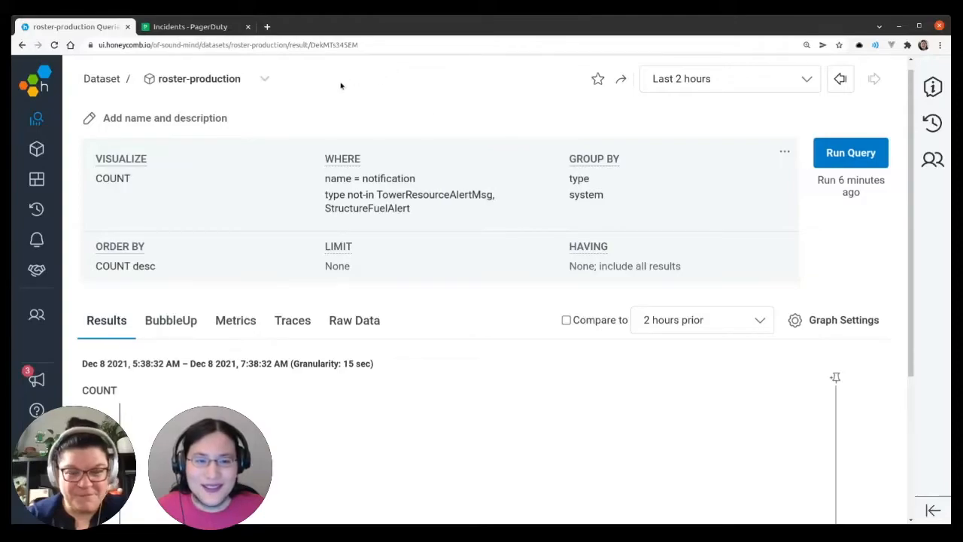
mouse_move(550, 225)
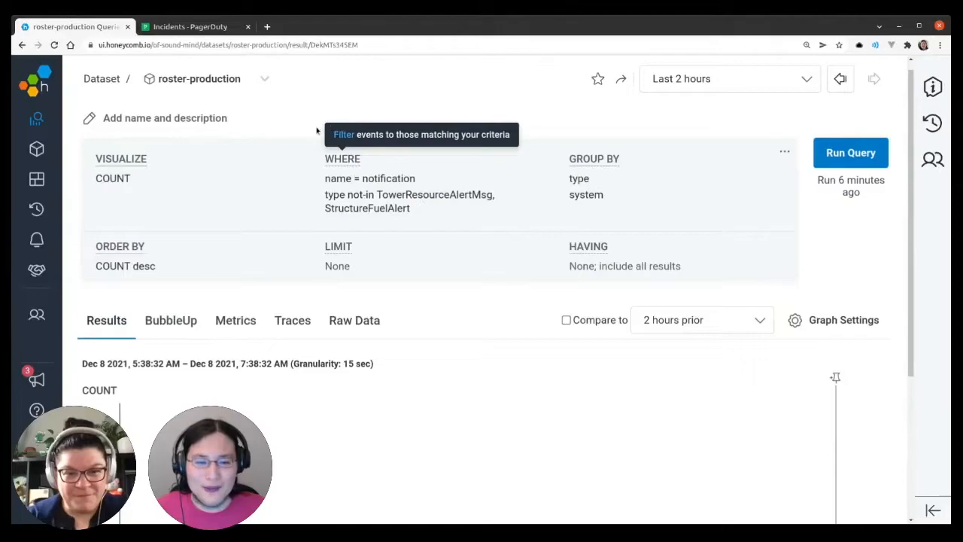
mouse_move(574, 110)
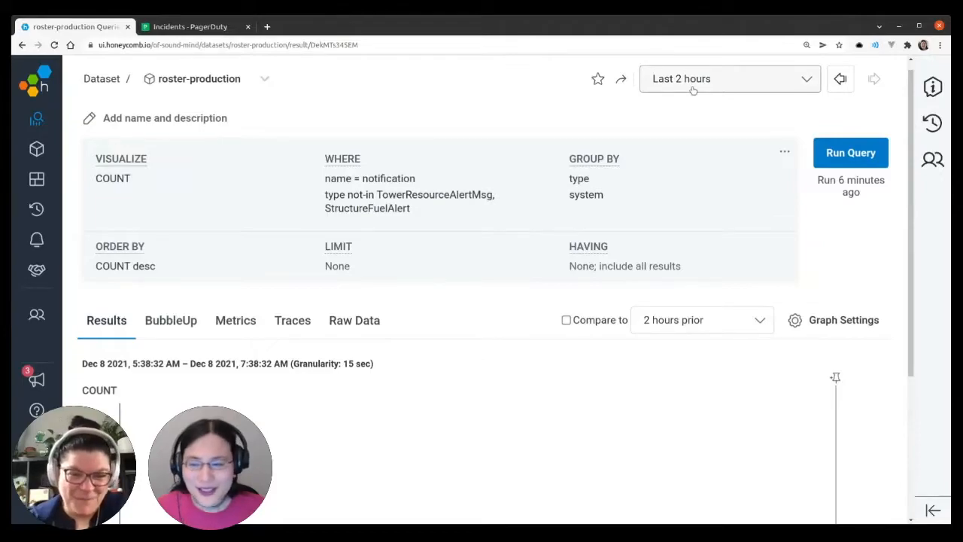
mouse_move(706, 83)
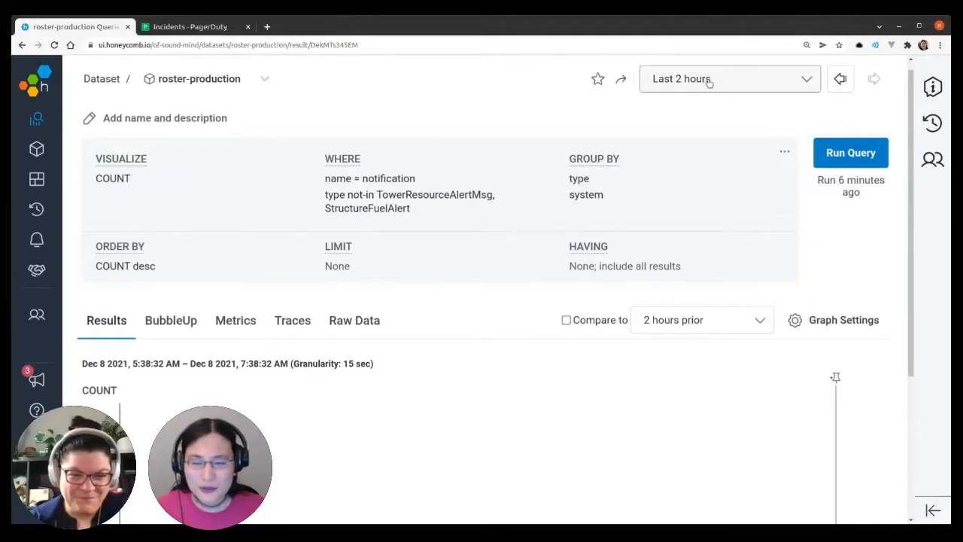
click(728, 79)
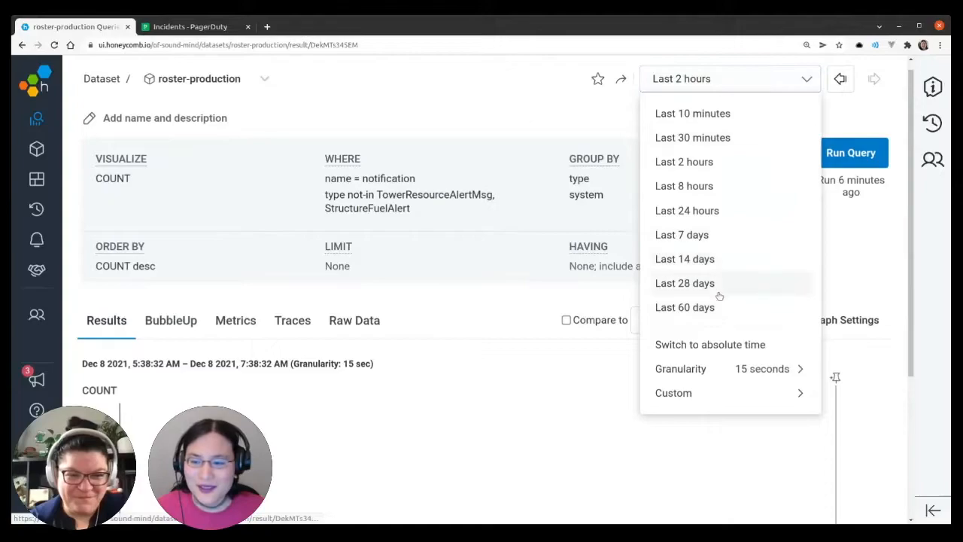
click(685, 307)
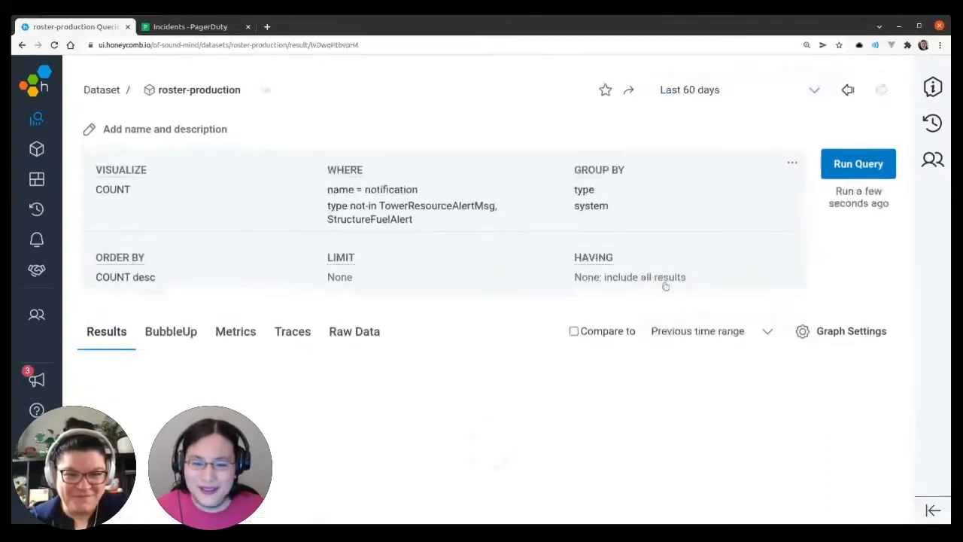
click(858, 163)
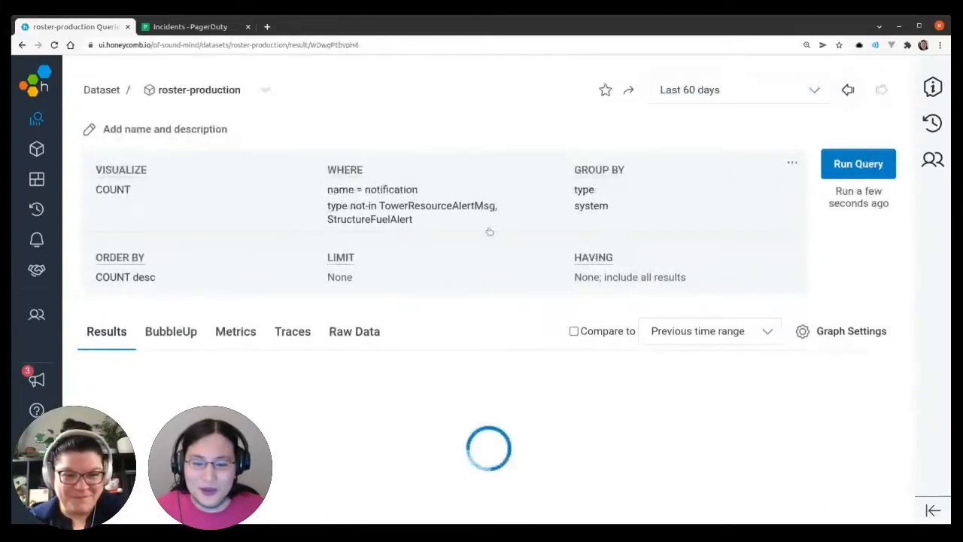
click(857, 164)
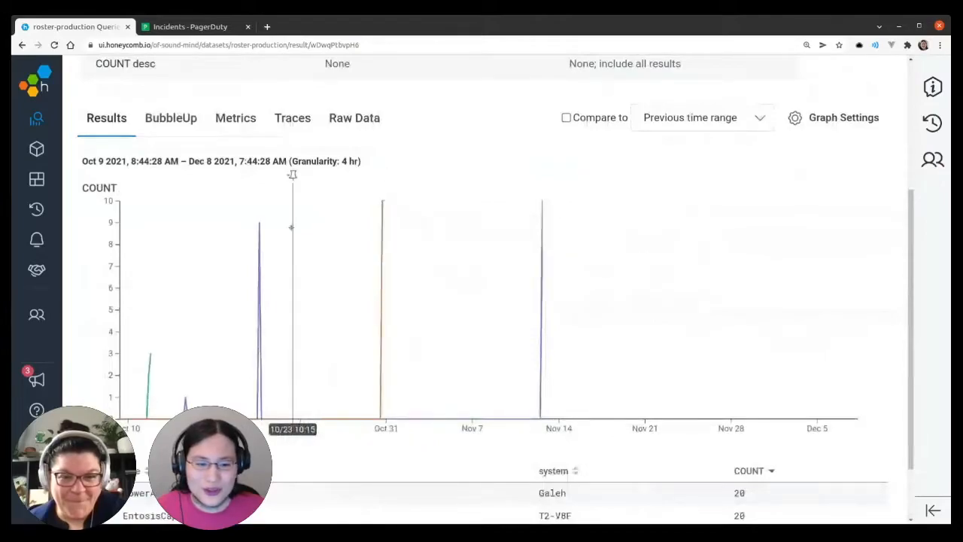
mouse_move(259, 222)
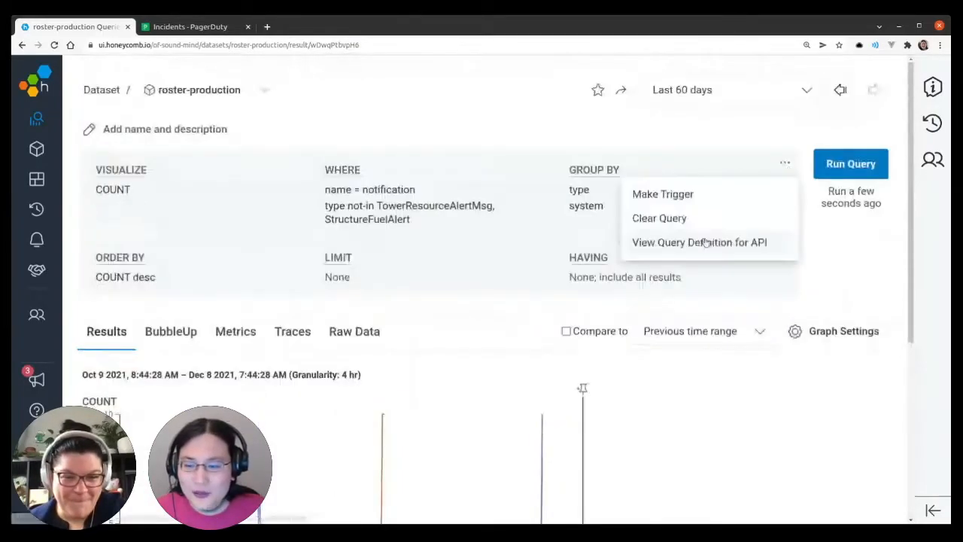
Draft a new trigger from the query via Make Trigger and review its query, graph and COUNT above 0 threshold.
click(661, 194)
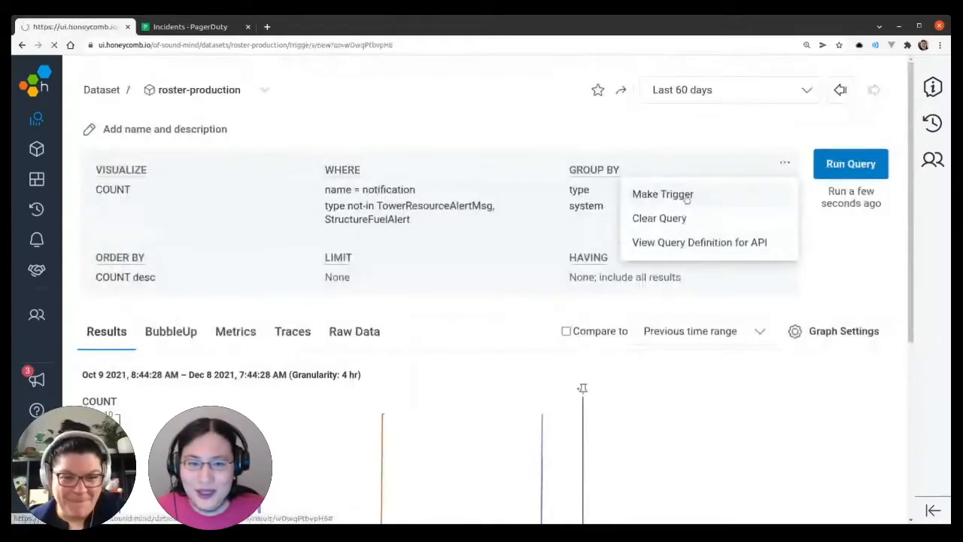
click(661, 195)
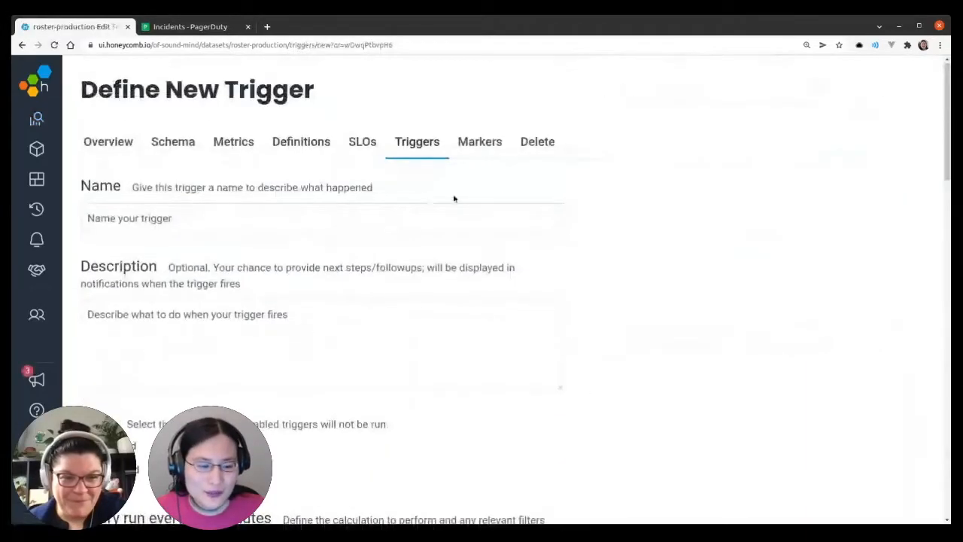
scroll(down, 3)
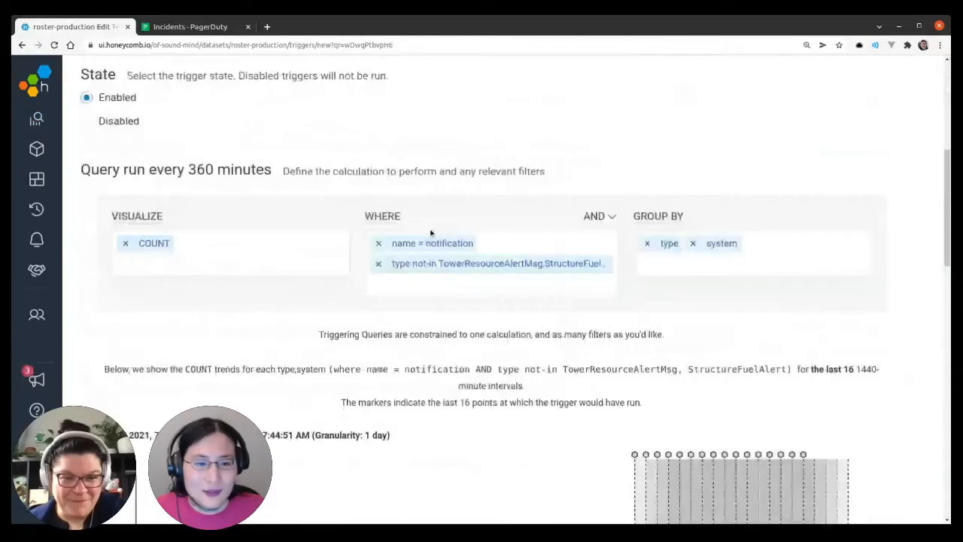
scroll(down, 3)
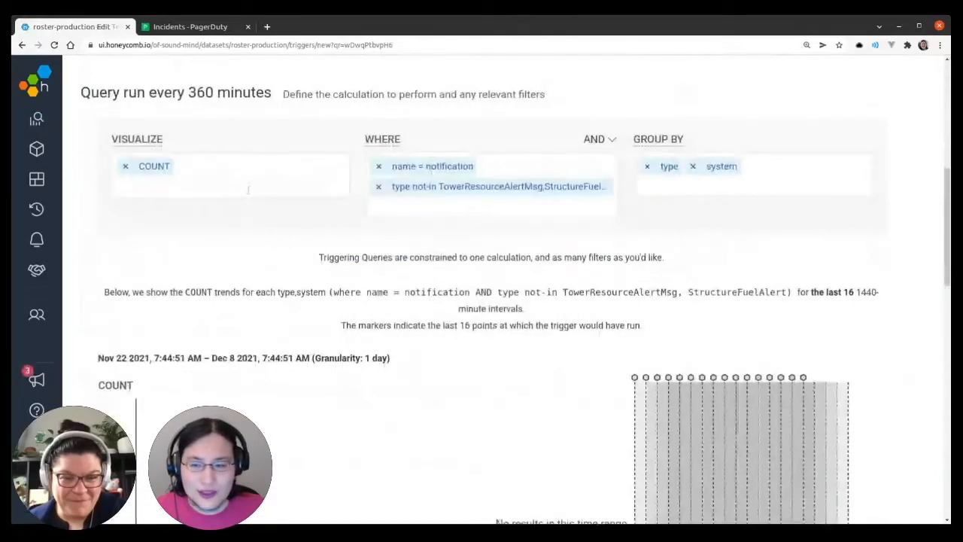
scroll(down, 3)
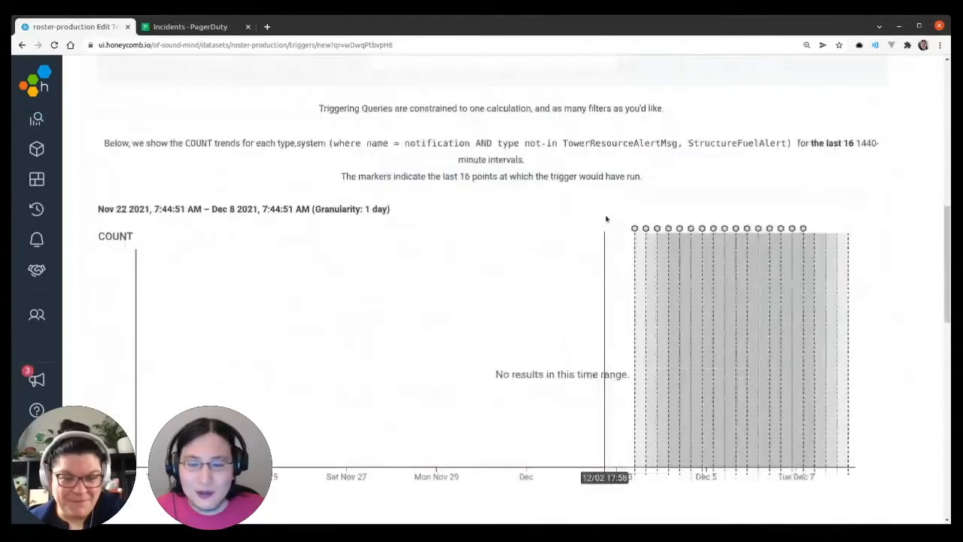
scroll(up, 3)
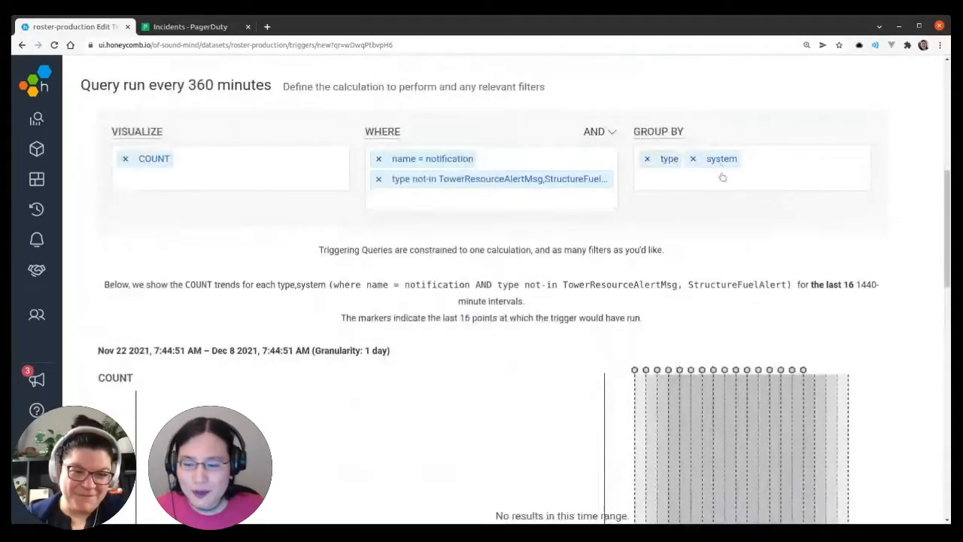
scroll(down, 3)
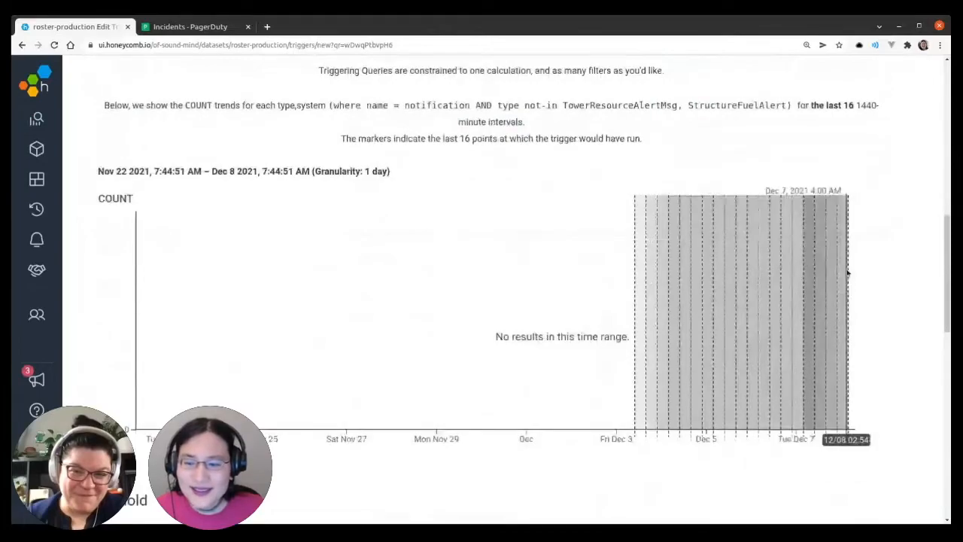
mouse_move(758, 277)
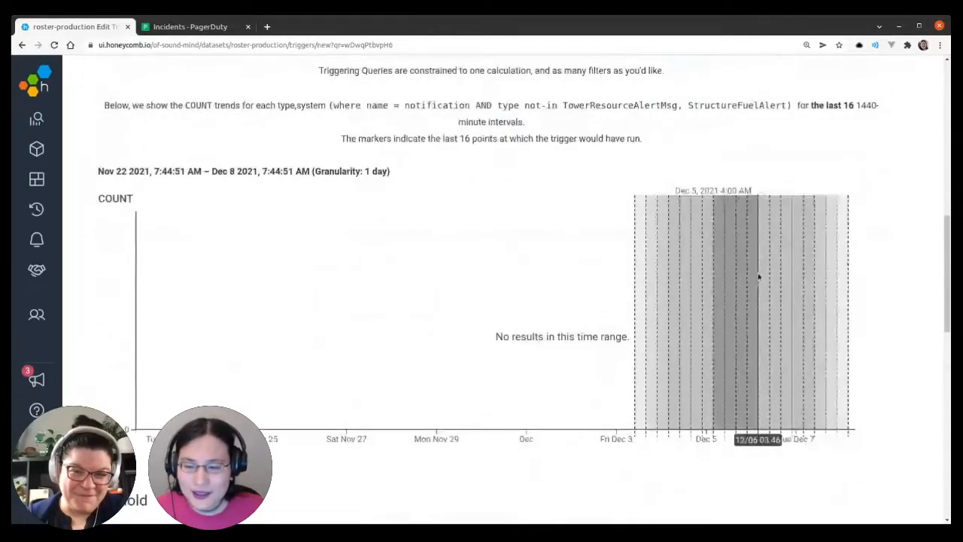
mouse_move(666, 296)
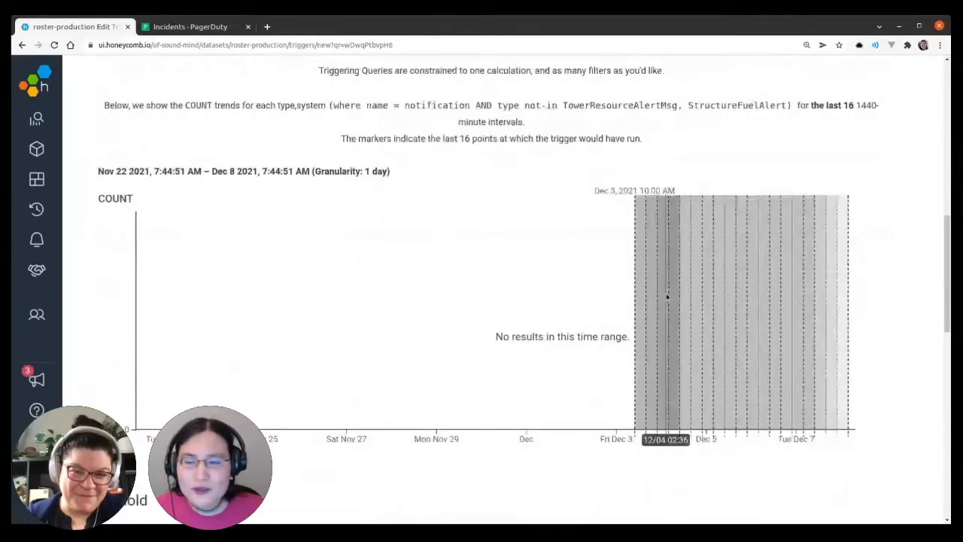
mouse_move(800, 276)
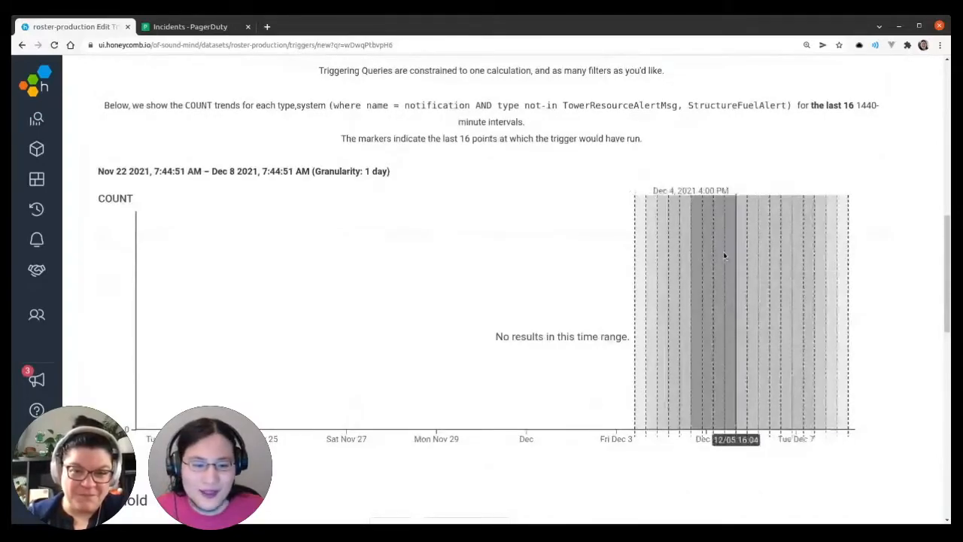
scroll(down, 3)
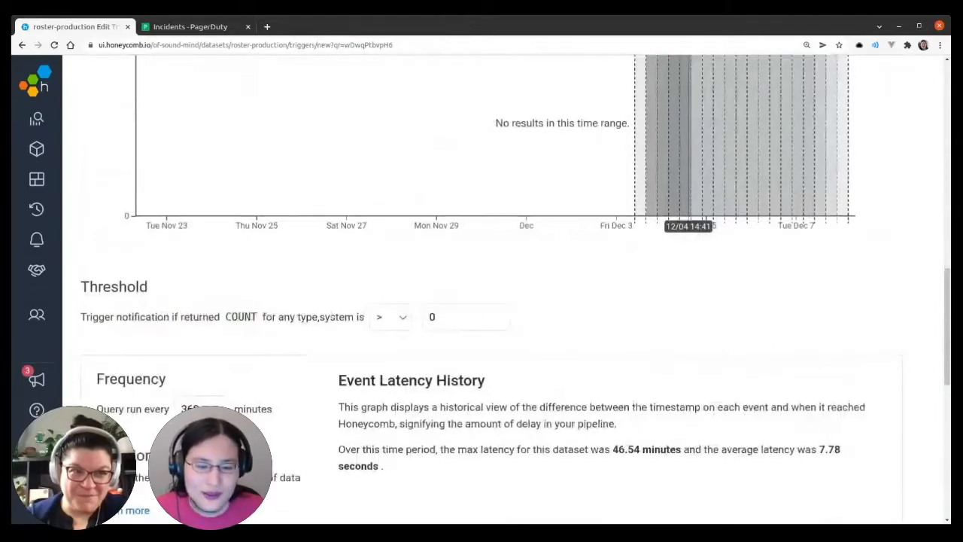
Change the trigger's 'Queries the last' duration from 1440 to 4 minutes, running every 1 minute.
scroll(down, 3)
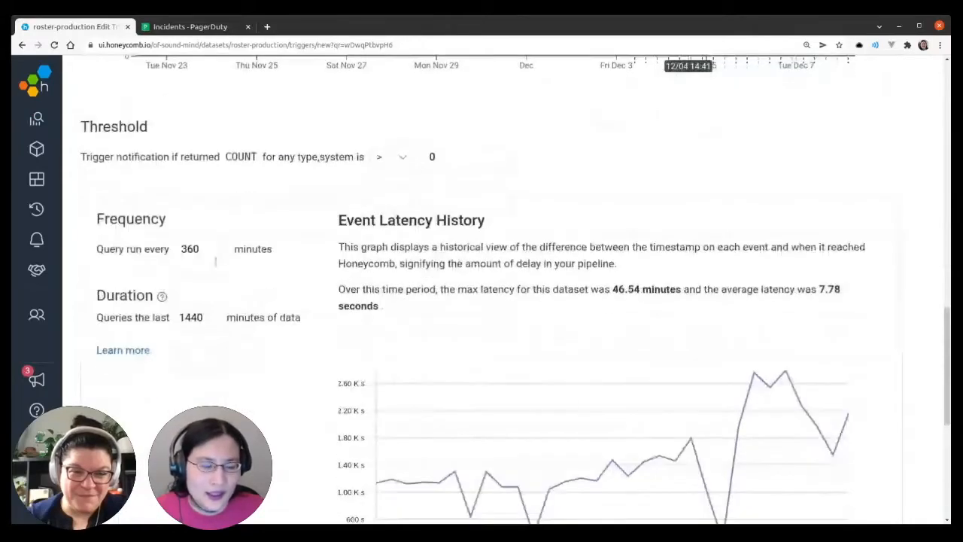
click(190, 249)
text(1)
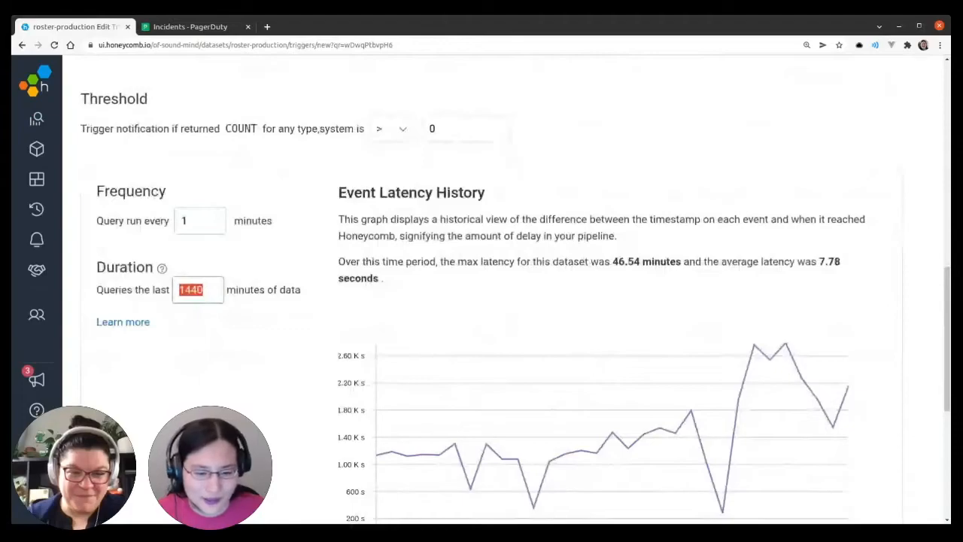
scroll(down, 3)
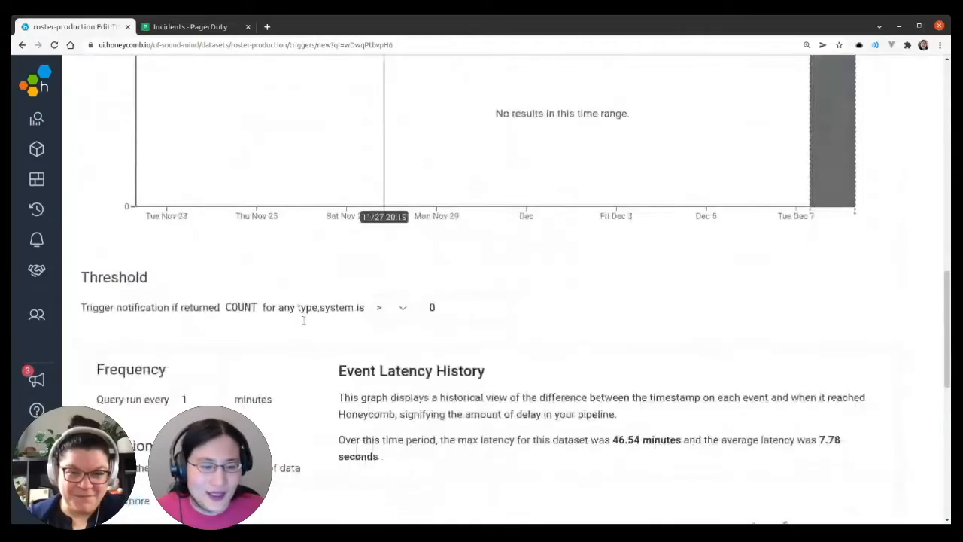
scroll(down, 3)
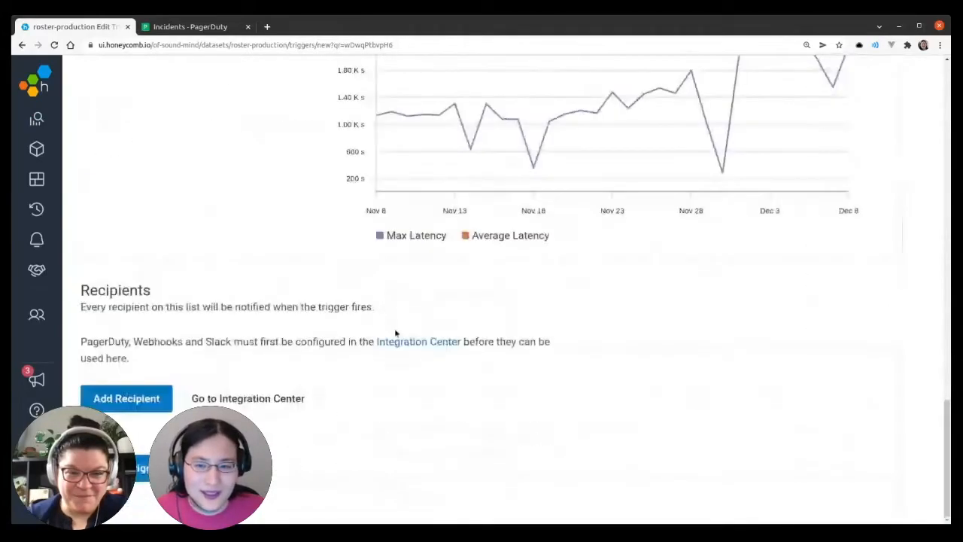
scroll(up, 3)
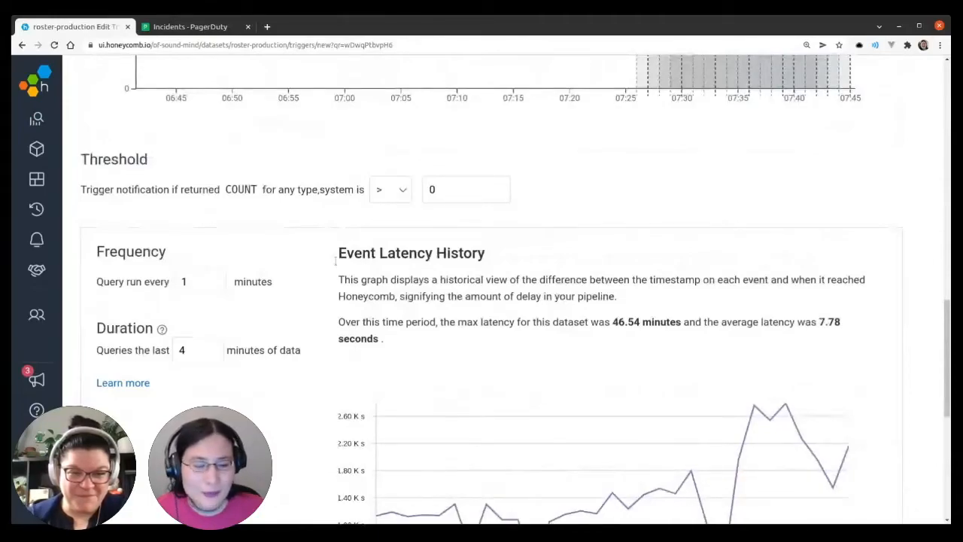
scroll(down, 3)
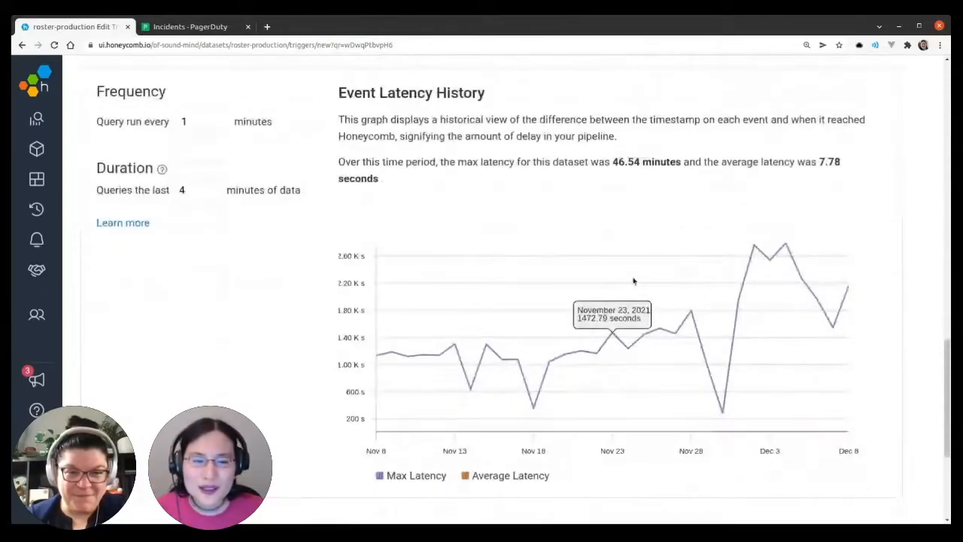
mouse_move(474, 217)
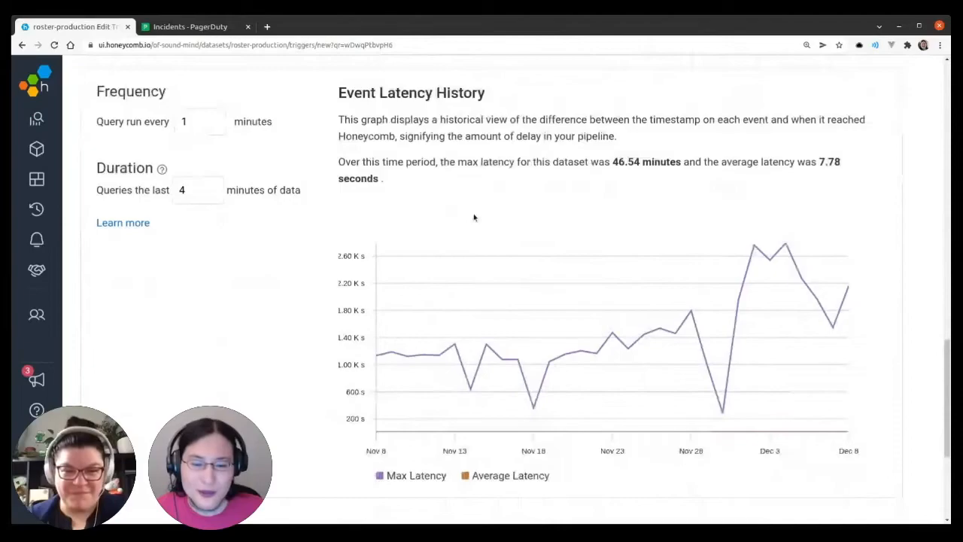
scroll(down, 3)
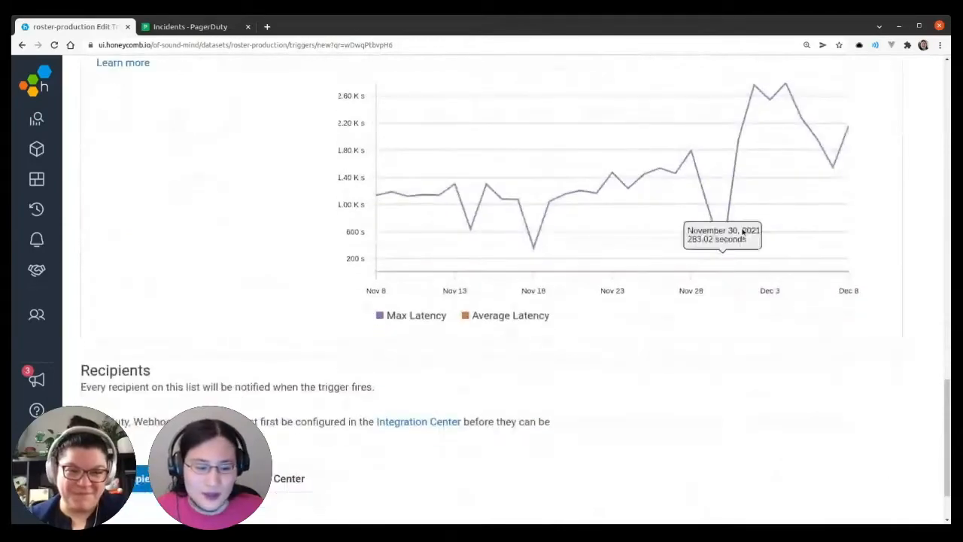
scroll(down, 3)
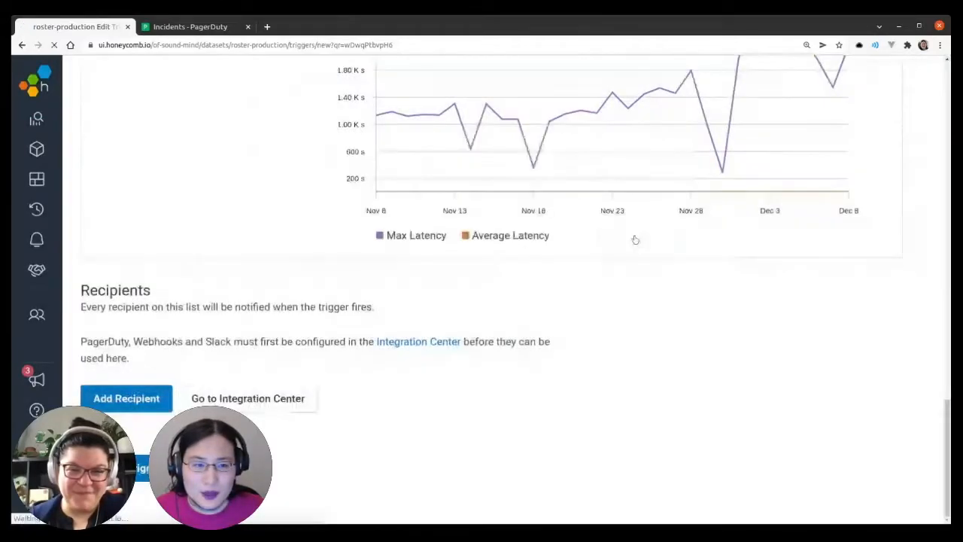
Show the Trigger Recipients section of Team Settings integrations, listing Slack and PagerDuty.
click(247, 398)
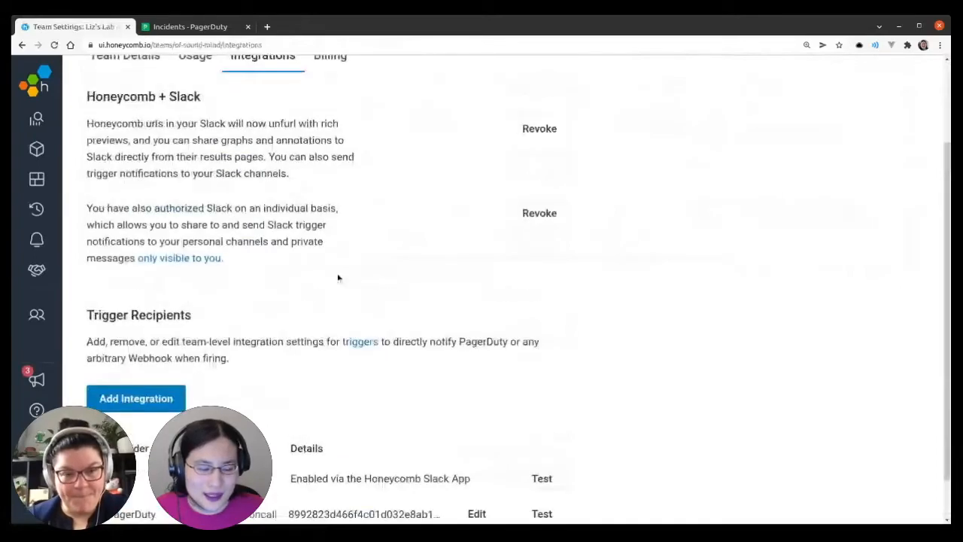
scroll(down, 3)
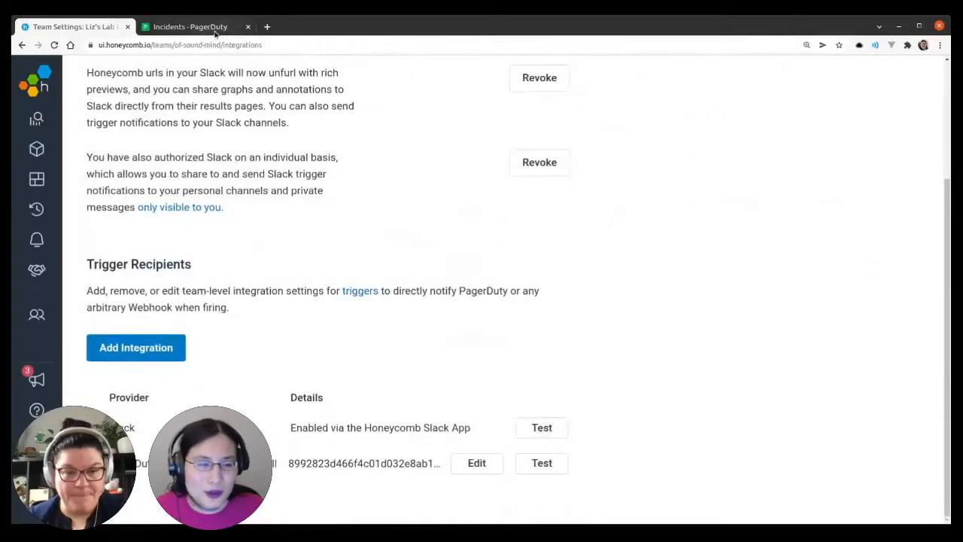
mouse_move(189, 26)
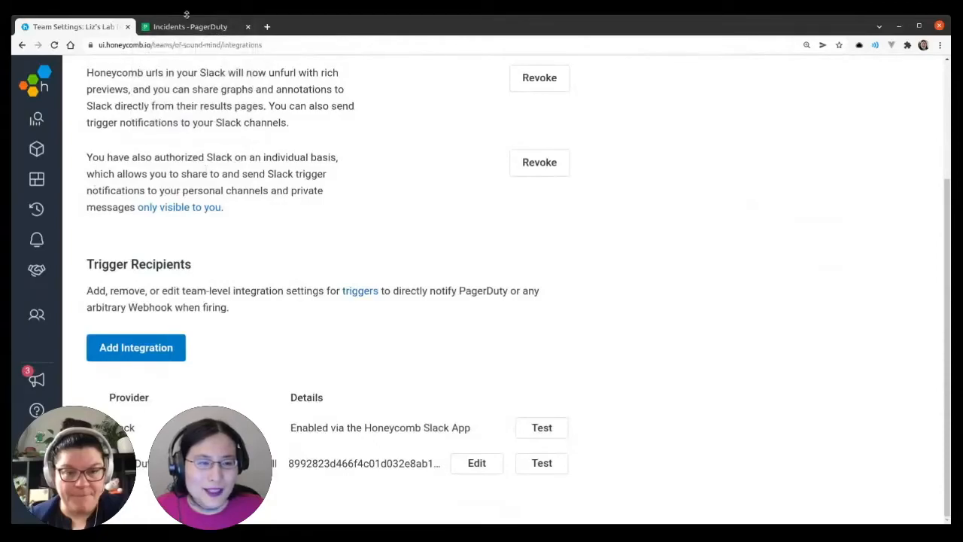
mouse_move(190, 27)
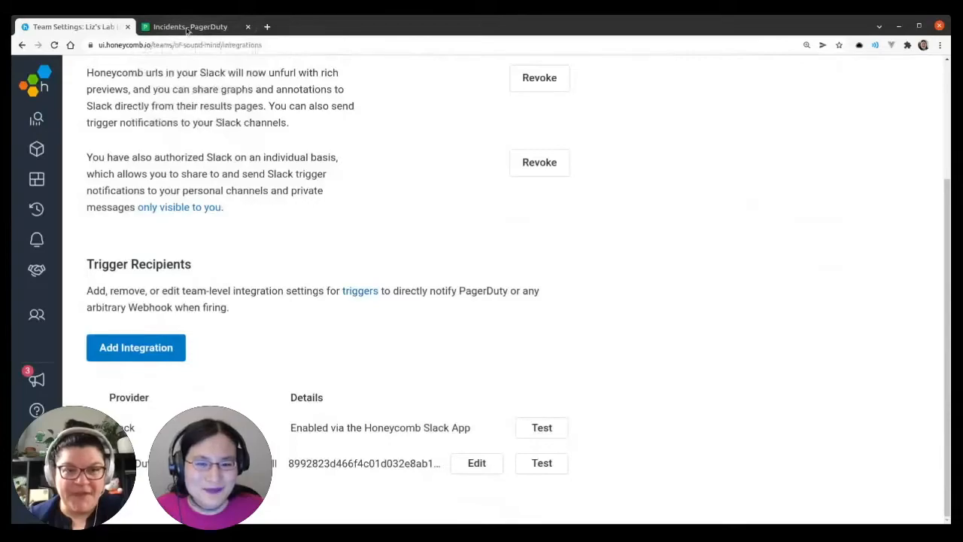
Show PagerDuty's service directory with its single Structure Pings service.
click(189, 26)
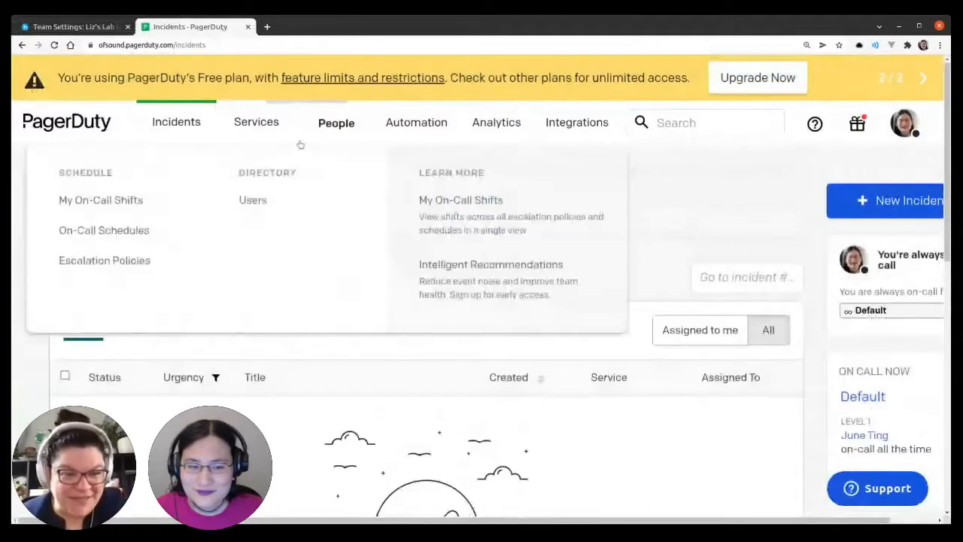
click(252, 199)
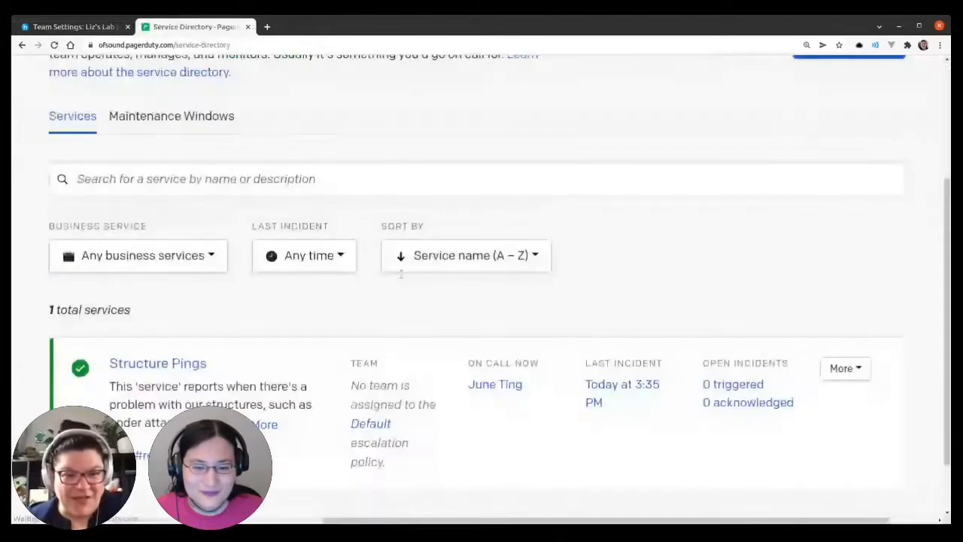
scroll(down, 3)
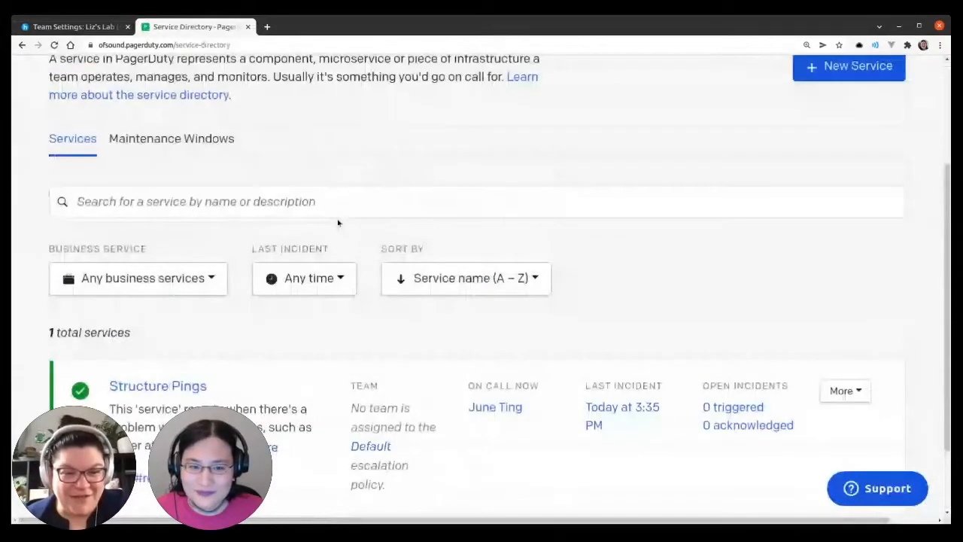
Create a 'Demo test' service on the Default escalation policy with a Honeycomb integration key.
click(849, 66)
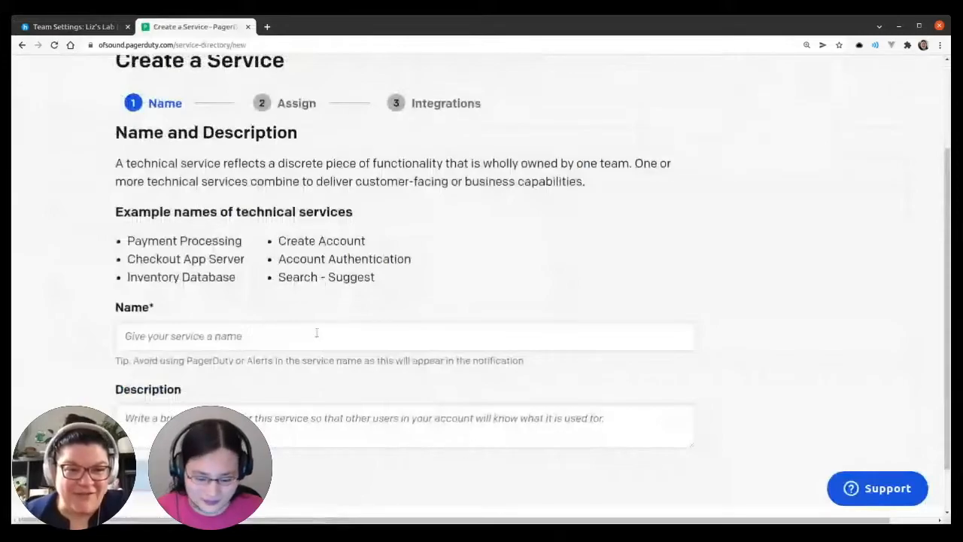
text(Demo te)
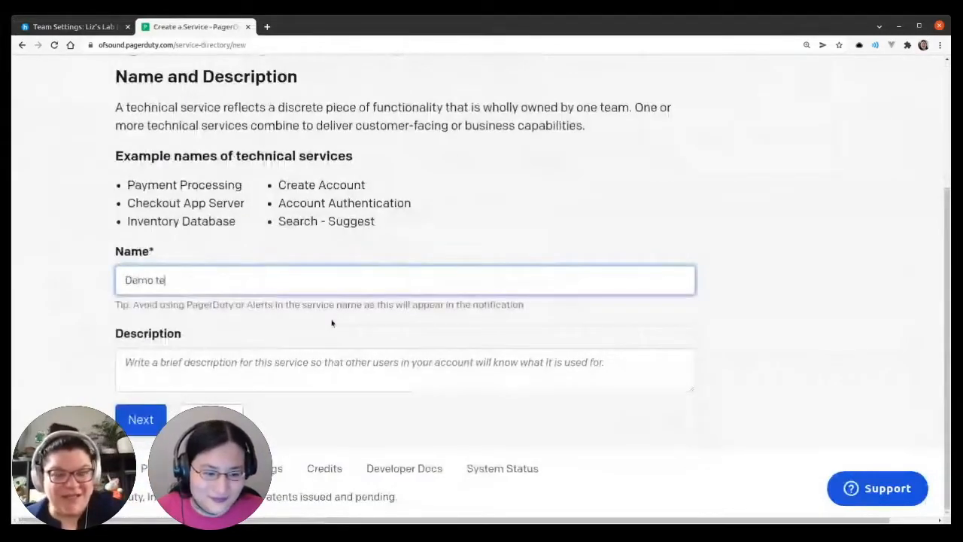
click(141, 419)
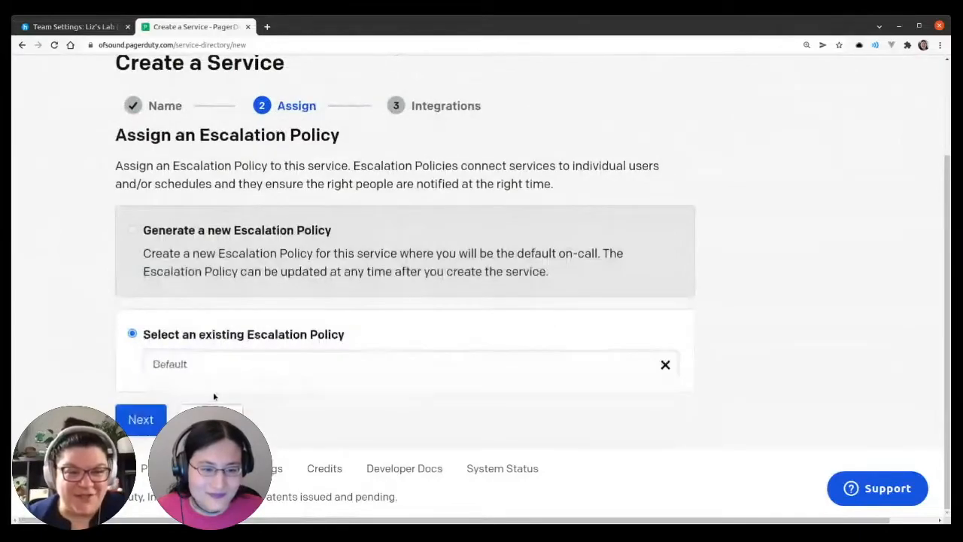
click(141, 419)
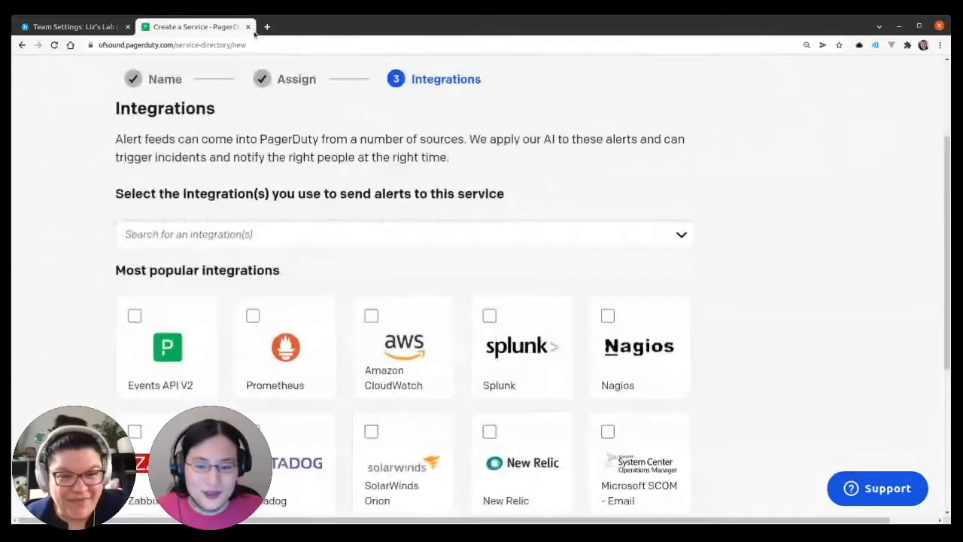
click(324, 234)
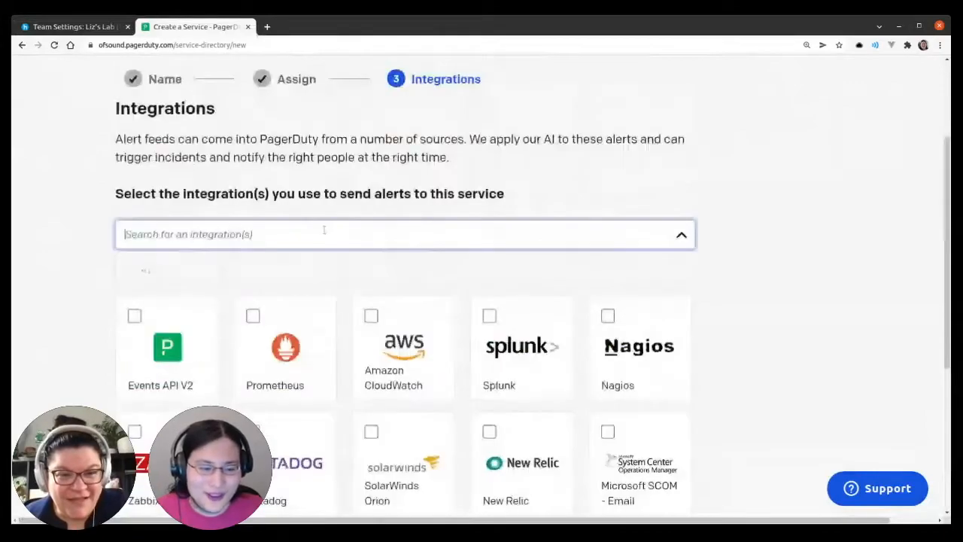
text(honeycomb)
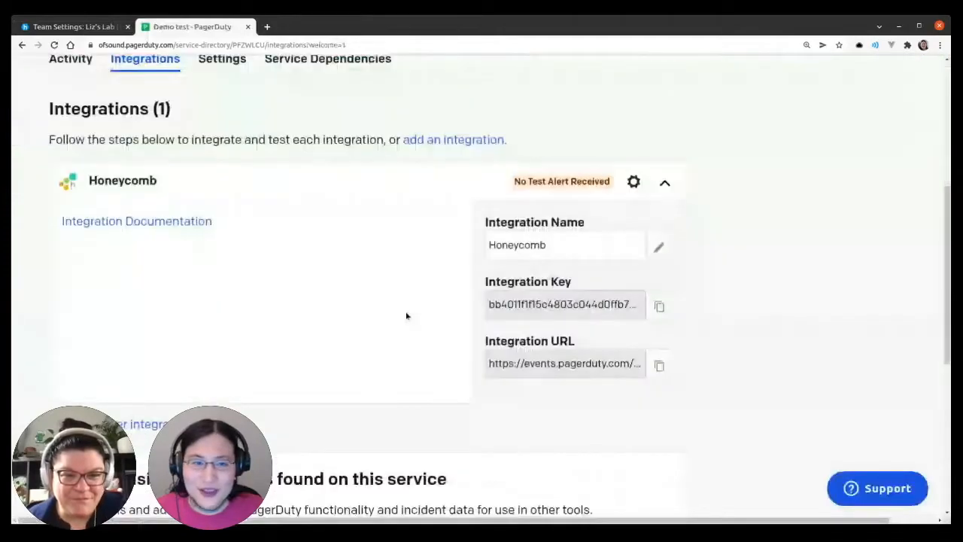
Add a 'demo test' PagerDuty trigger recipient in Honeycomb using the new integration key.
click(68, 26)
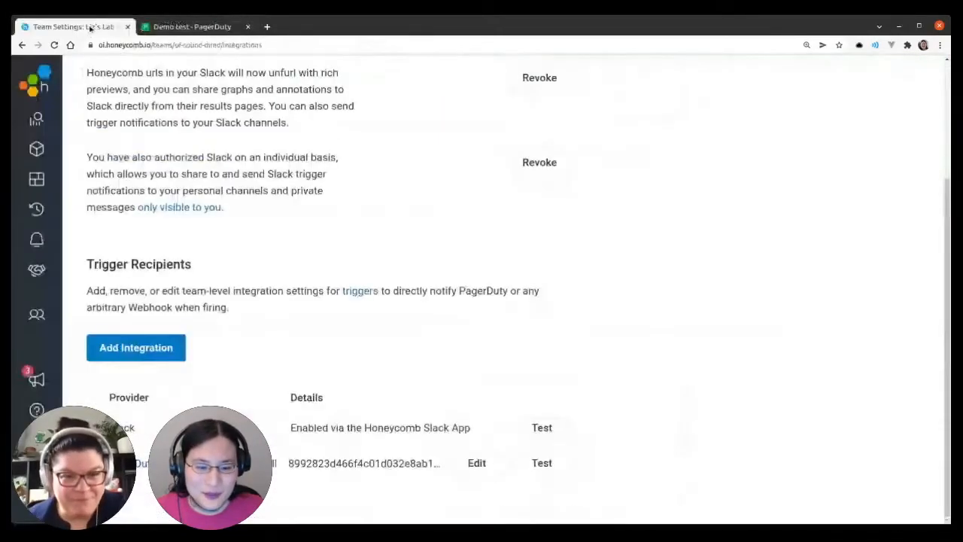
click(136, 346)
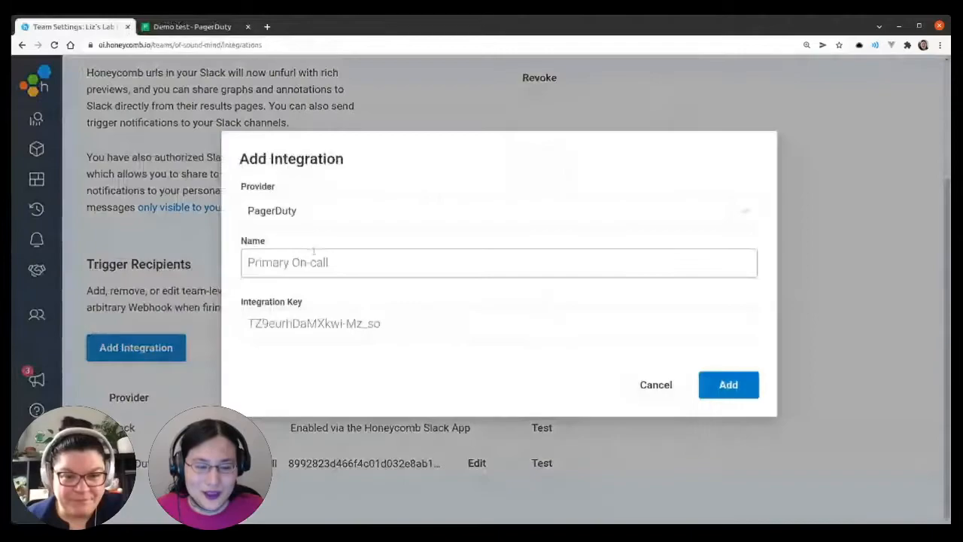
text(demo te)
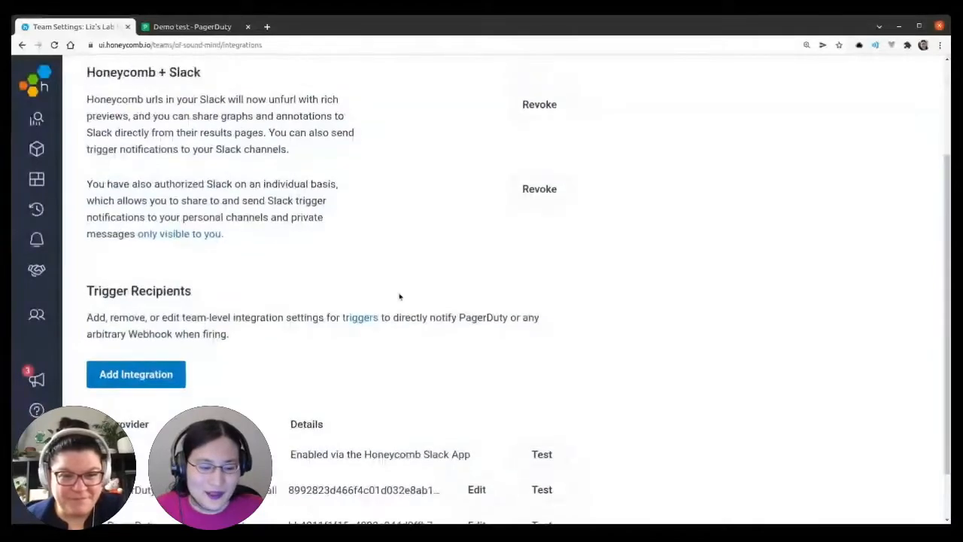
scroll(down, 3)
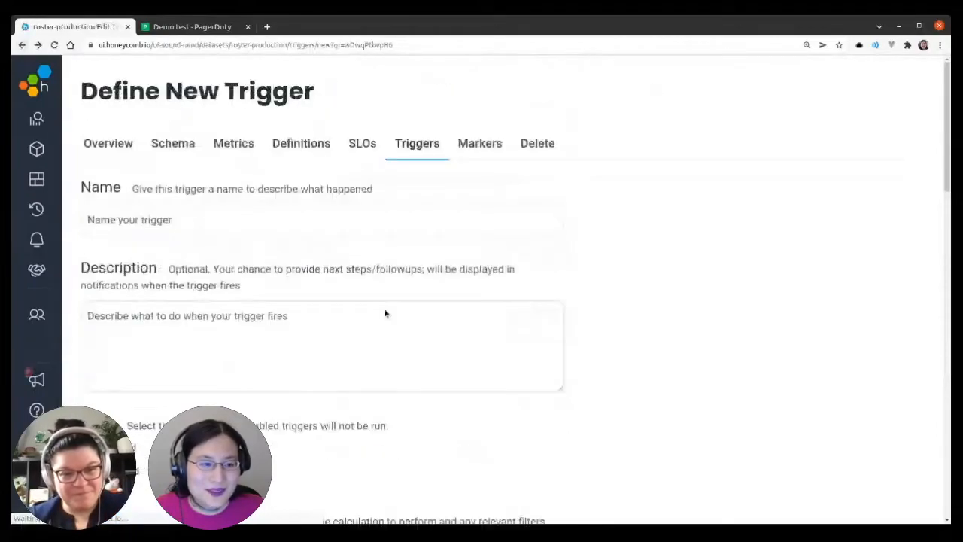
Name the trigger 'test', add 'PagerDuty – demo test' as its recipient and save it.
text(test)
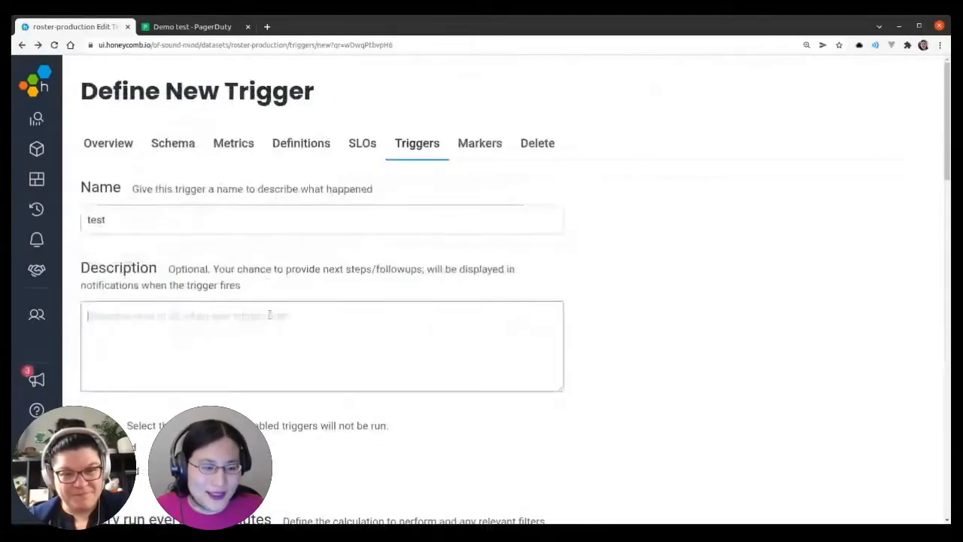
scroll(down, 3)
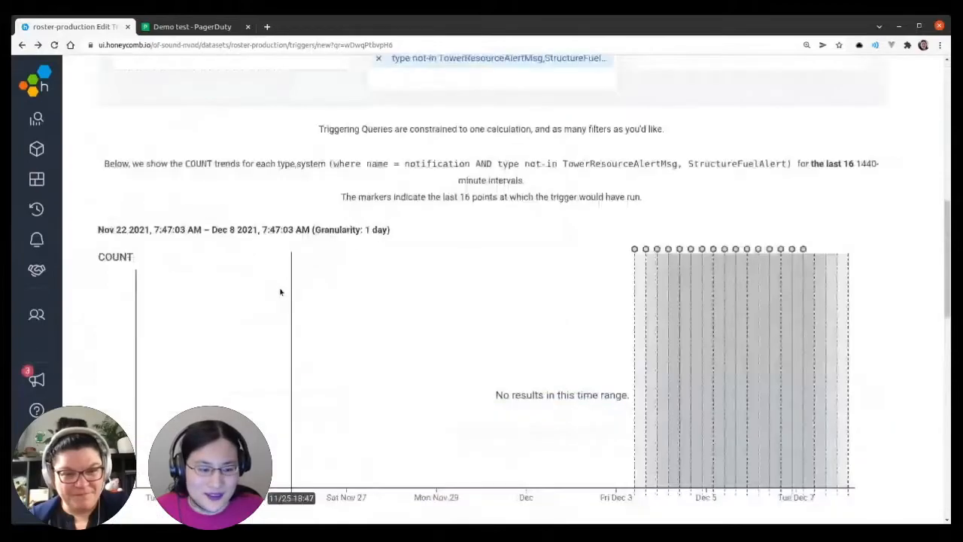
scroll(down, 3)
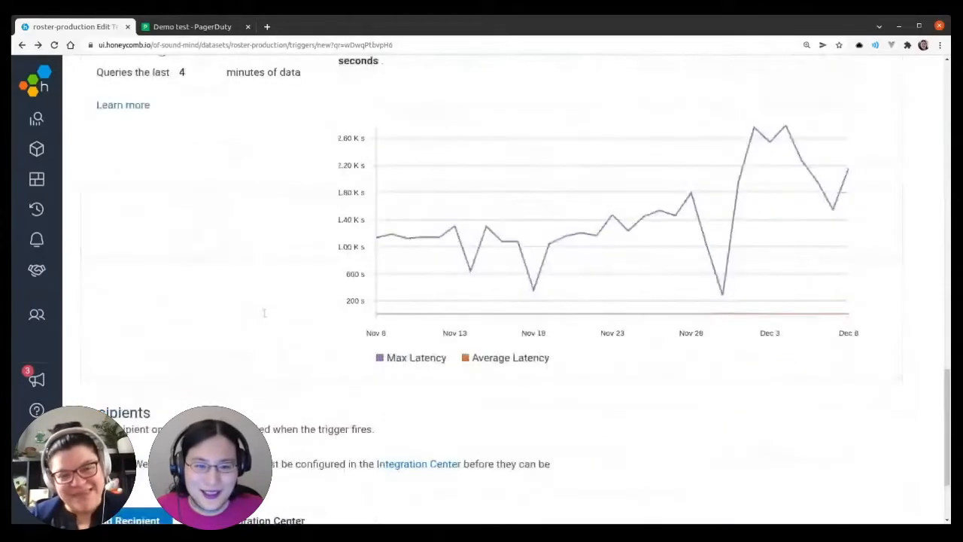
scroll(down, 3)
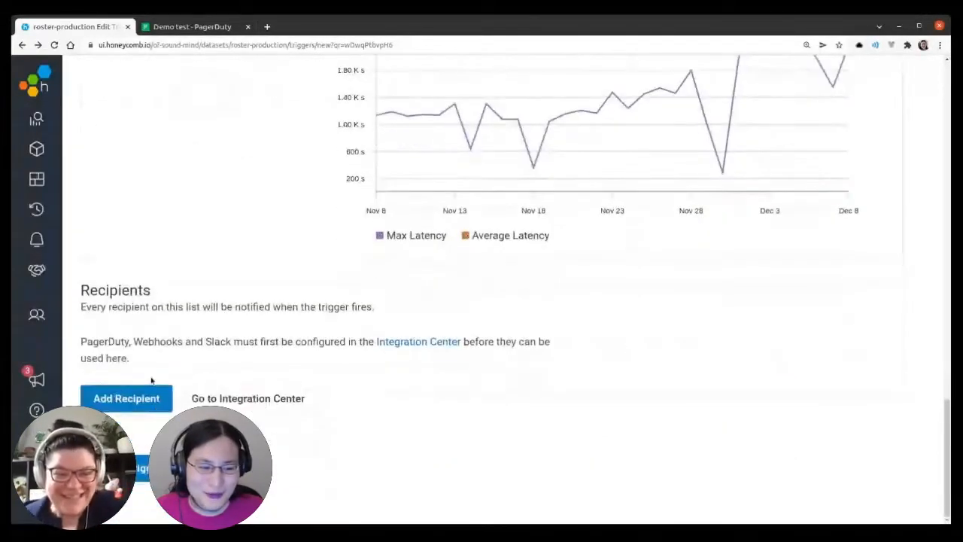
click(125, 398)
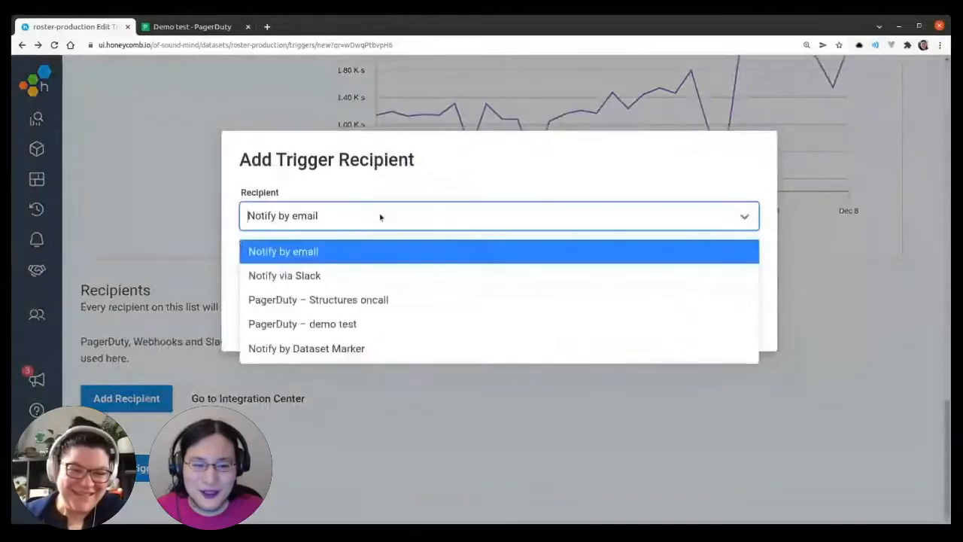
mouse_move(327, 323)
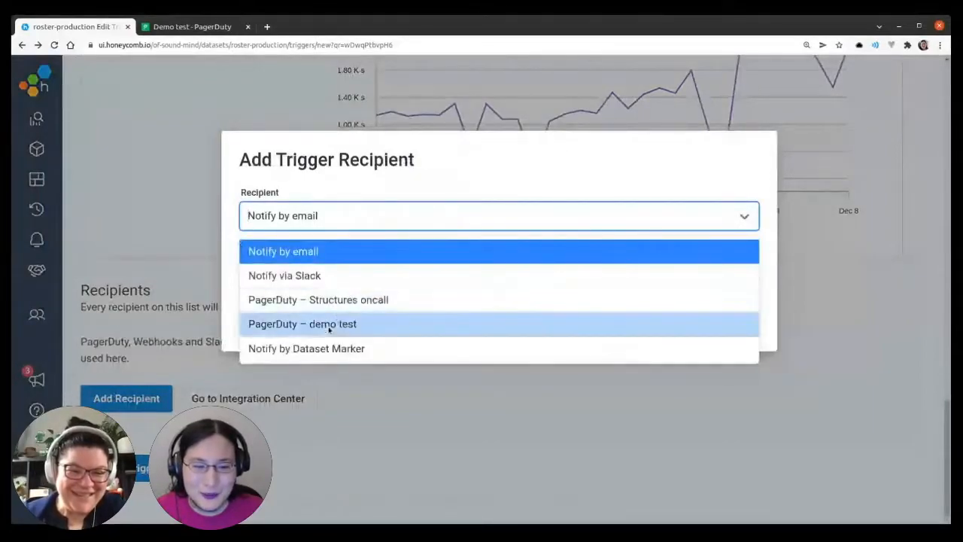
click(302, 324)
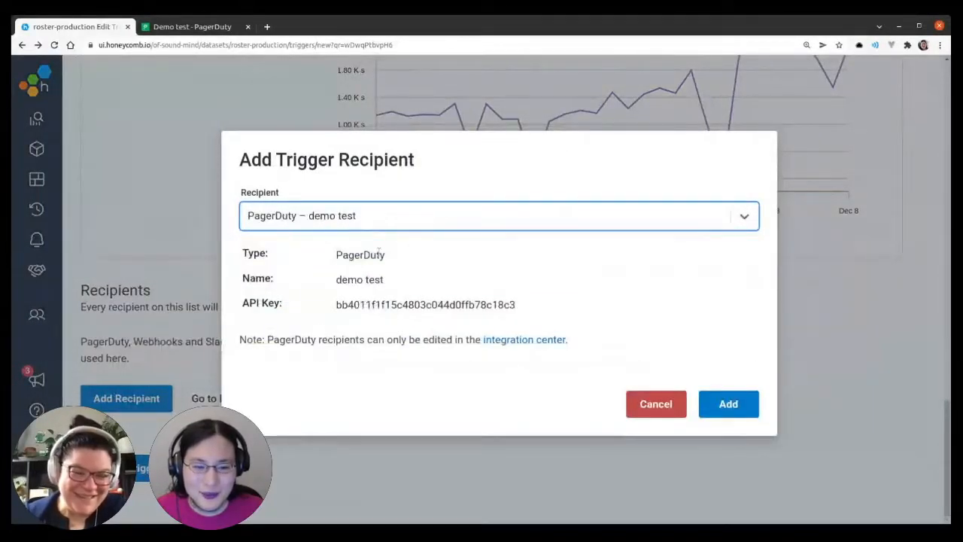
click(728, 404)
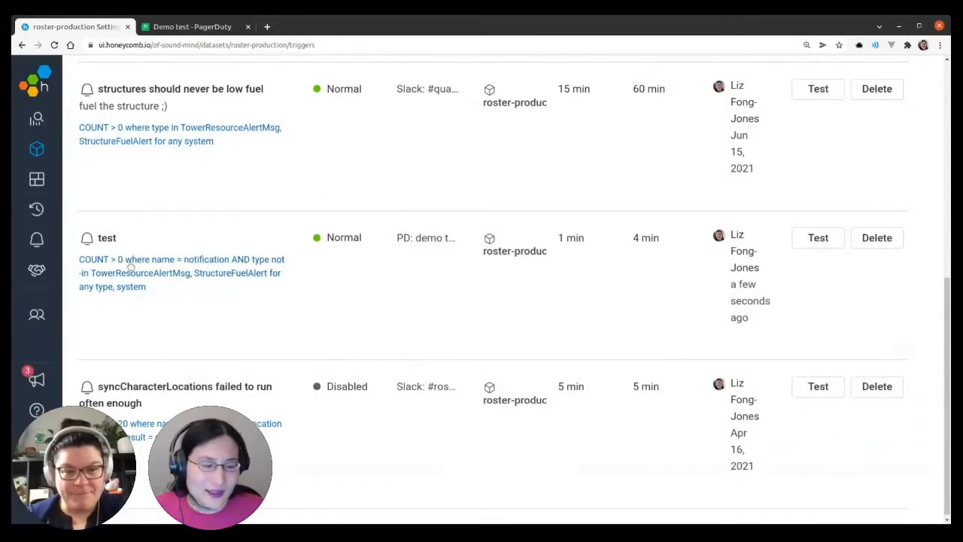
mouse_move(136, 234)
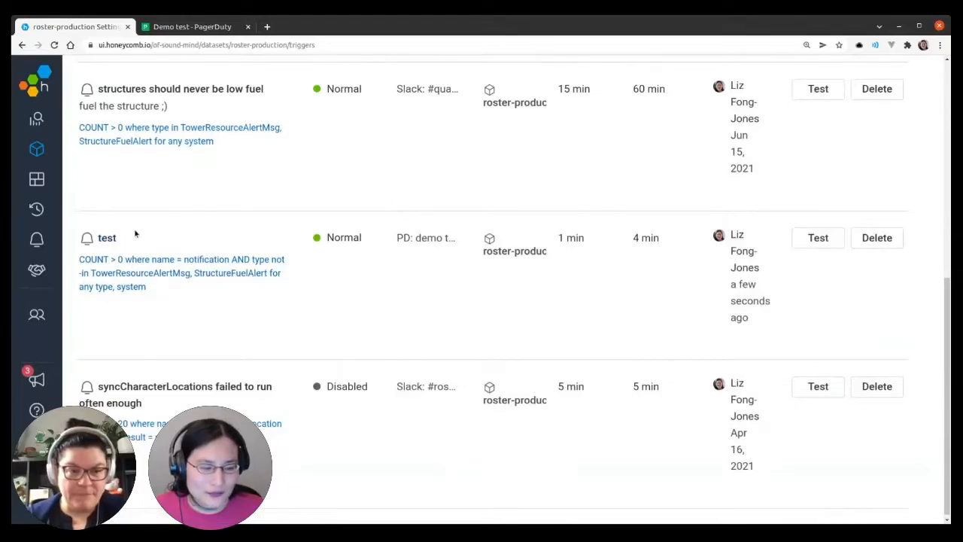
mouse_move(637, 259)
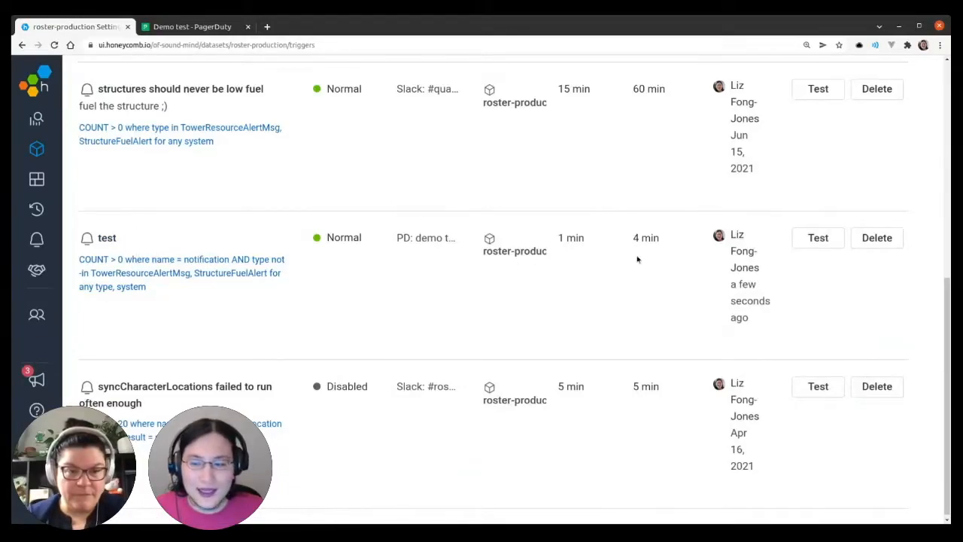
mouse_move(172, 259)
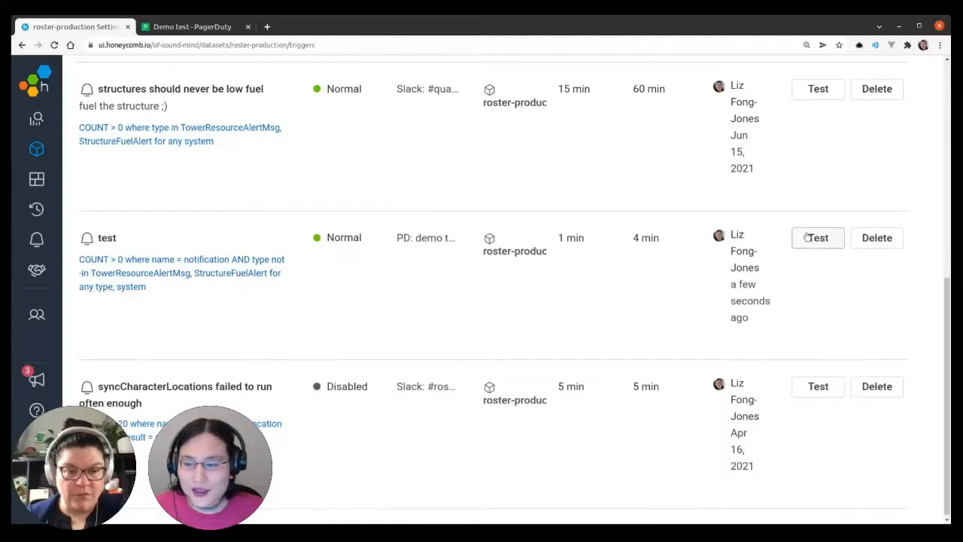
mouse_move(824, 245)
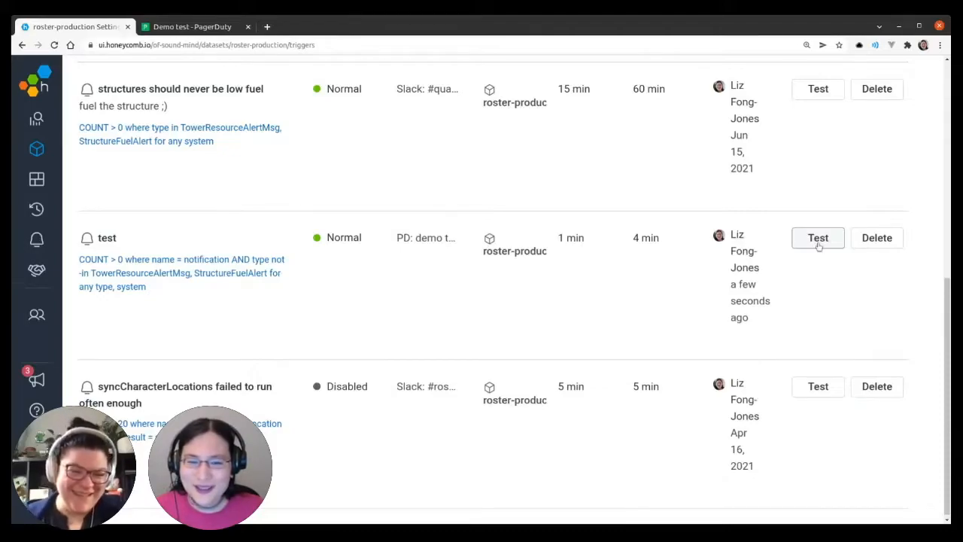
Launch a test of the 'test' trigger and acknowledge the success message.
click(818, 238)
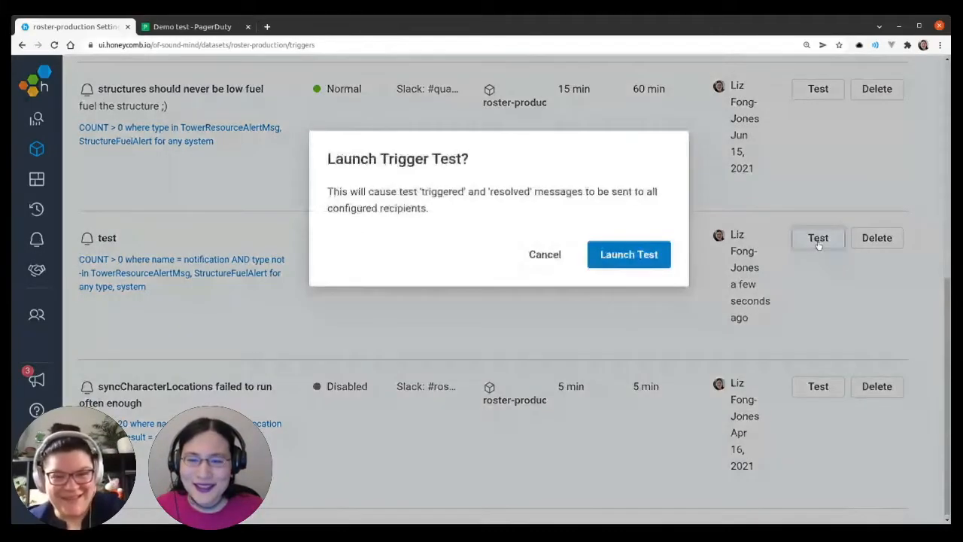
click(628, 254)
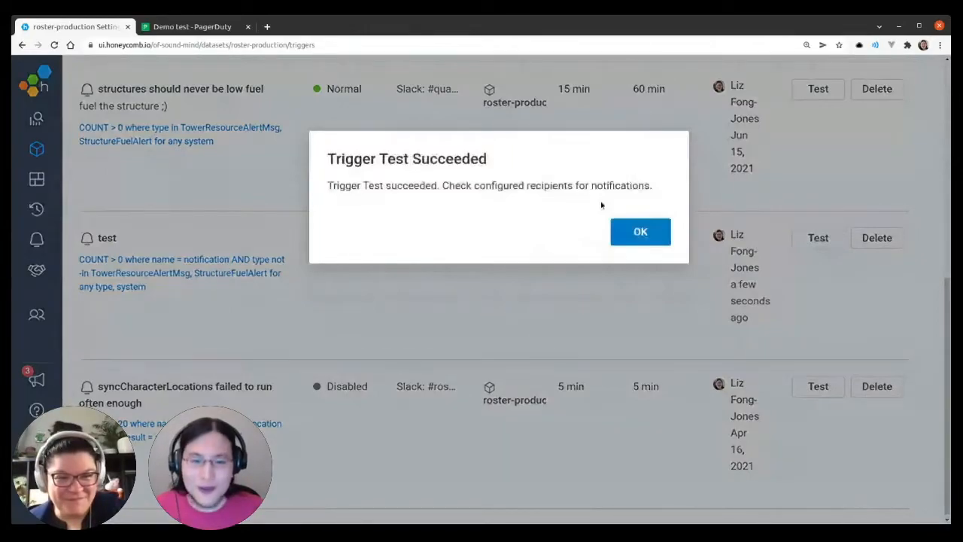
click(640, 231)
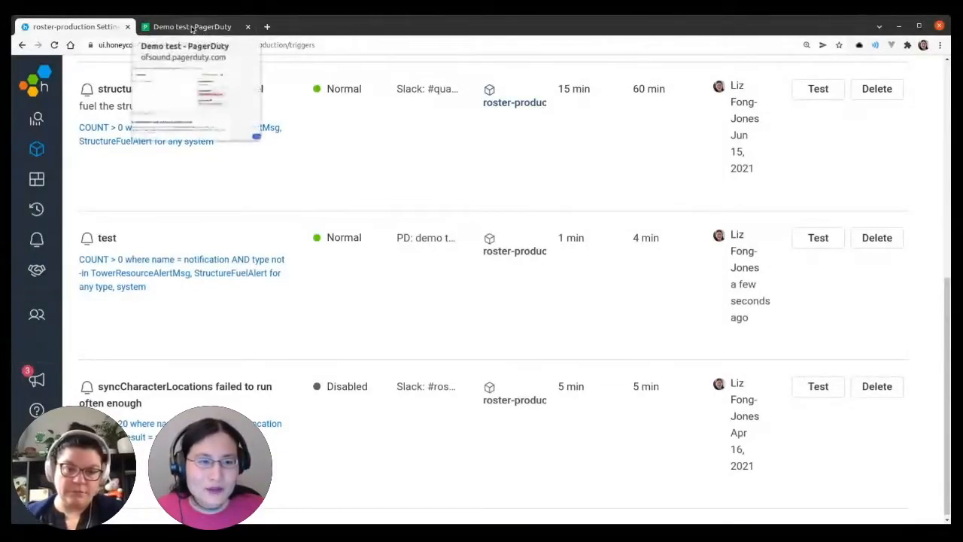
click(192, 27)
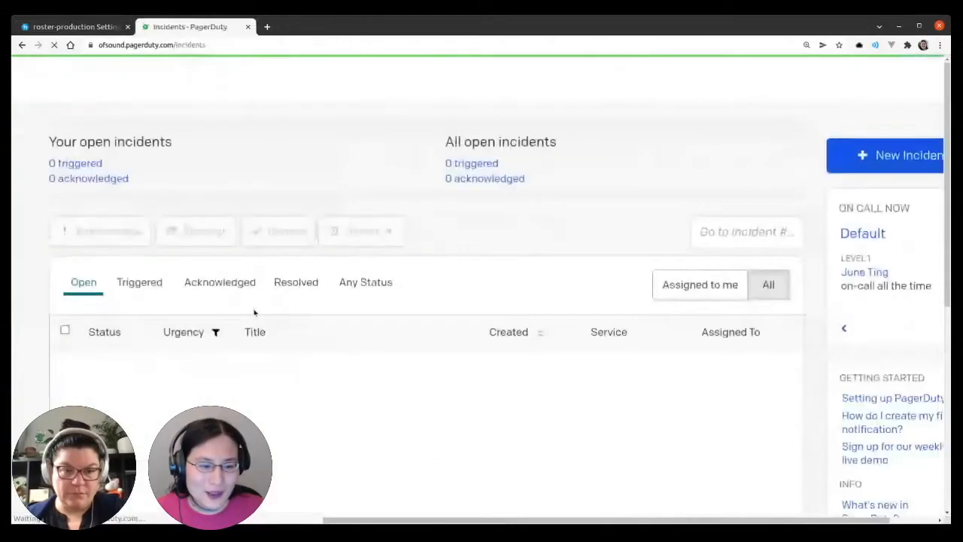
scroll(down, 3)
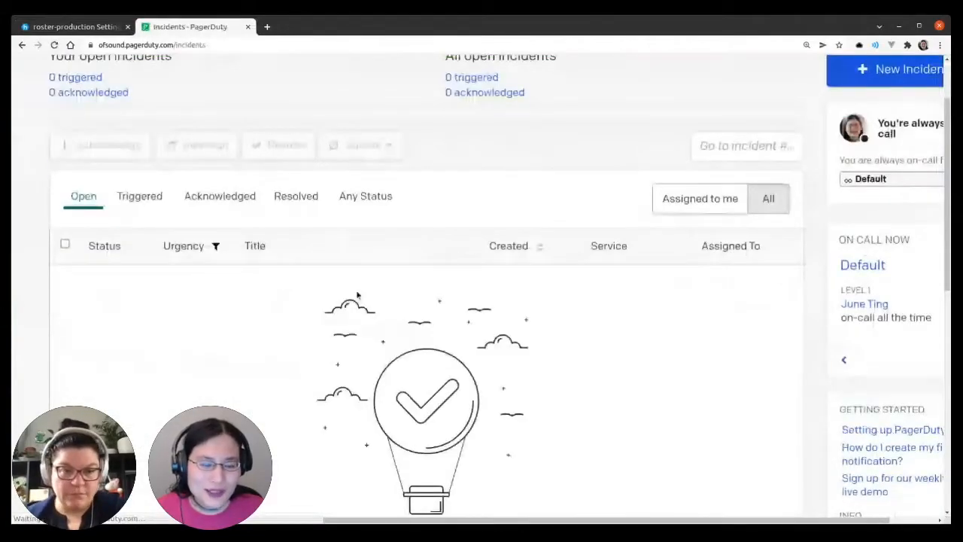
click(72, 26)
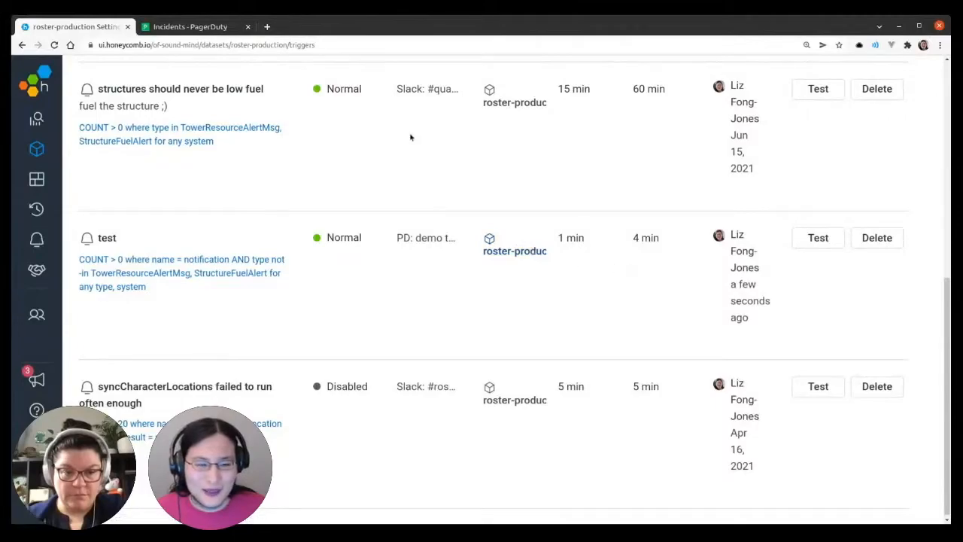
mouse_move(451, 215)
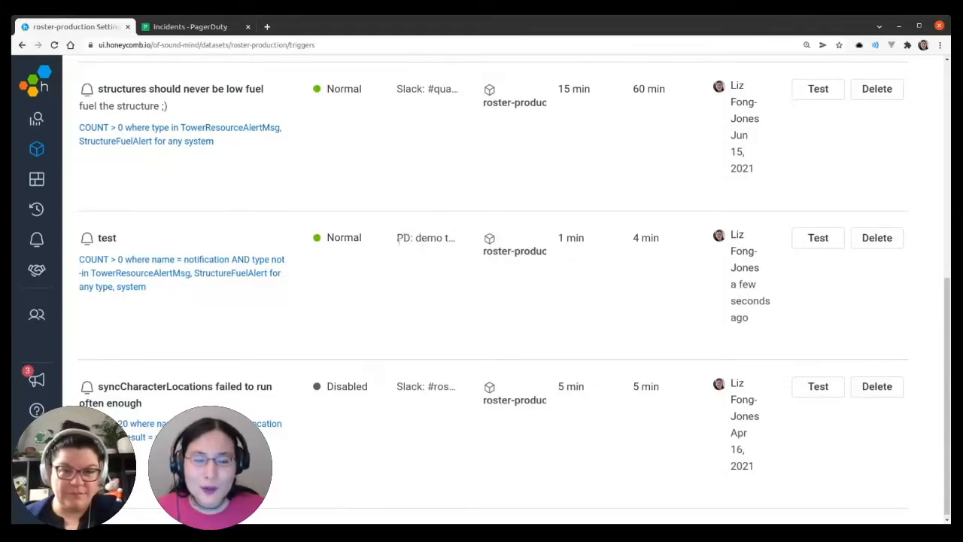
mouse_move(417, 209)
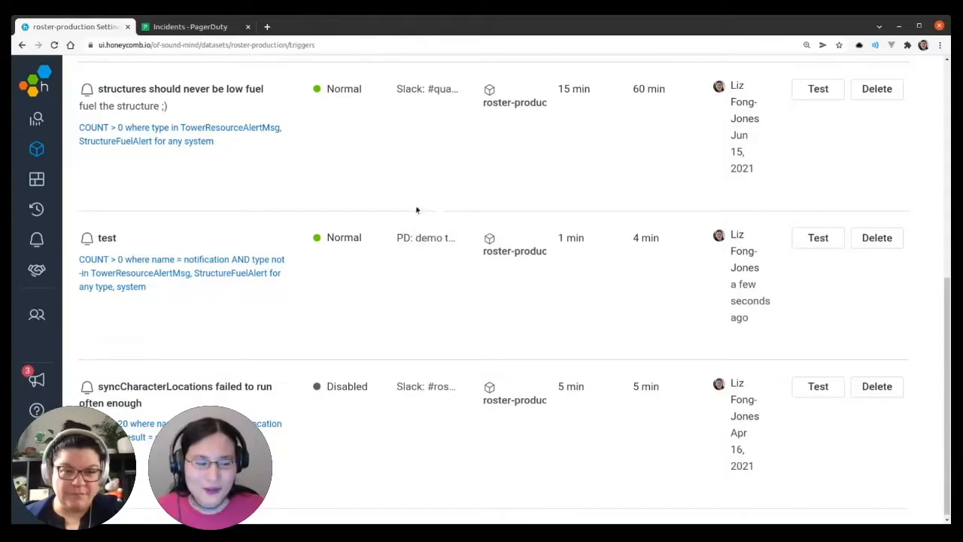
mouse_move(503, 233)
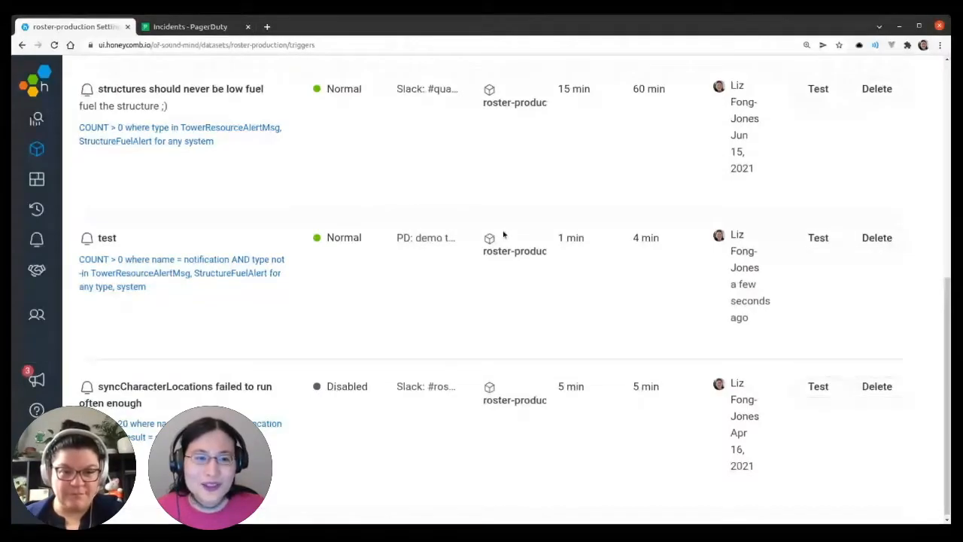
Show PagerDuty's People menu with on-call, schedules, escalation policies and users options.
click(189, 27)
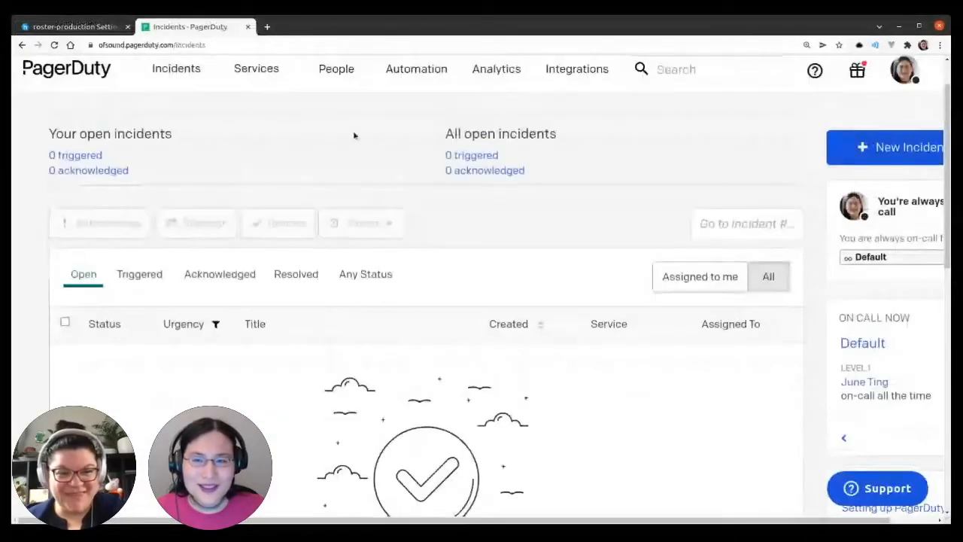
mouse_move(425, 130)
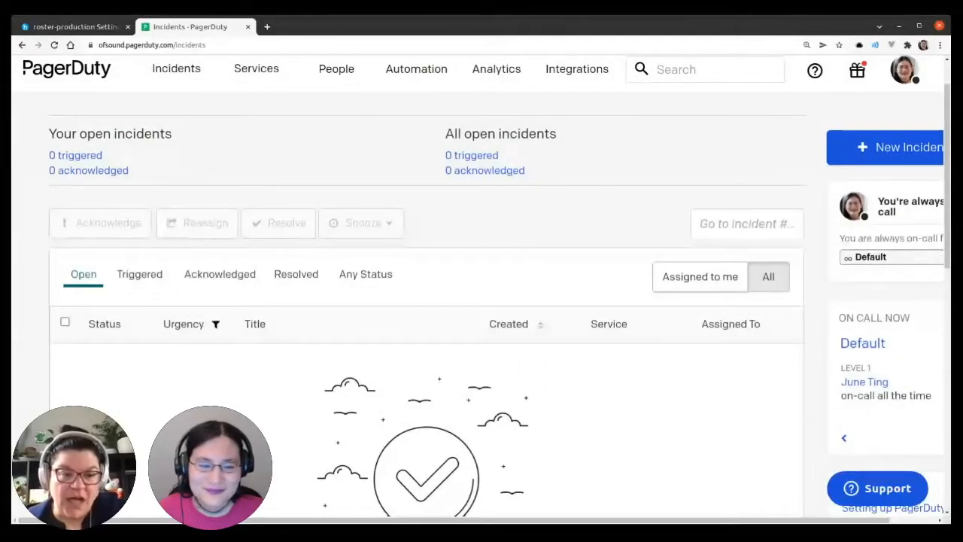
mouse_move(386, 104)
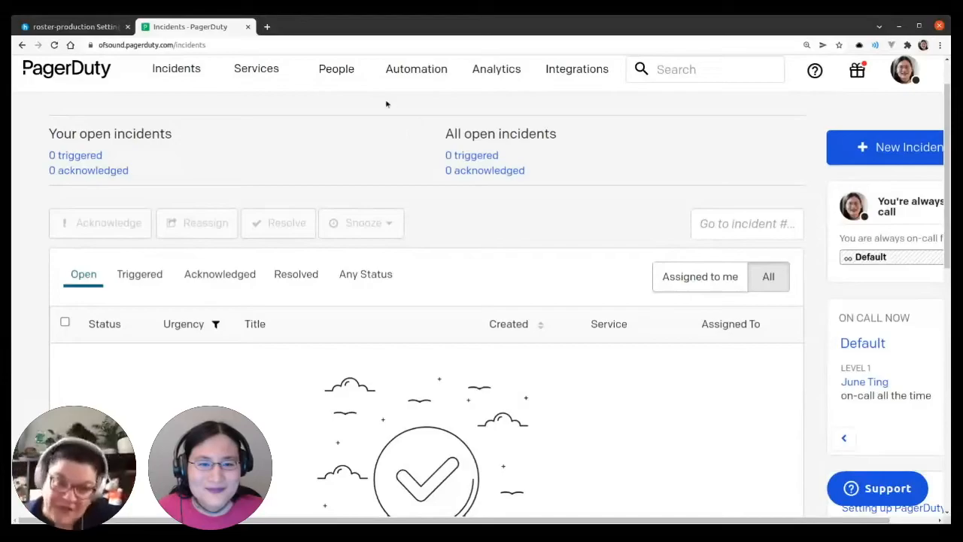
click(336, 69)
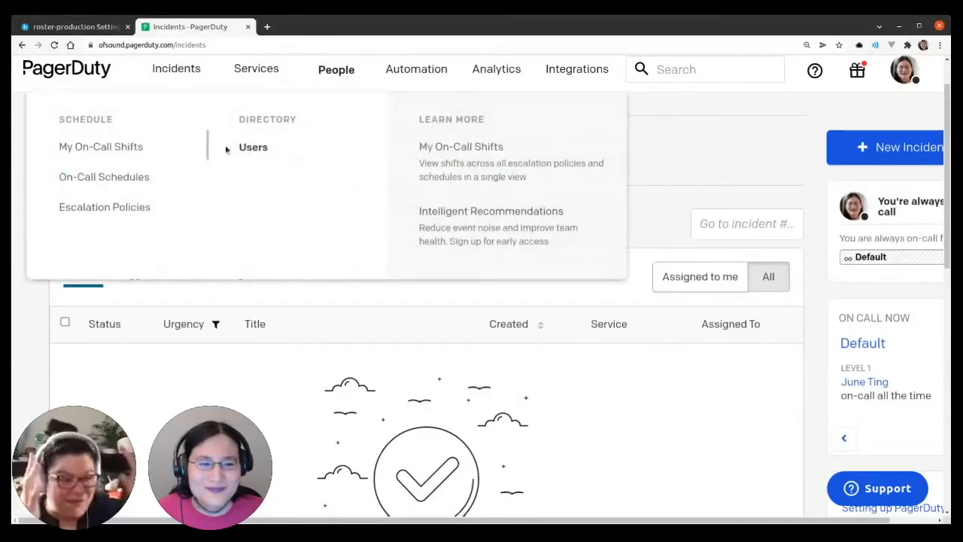
mouse_move(102, 146)
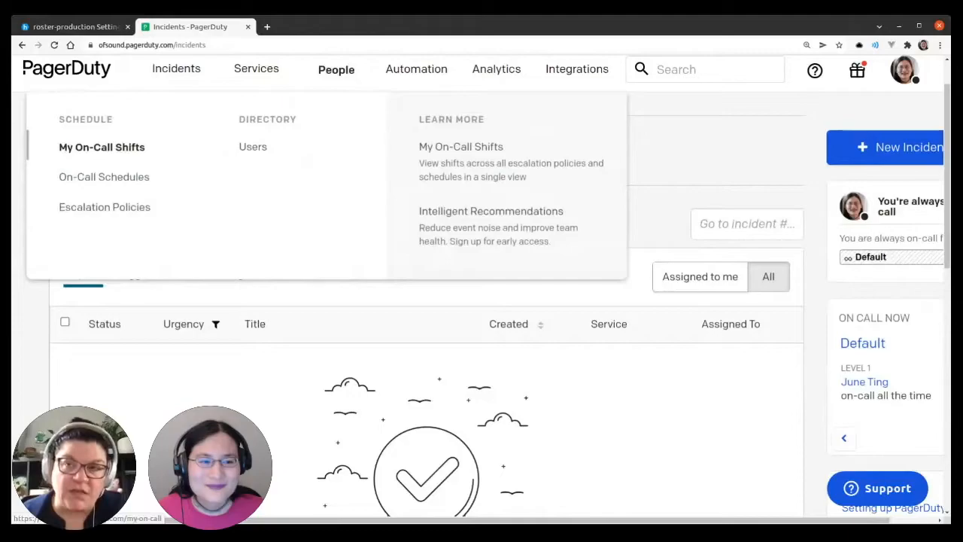
Review my on-call shifts and the Default escalation policy, dismissing its intro modal.
click(102, 147)
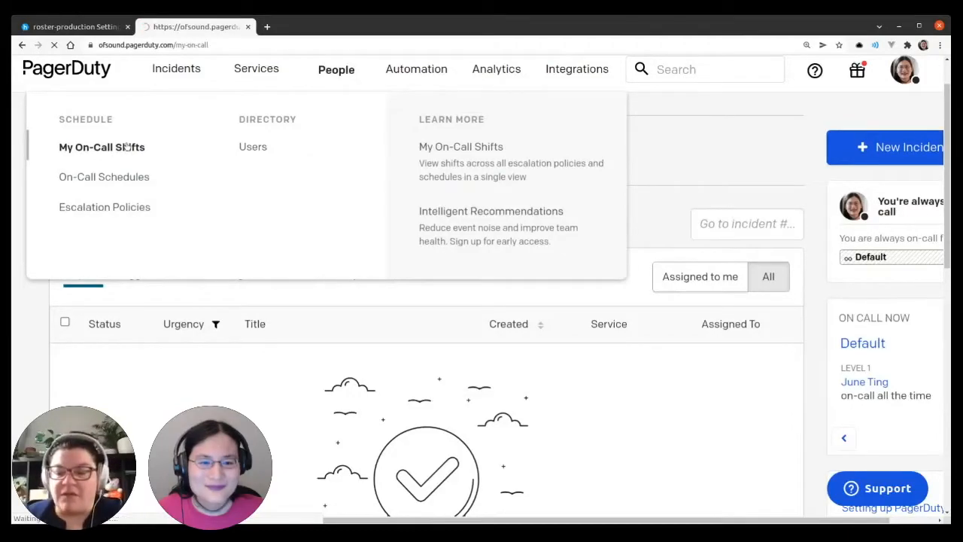
click(102, 147)
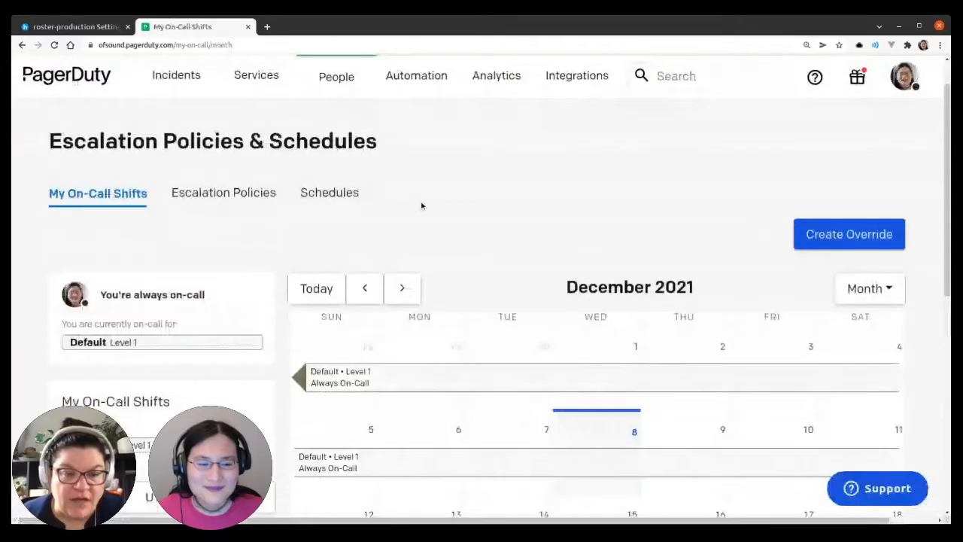
scroll(down, 3)
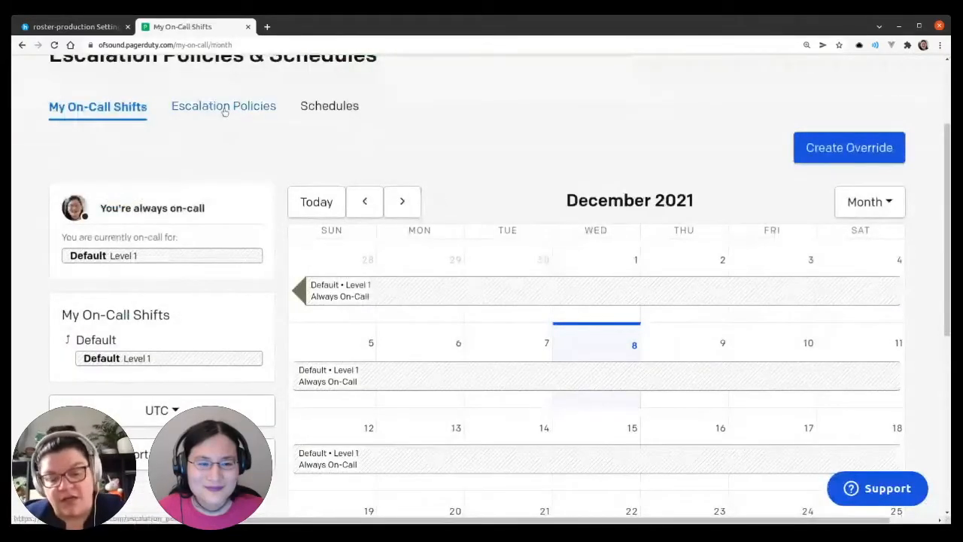
click(223, 105)
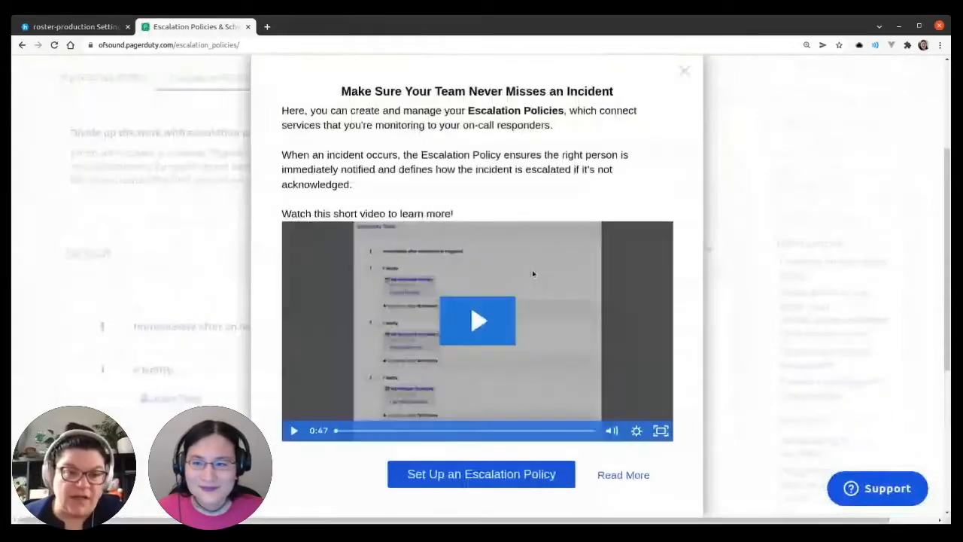
click(683, 70)
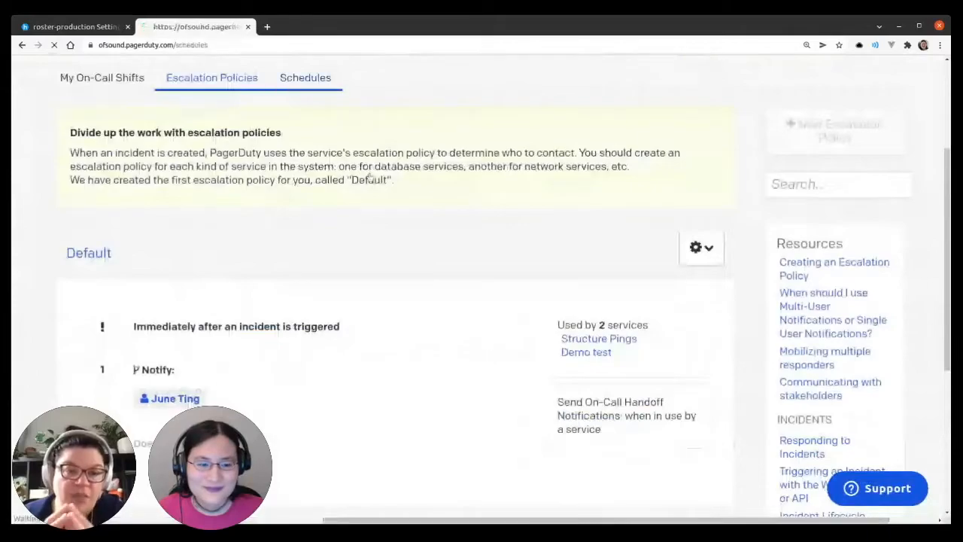
click(305, 78)
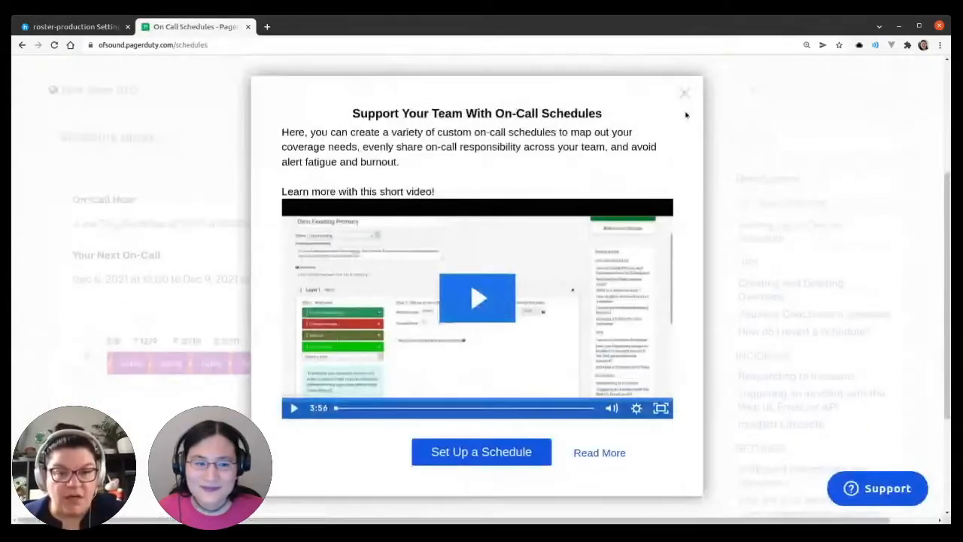
click(683, 93)
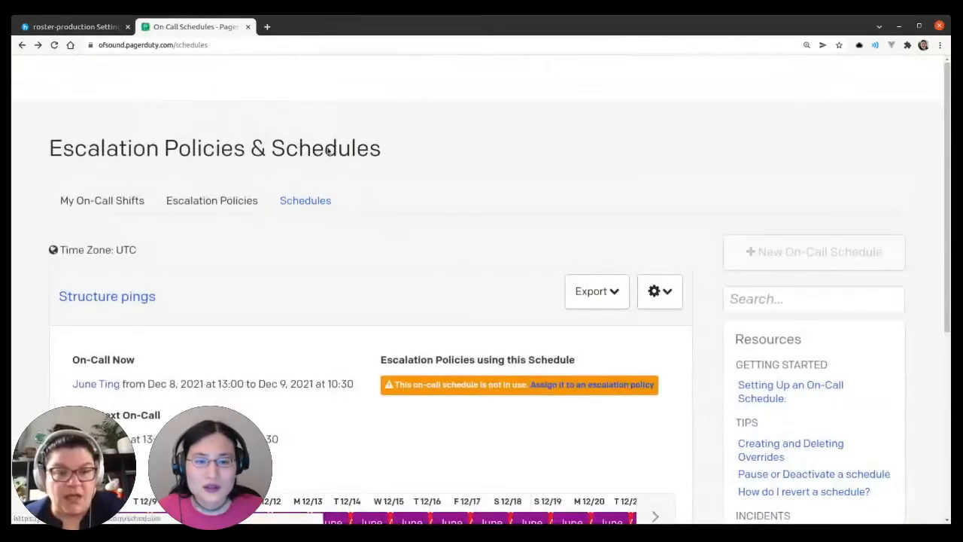
mouse_move(336, 124)
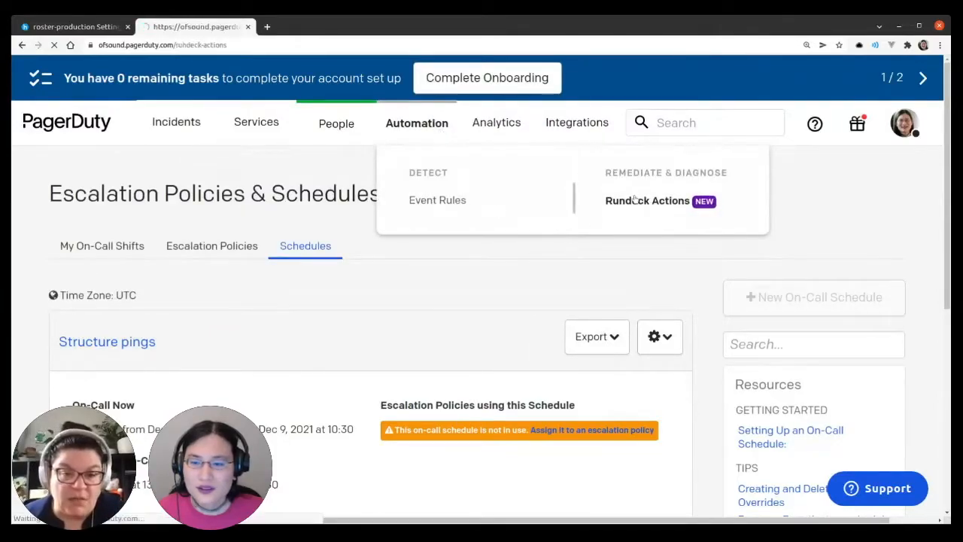
View the Rundeck Actions automation page, glance at the Honeycomb home dashboard, and return to PagerDuty.
click(646, 200)
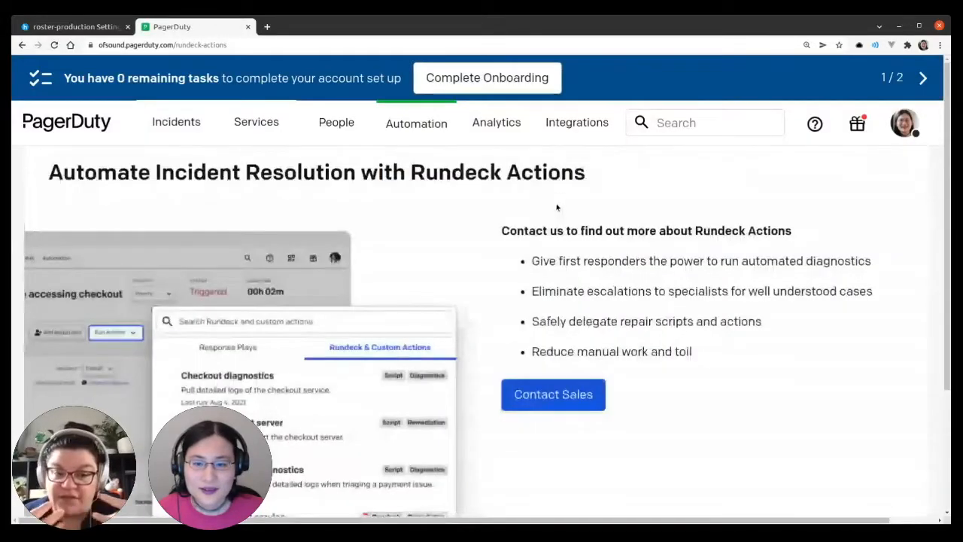
click(495, 122)
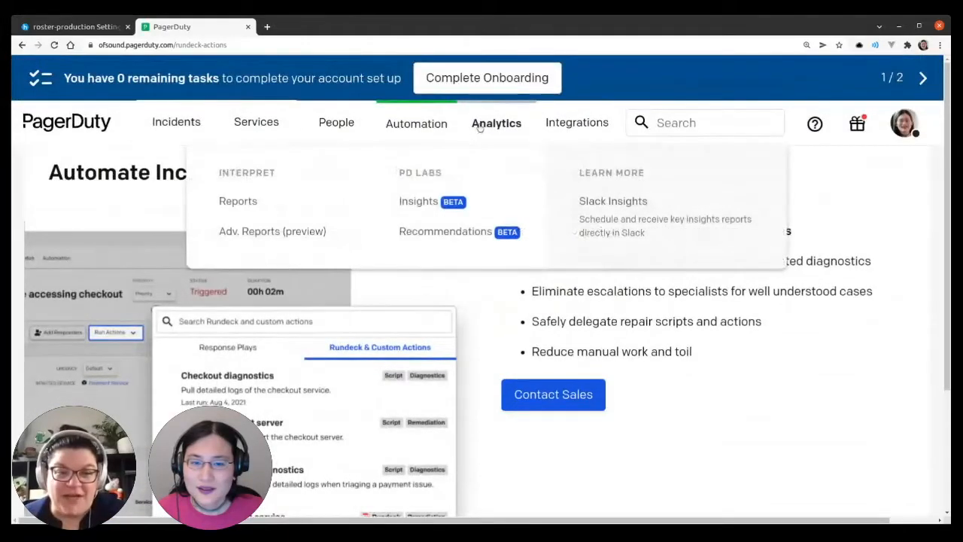
mouse_move(745, 360)
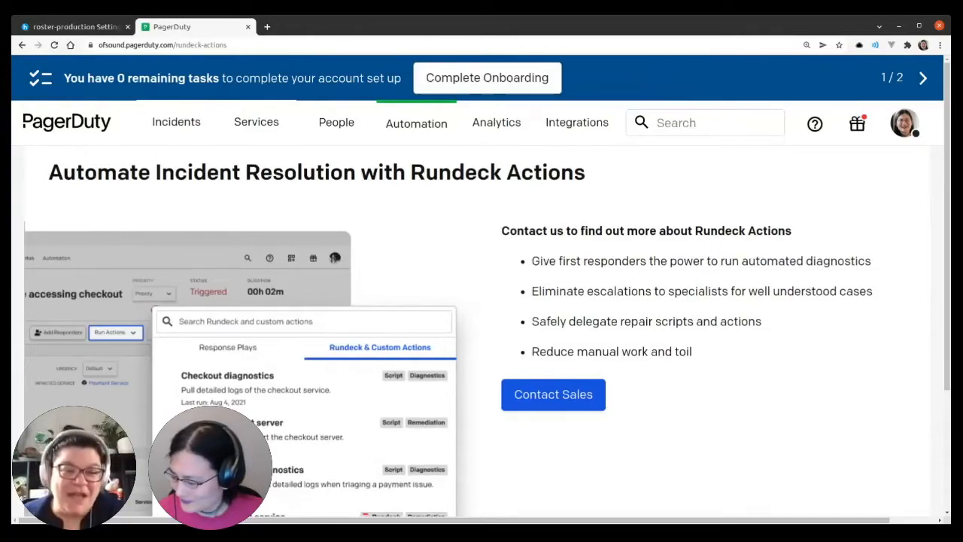
mouse_move(755, 358)
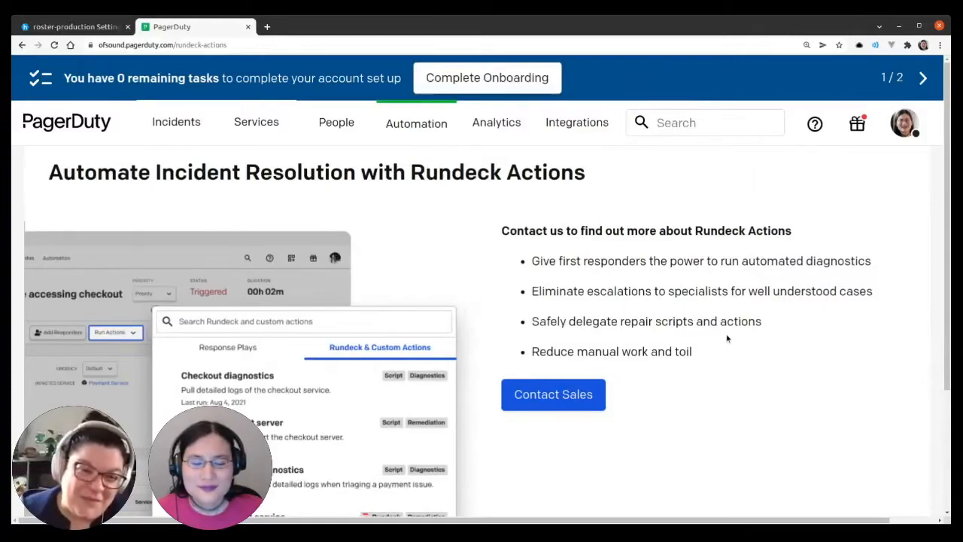
mouse_move(676, 301)
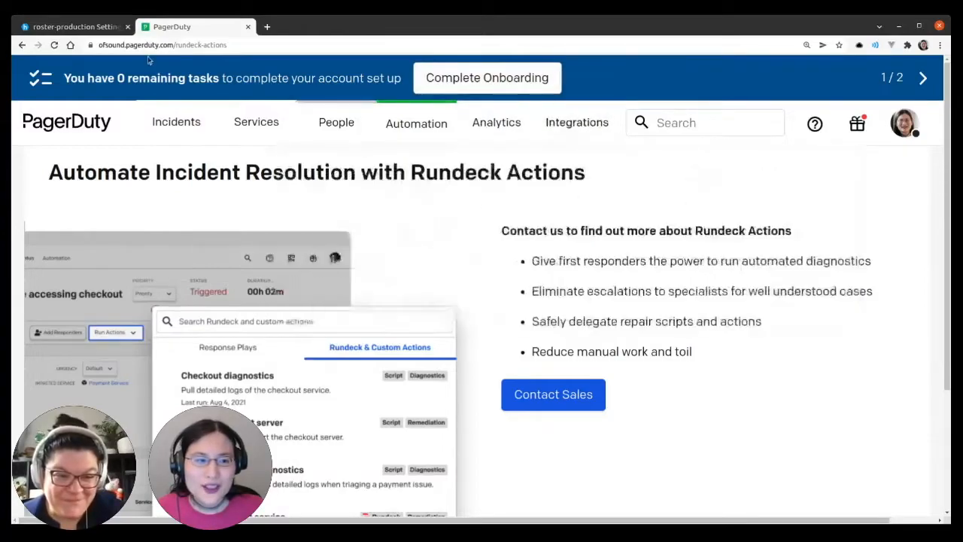
click(73, 26)
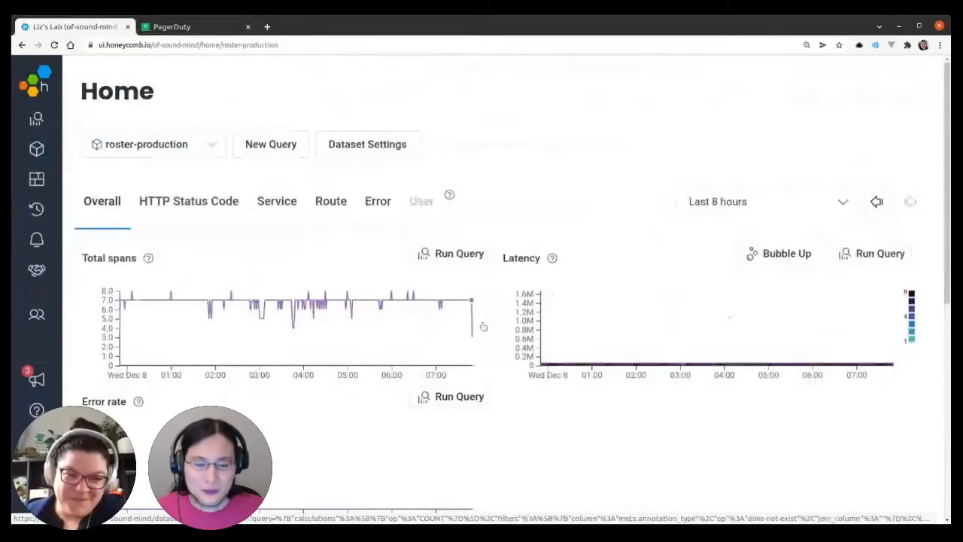
mouse_move(666, 324)
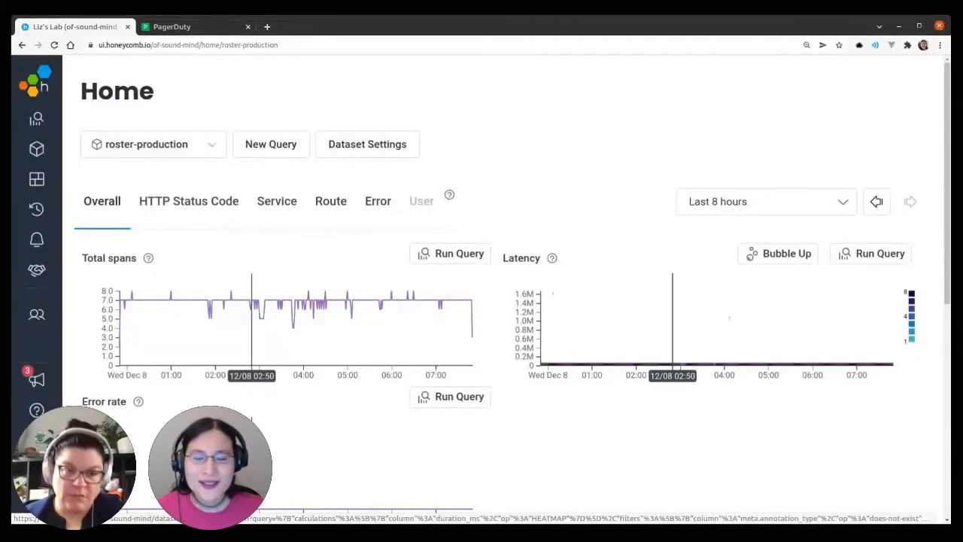
mouse_move(726, 358)
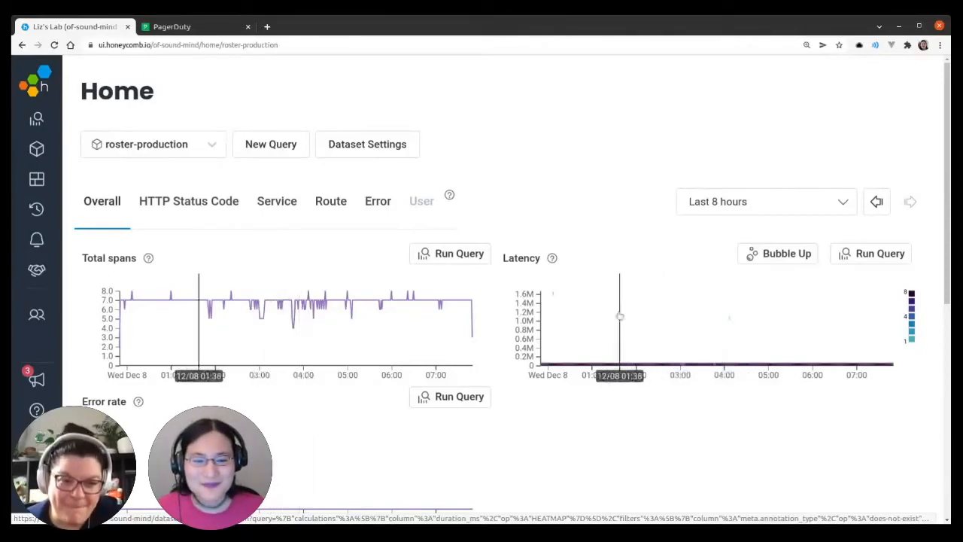
scroll(down, 3)
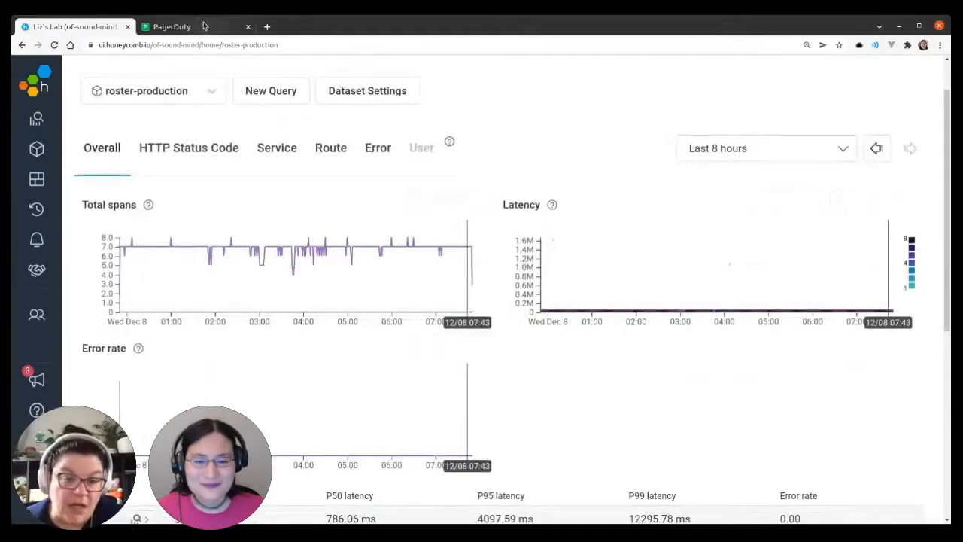
click(171, 26)
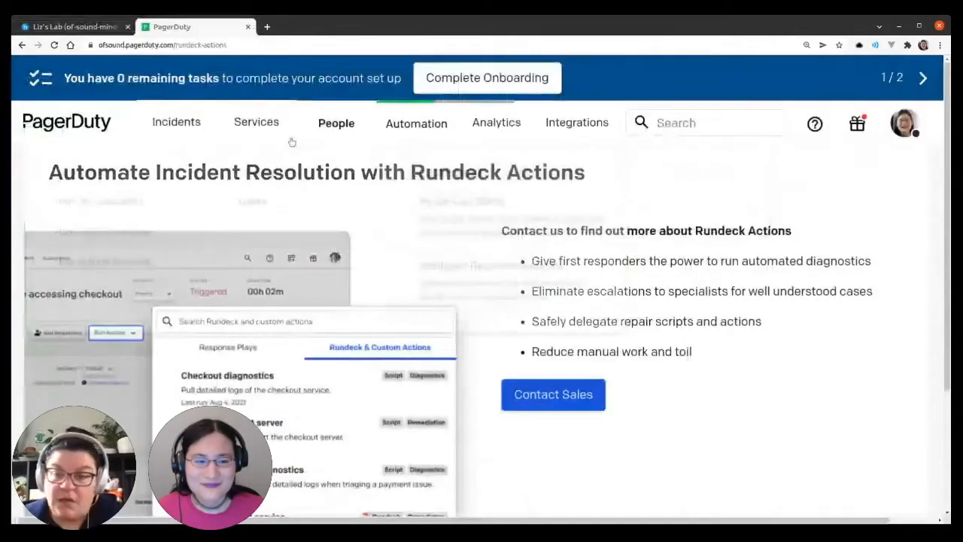
Confirm the All Incidents list in PagerDuty is empty.
click(255, 122)
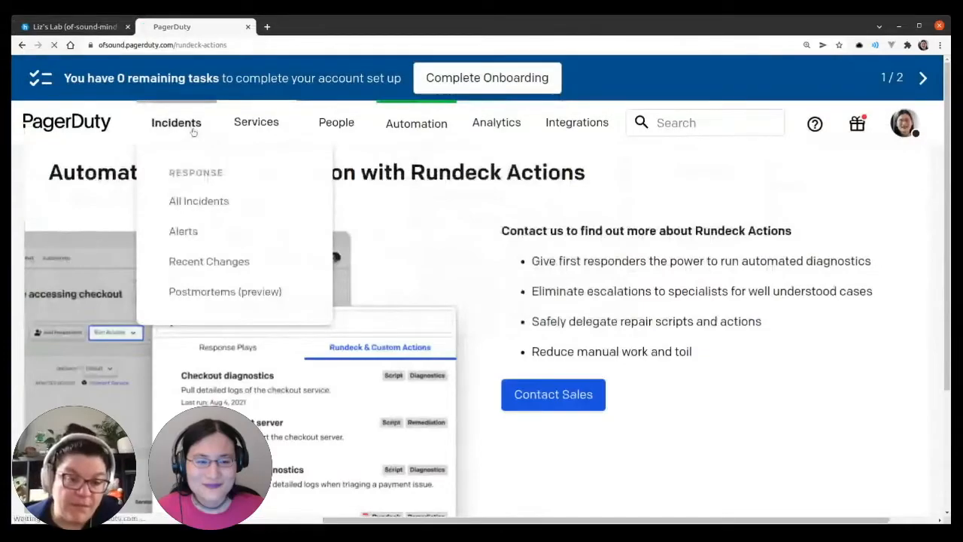
click(199, 200)
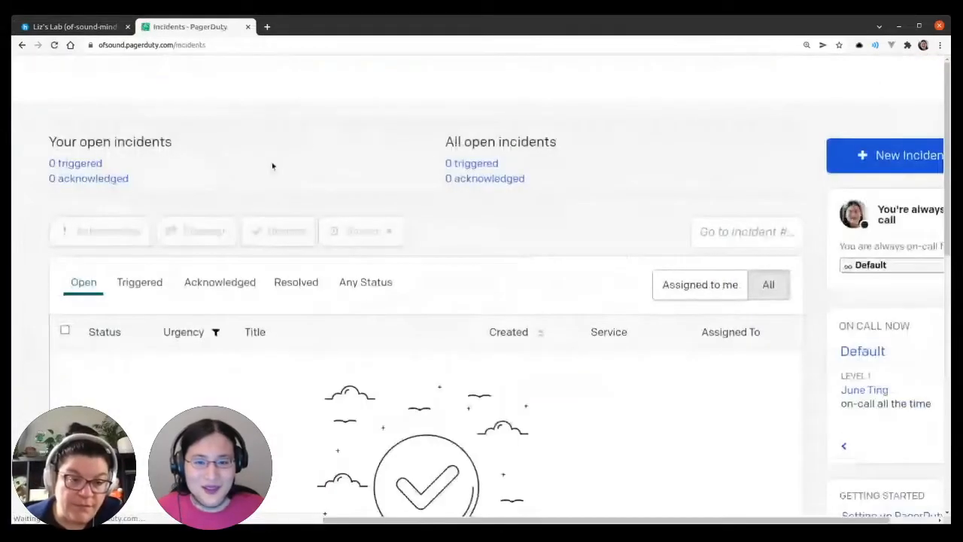
click(337, 122)
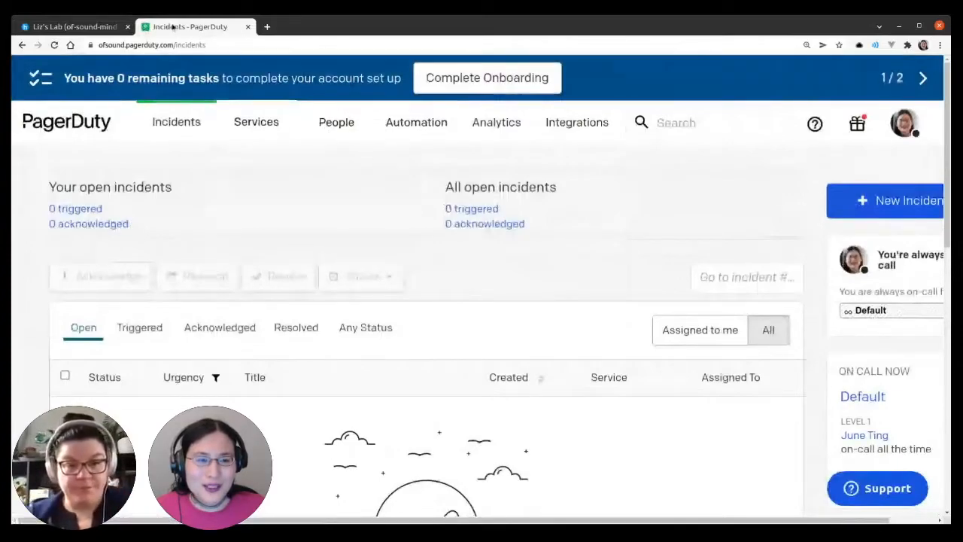
click(257, 122)
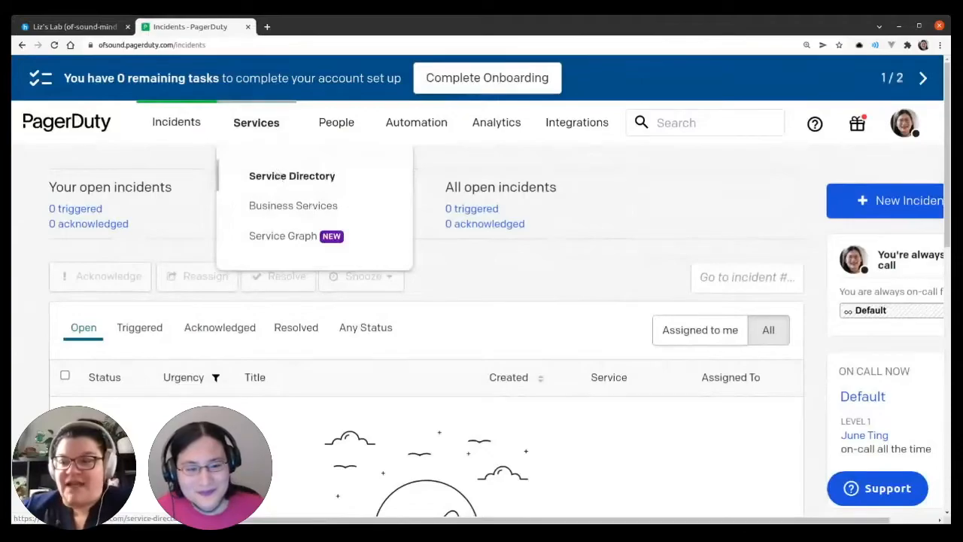
Browse the Service Directory listing the two services and start creating a new service.
click(292, 175)
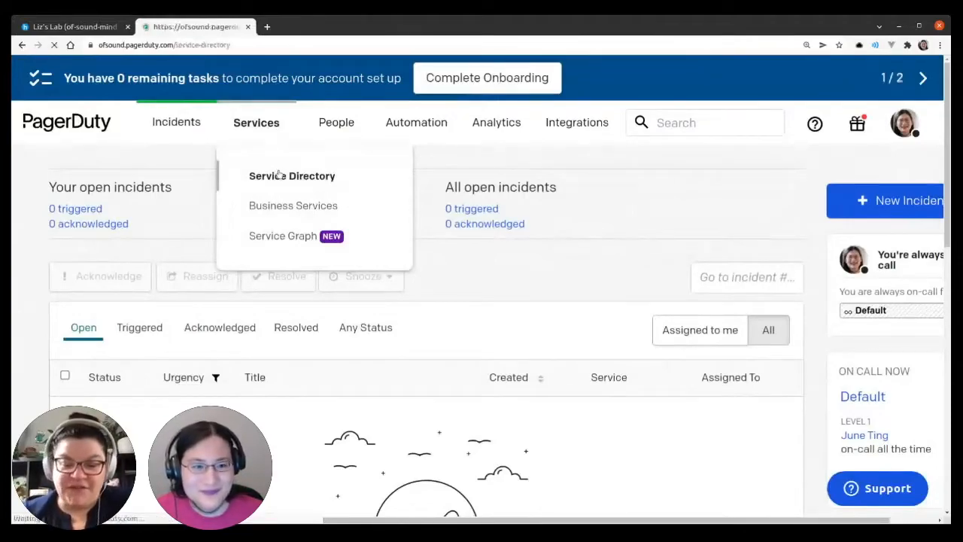
click(292, 175)
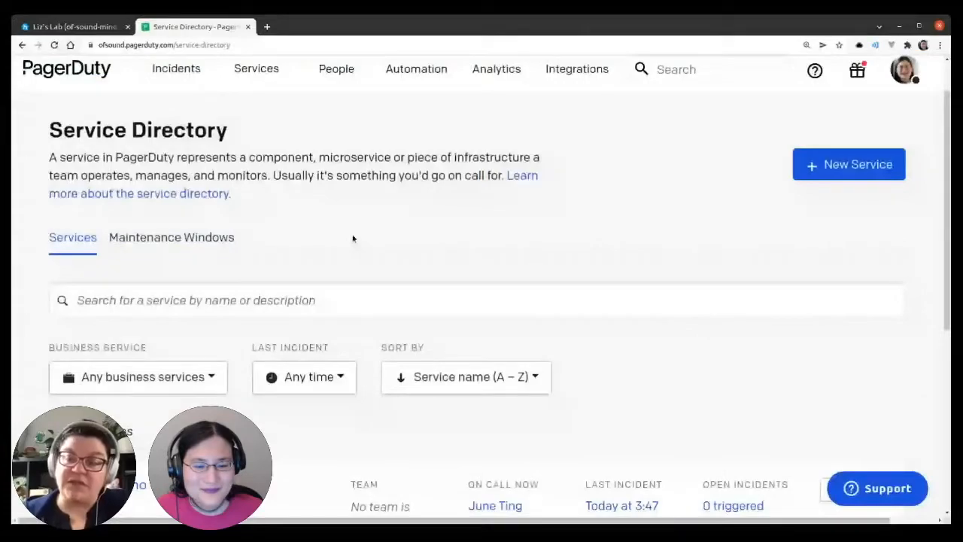
scroll(down, 3)
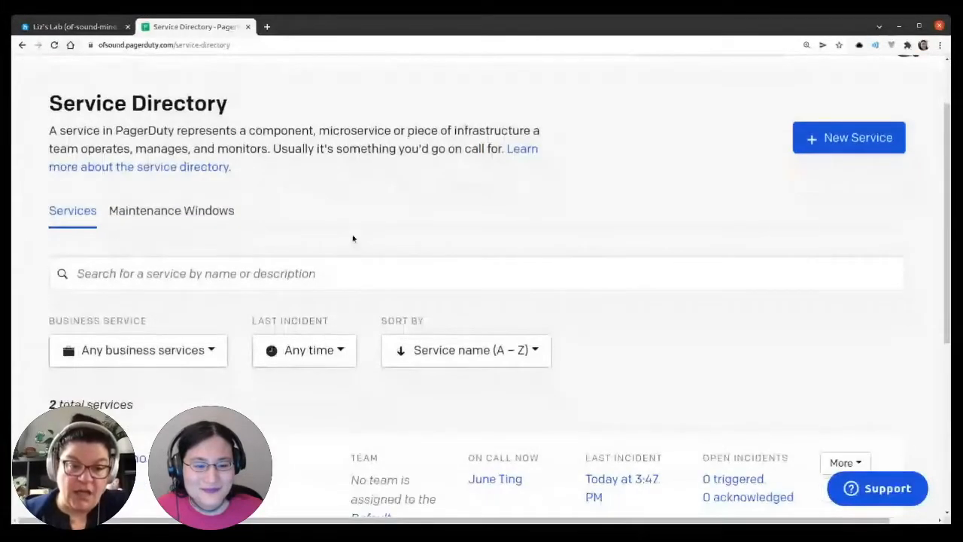
scroll(down, 3)
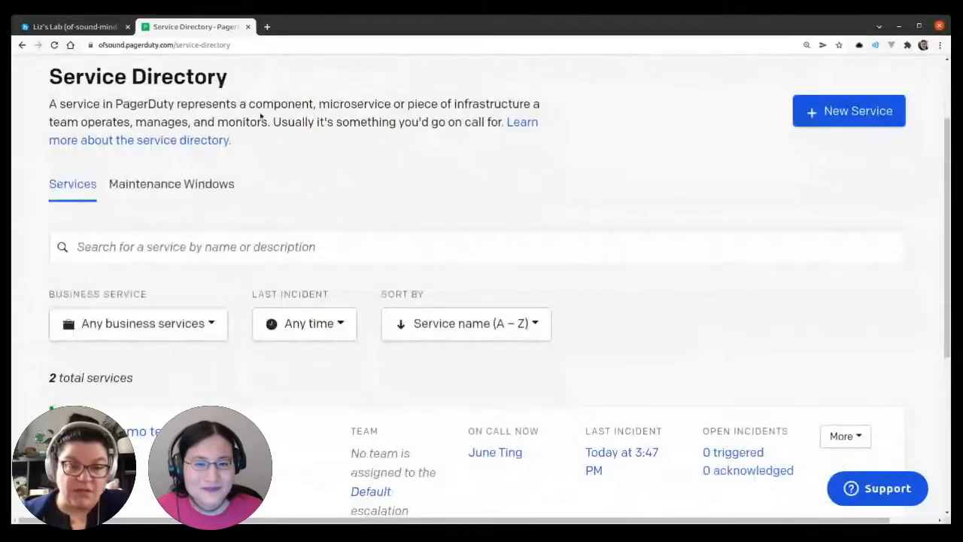
mouse_move(350, 179)
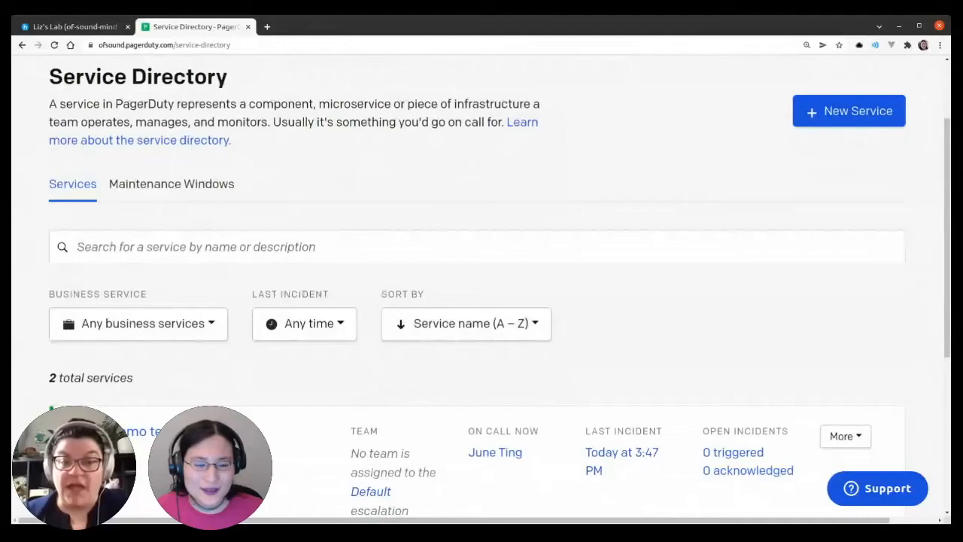
mouse_move(361, 168)
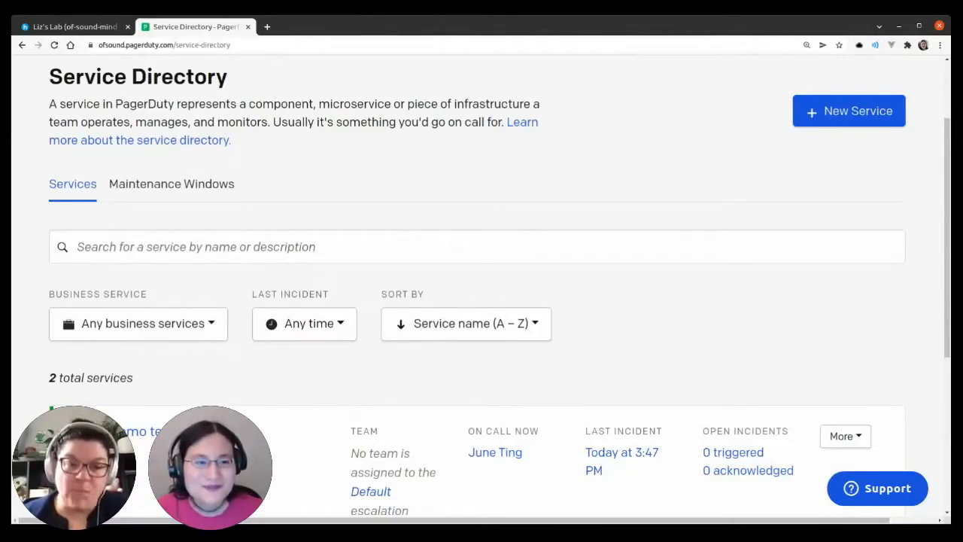
mouse_move(308, 166)
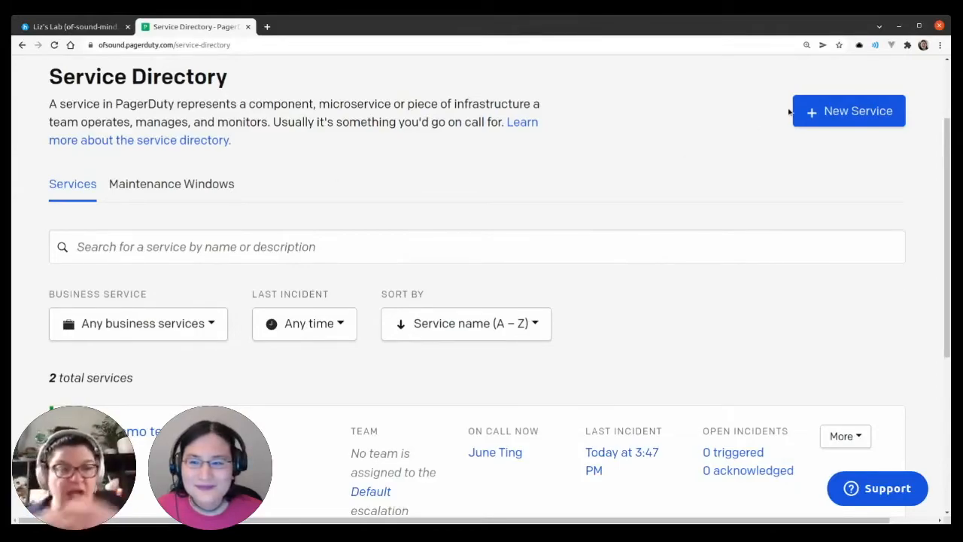
click(848, 111)
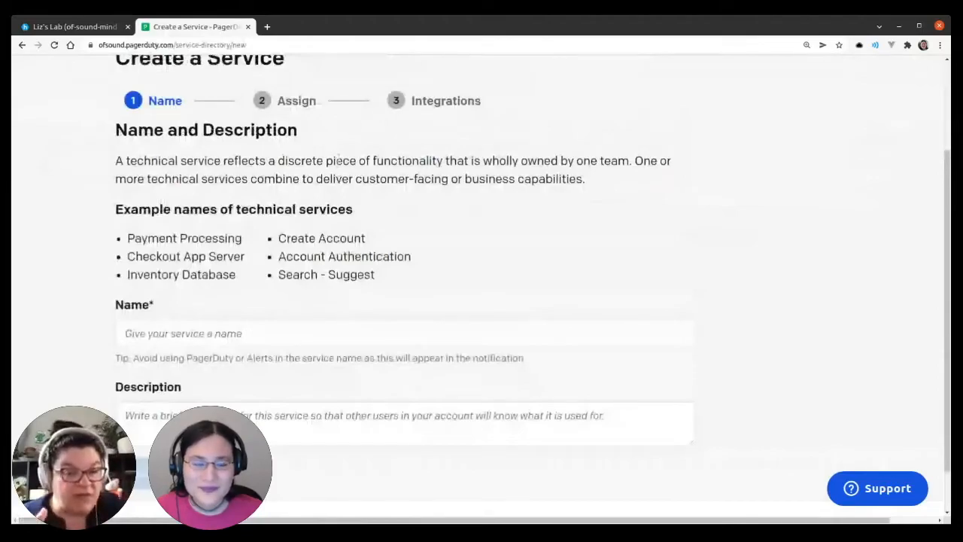
mouse_move(340, 144)
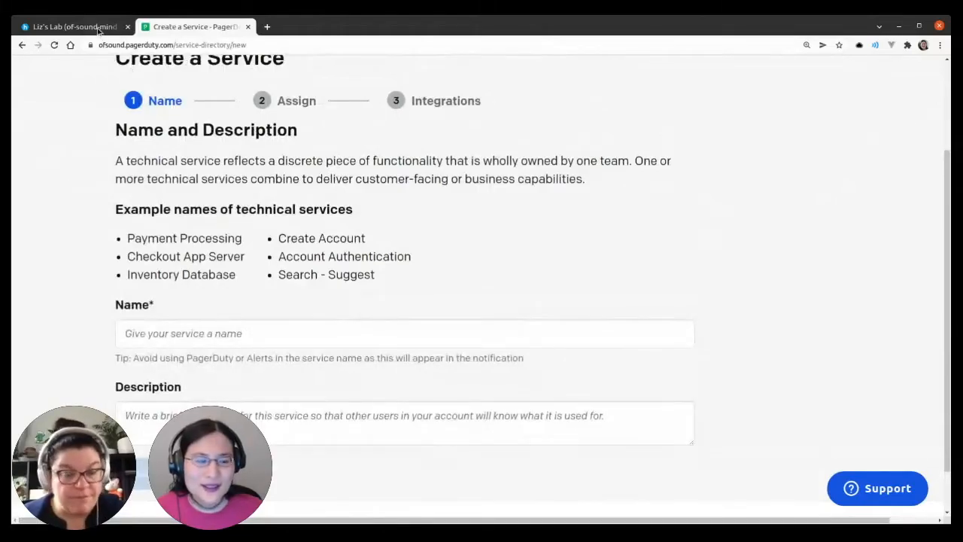
Return to the Honeycomb roster-production dataset overview, leaving the new-service form unfilled.
click(73, 26)
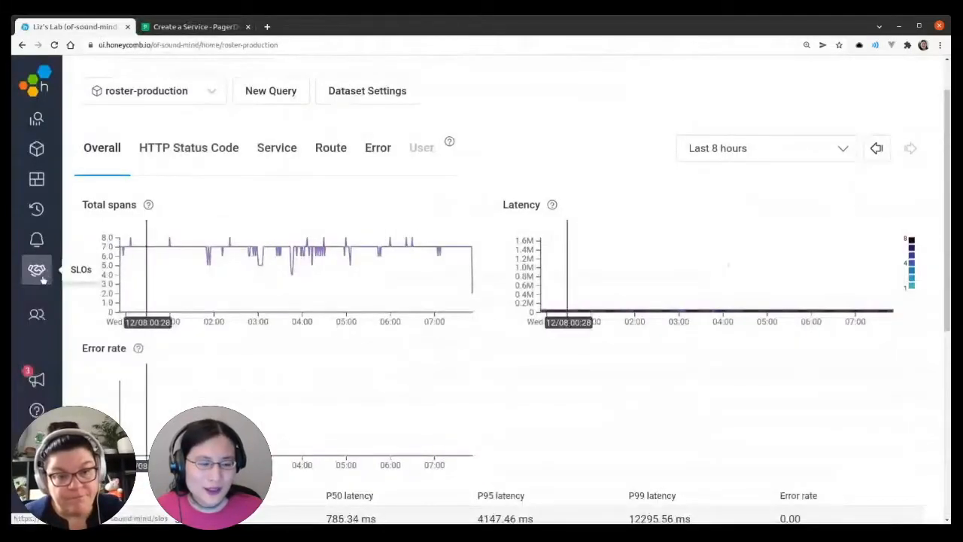
List the Honeycomb triggers including the new PagerDuty demo test trigger, then move to the SLOs overview.
click(36, 239)
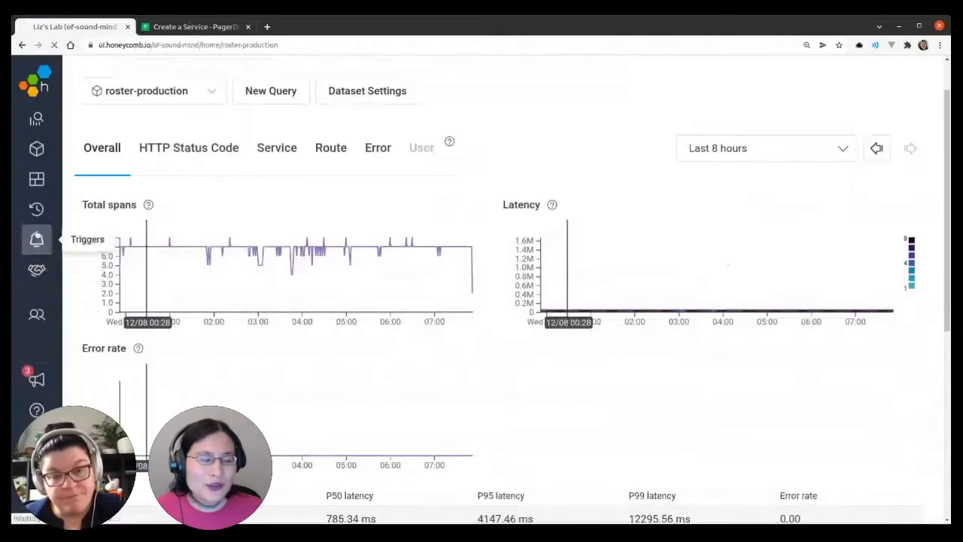
click(36, 239)
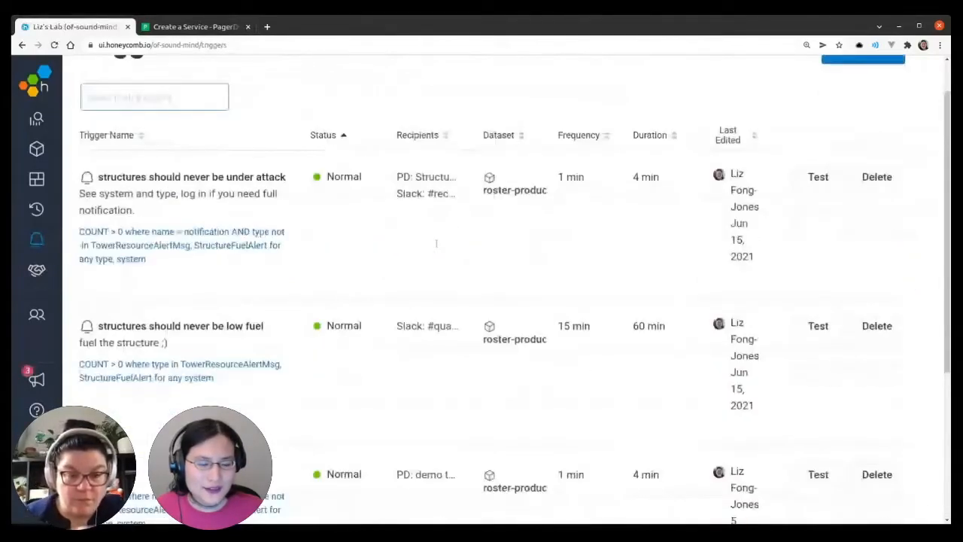
scroll(down, 3)
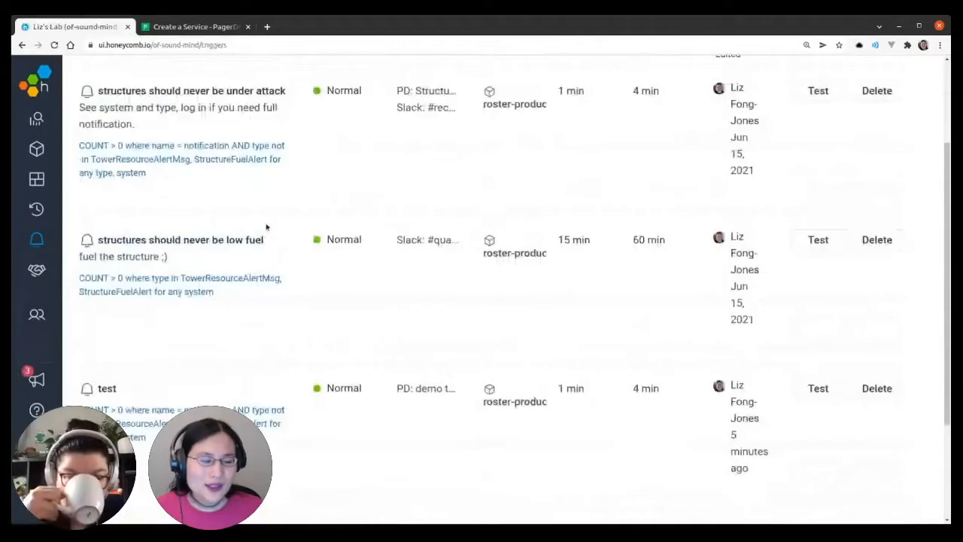
mouse_move(36, 269)
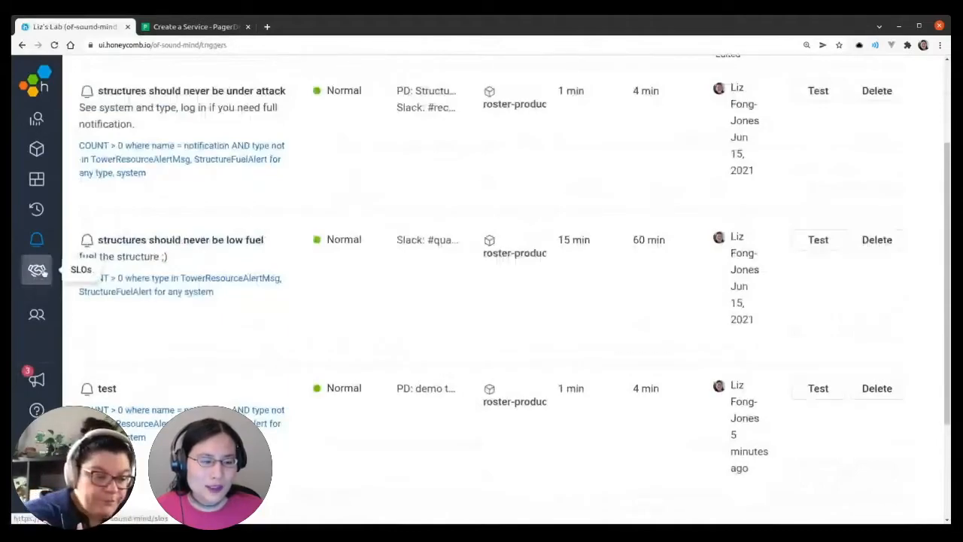
click(36, 269)
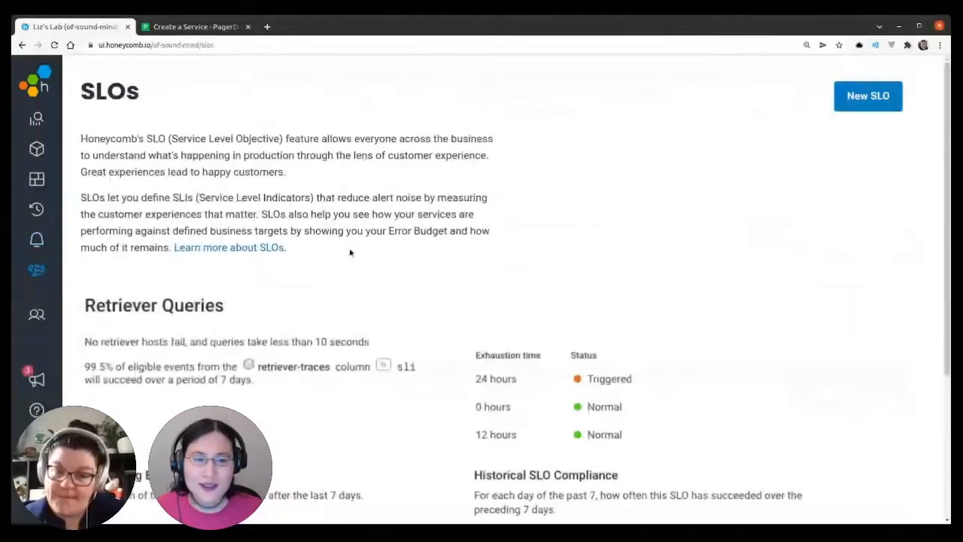
Review the Retriever Queries SLO burn alerts and error budget charts, then start defining a new SLO.
scroll(down, 3)
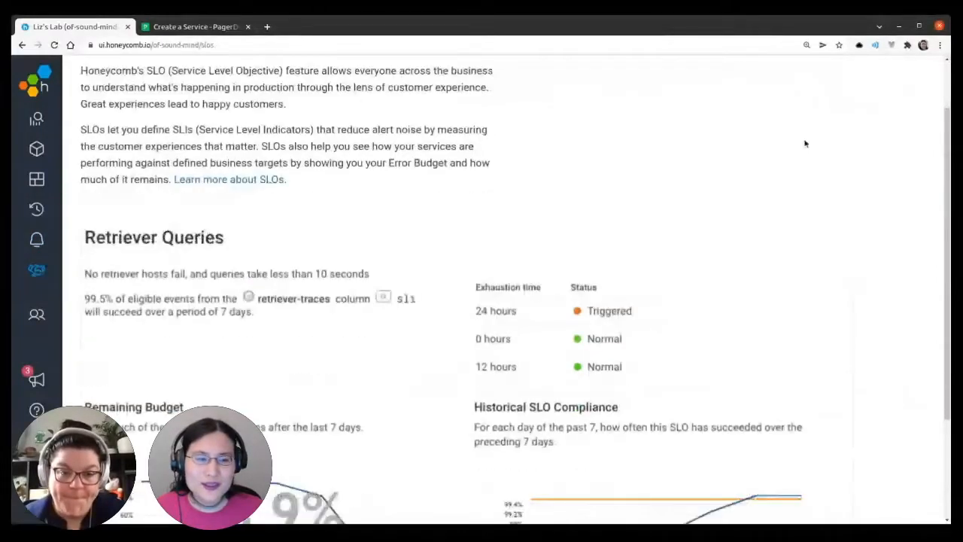
scroll(down, 3)
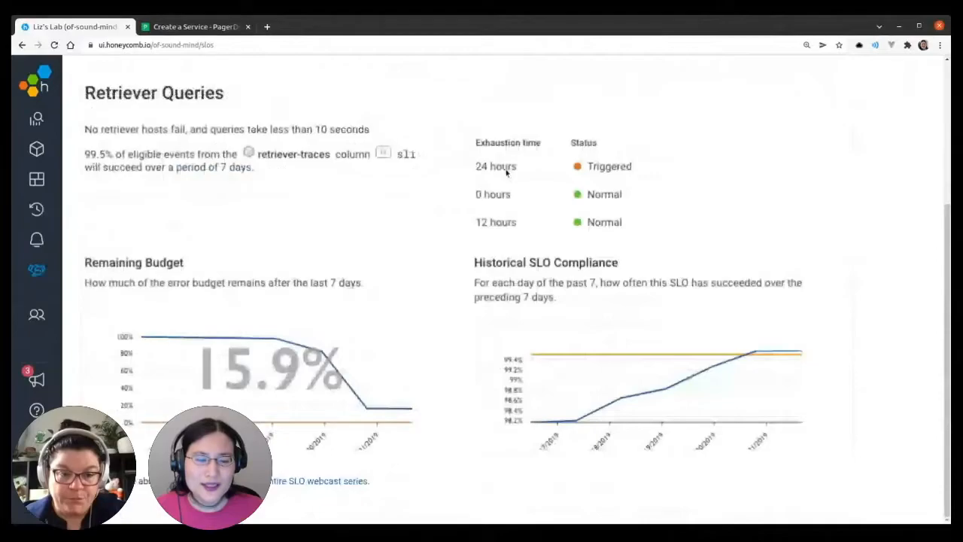
mouse_move(518, 177)
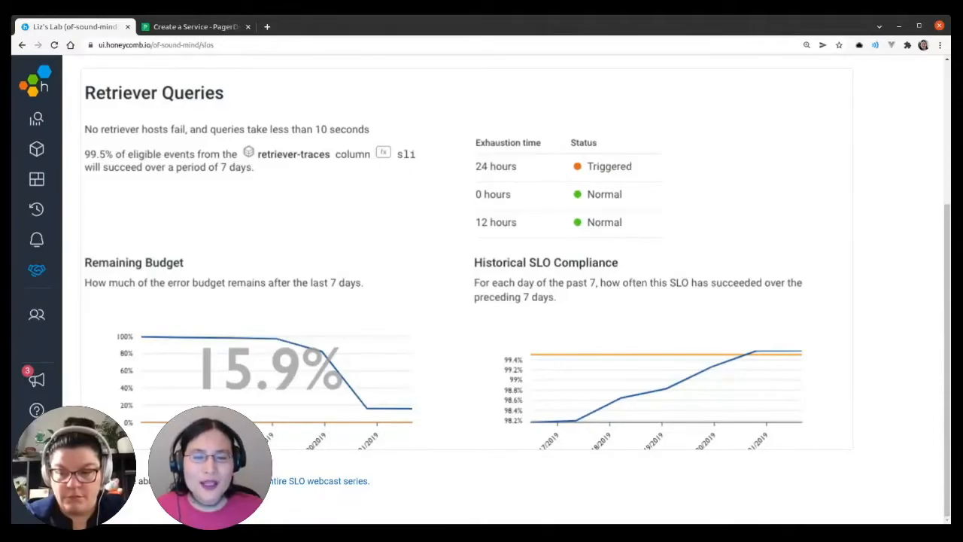
mouse_move(502, 184)
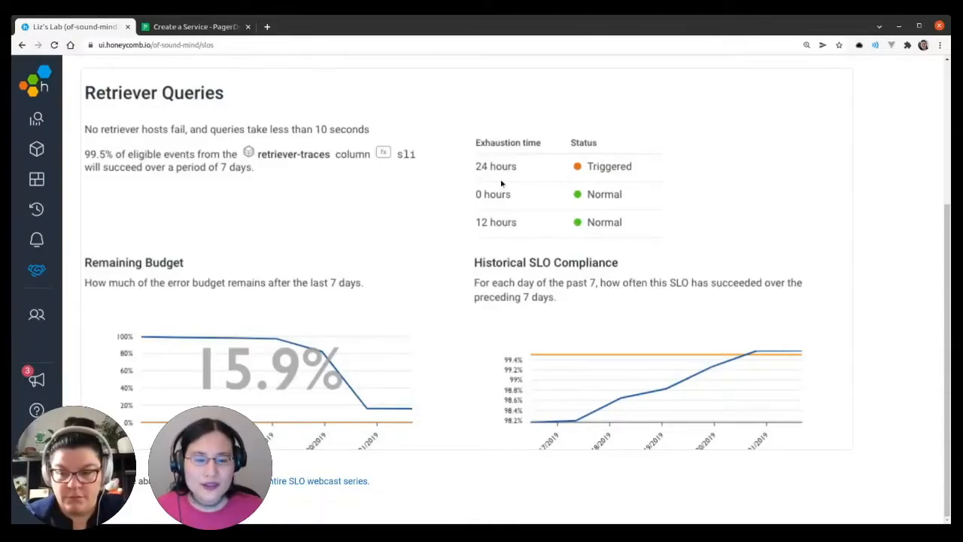
mouse_move(464, 165)
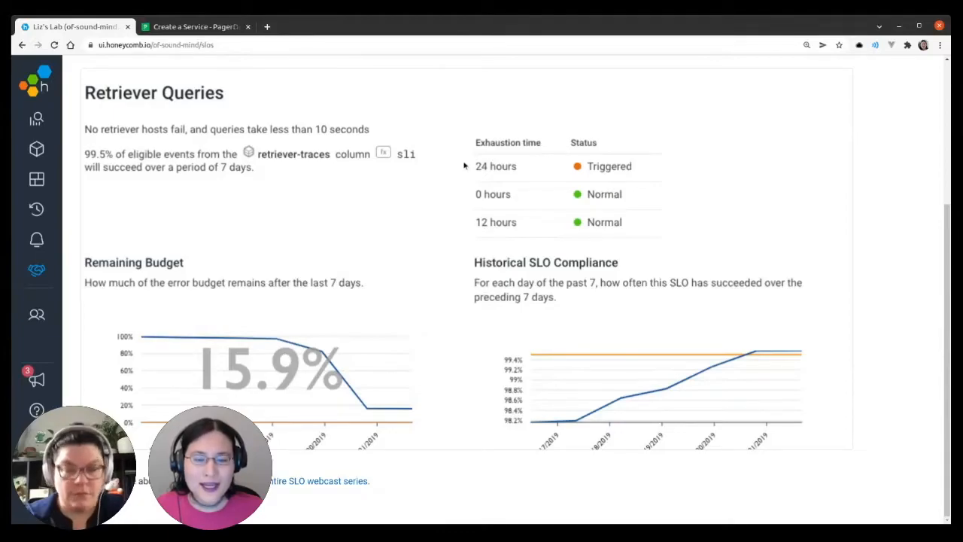
mouse_move(443, 162)
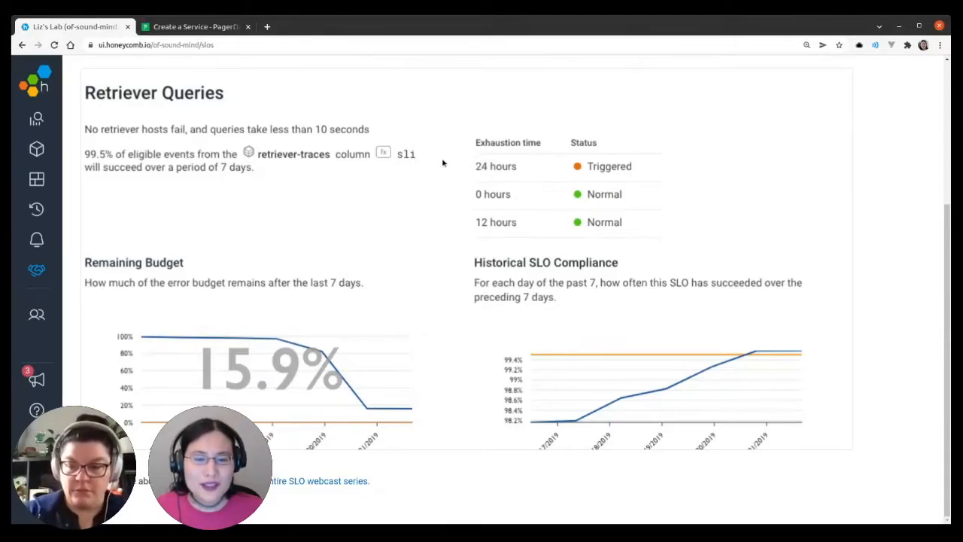
mouse_move(453, 163)
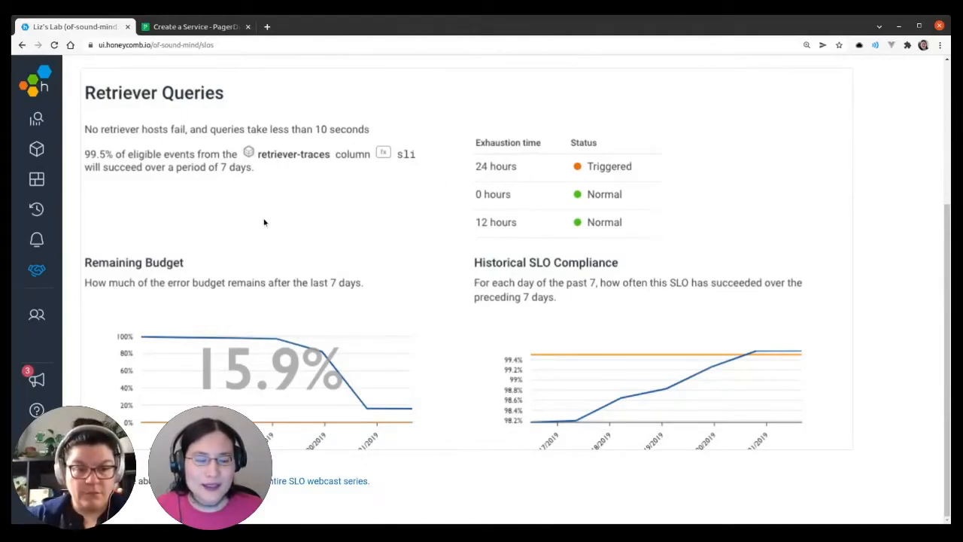
mouse_move(327, 205)
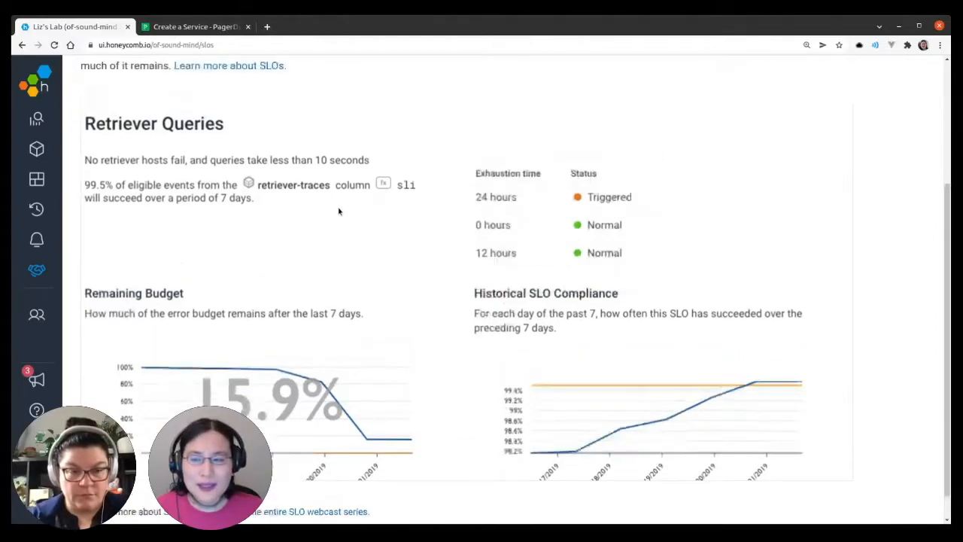
scroll(up, 3)
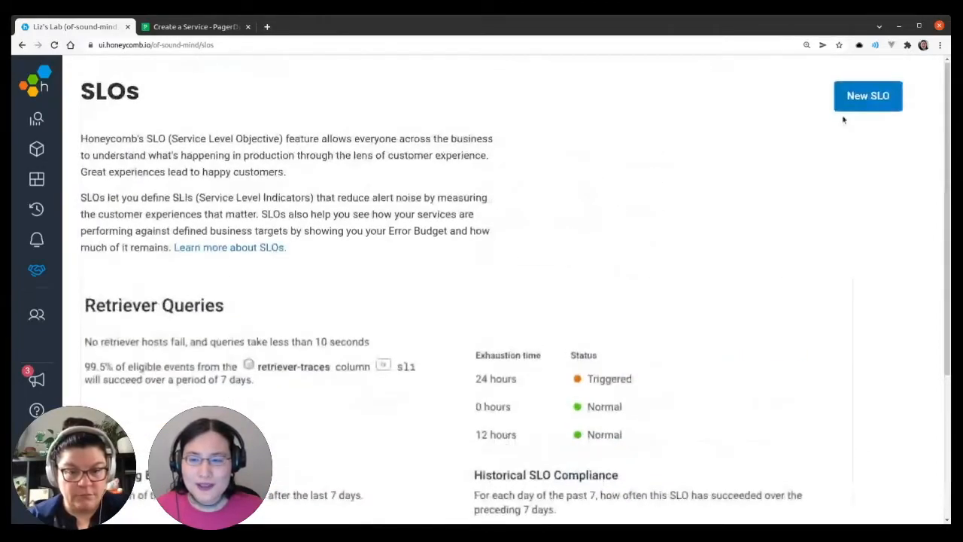
mouse_move(786, 110)
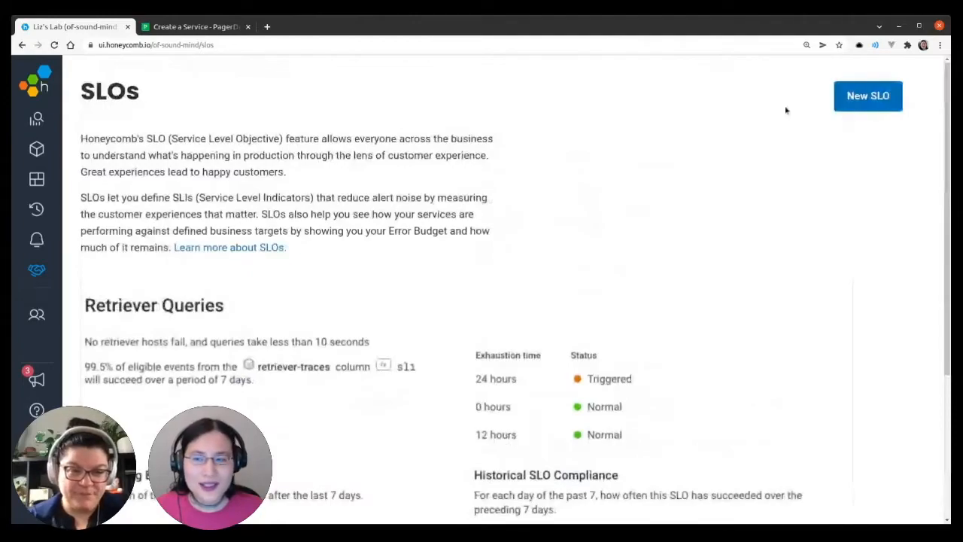
click(867, 96)
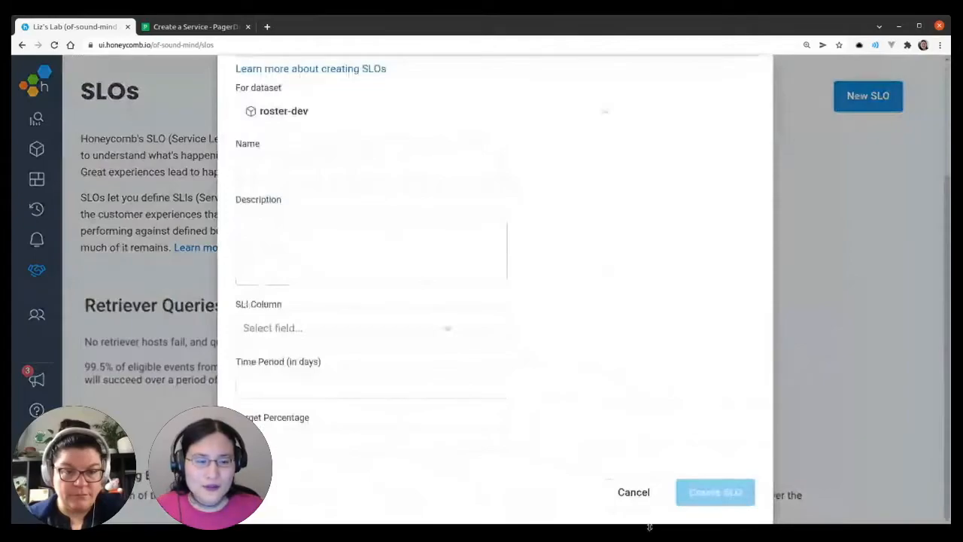
click(632, 491)
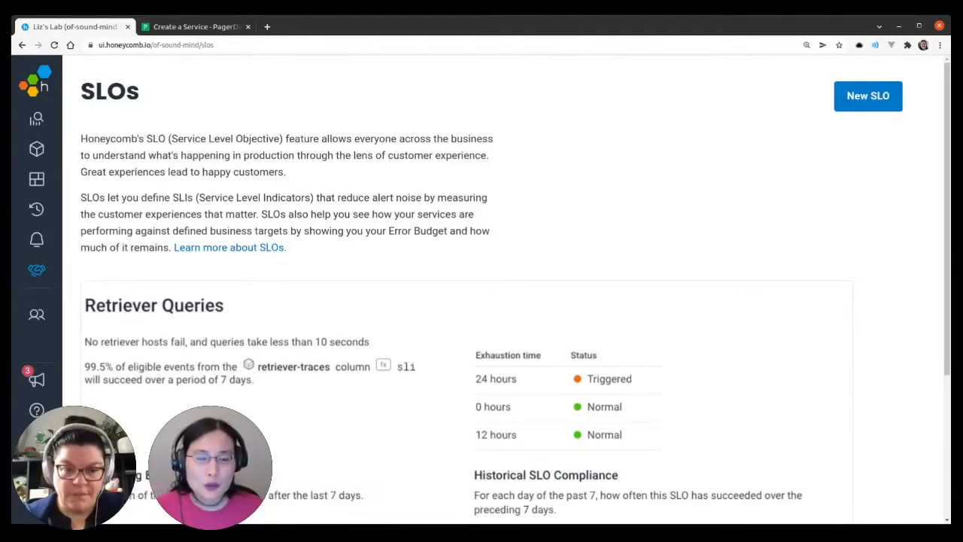
mouse_move(266, 53)
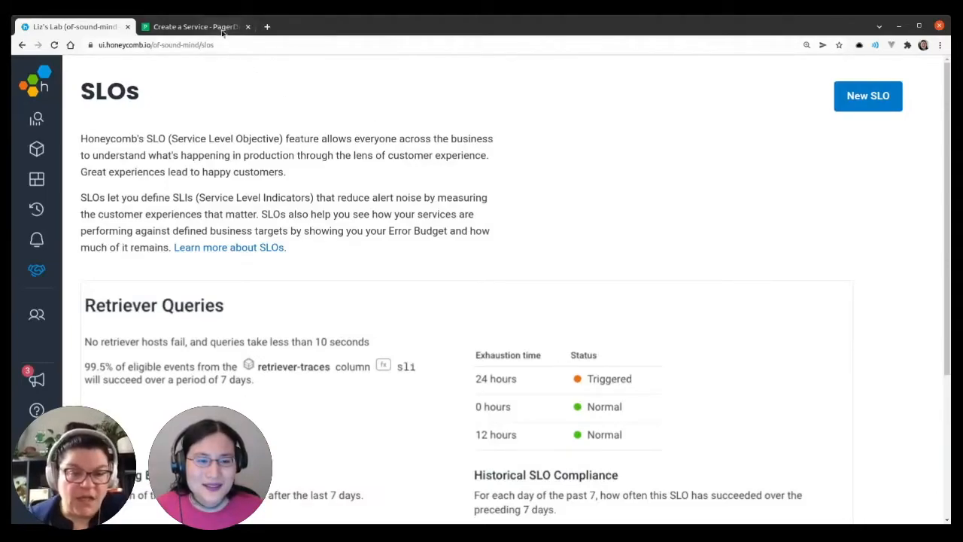
click(194, 27)
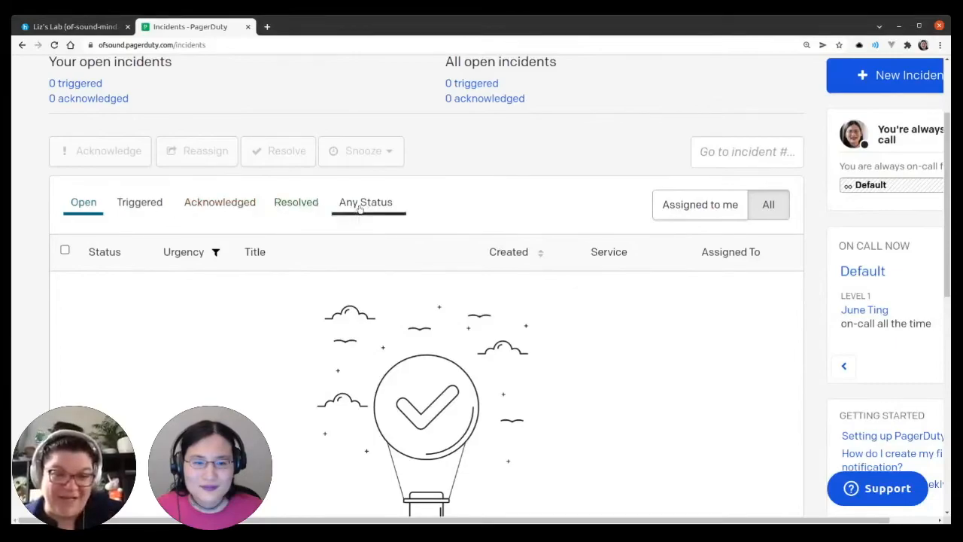
List incidents of any status and expand the resolved Oct 21, 2:51 AM Structure Pings incident's threshold details.
click(365, 202)
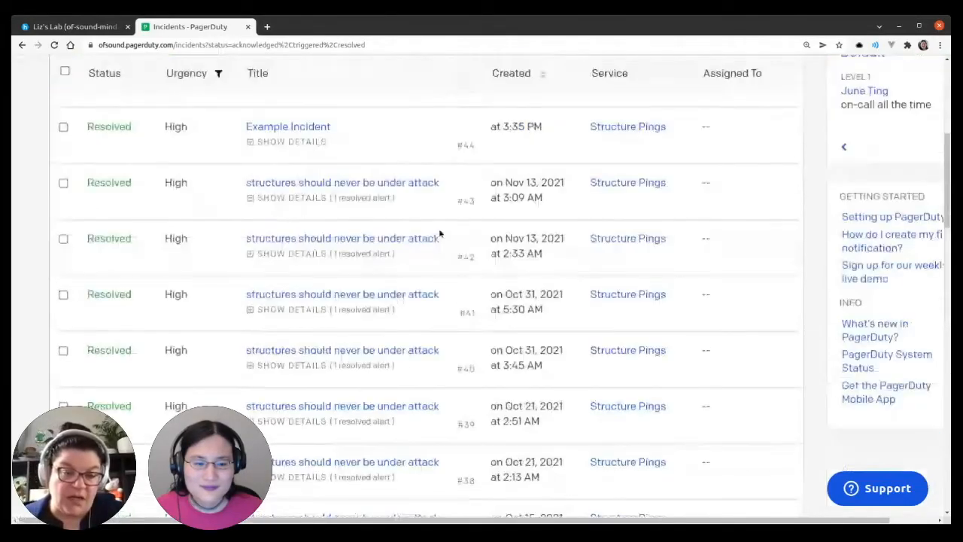
scroll(down, 3)
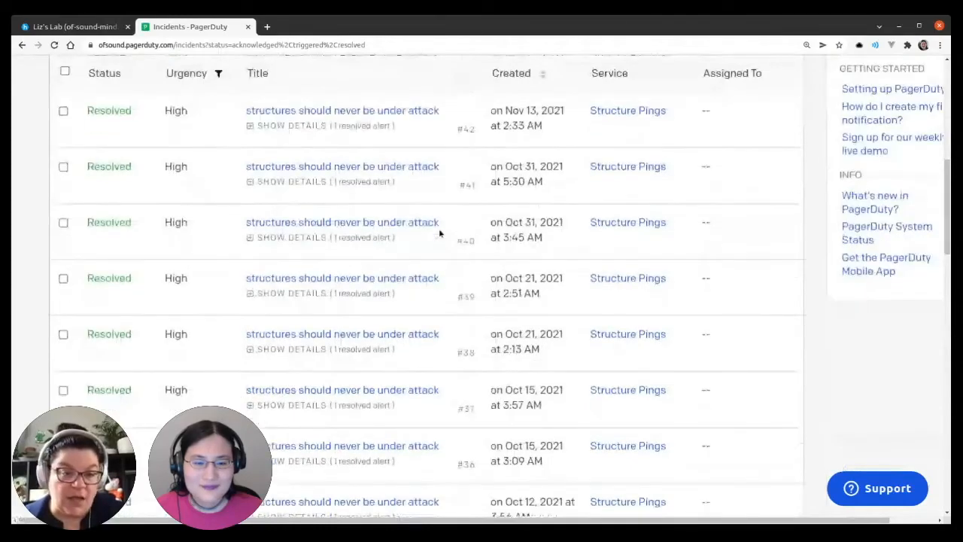
scroll(down, 3)
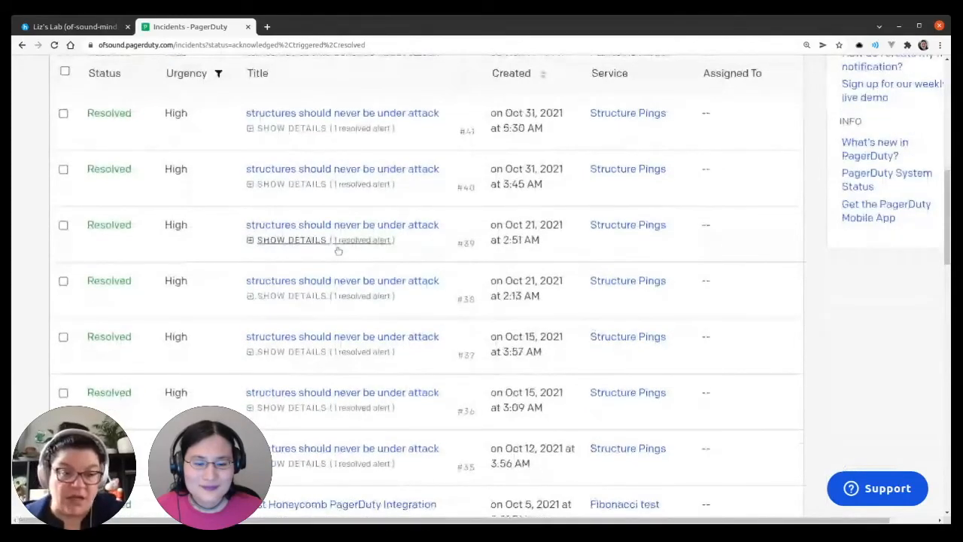
click(292, 239)
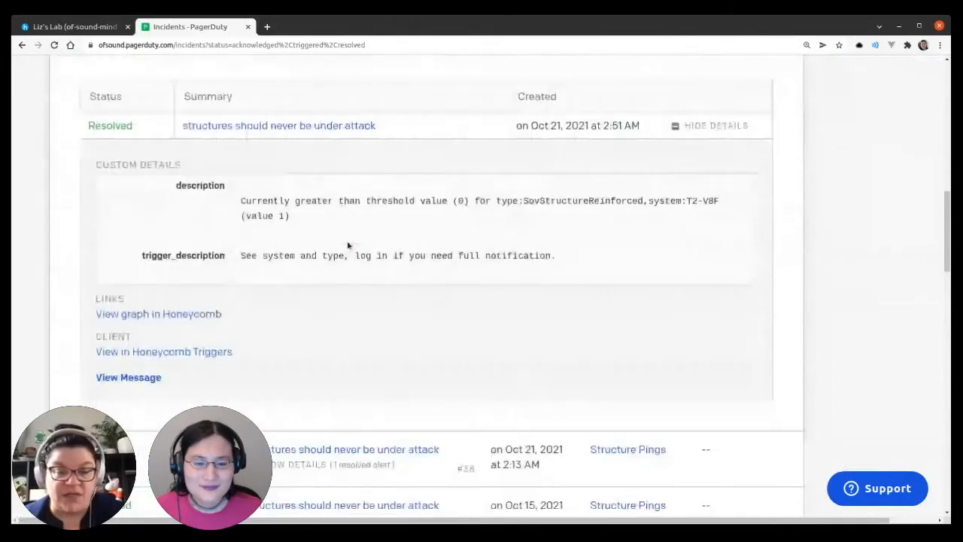
scroll(down, 3)
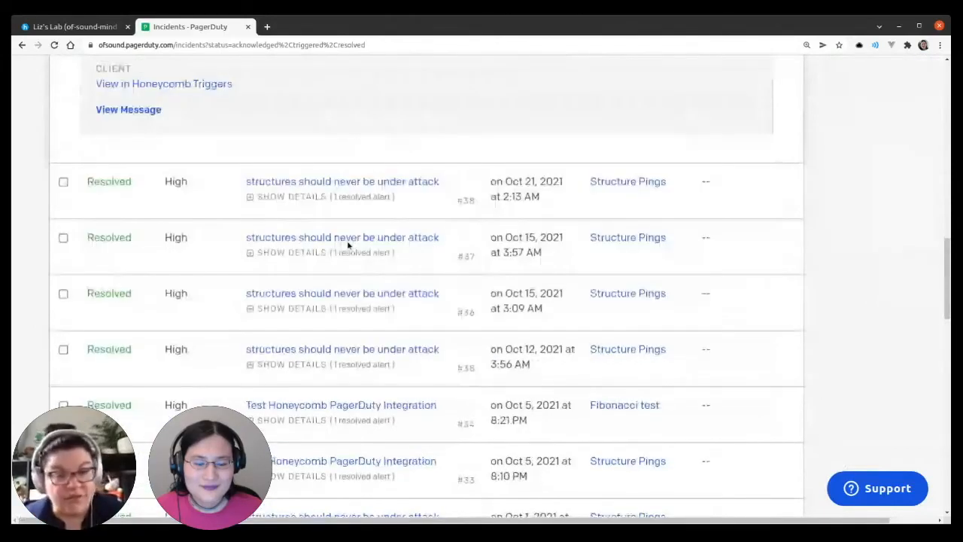
scroll(down, 3)
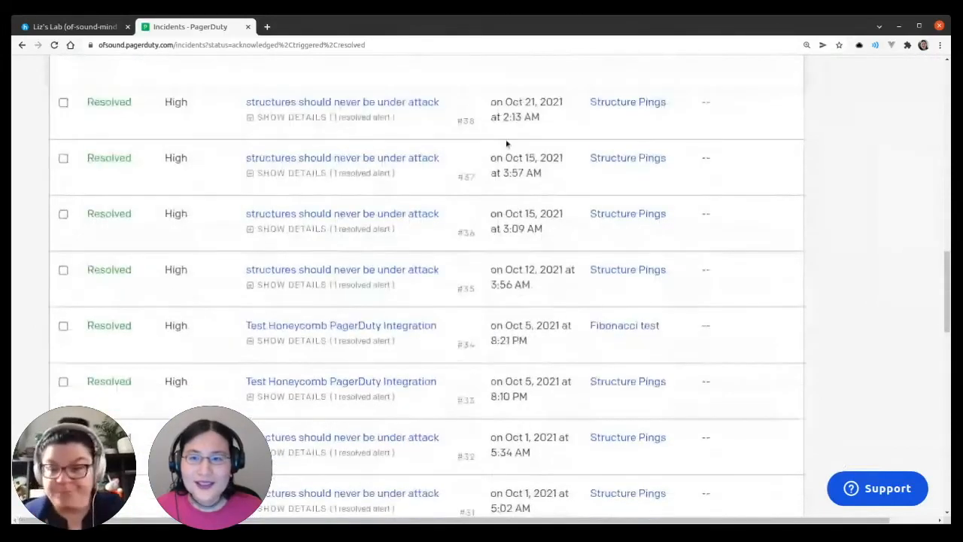